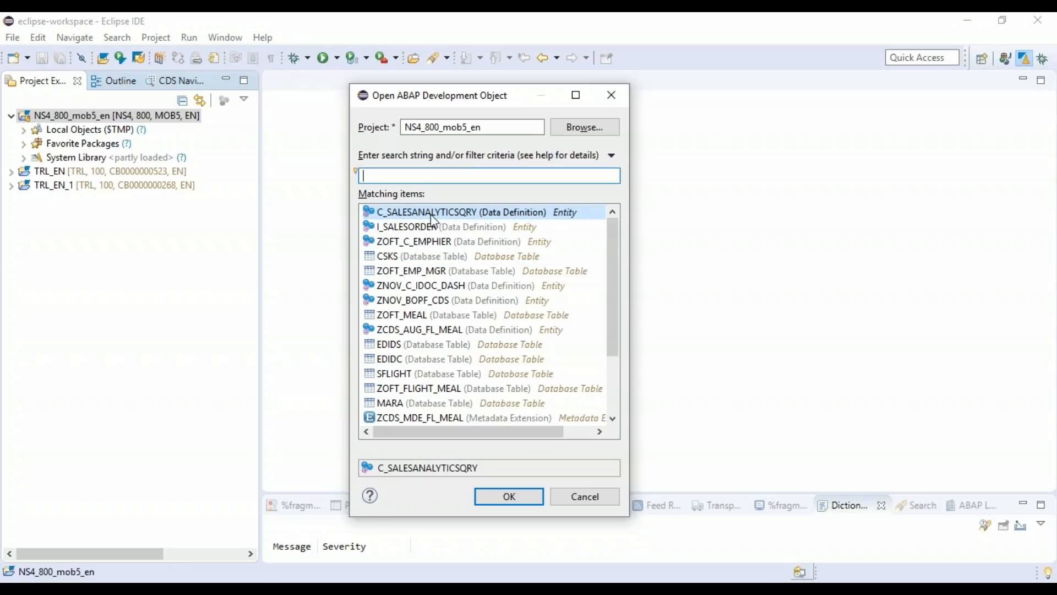
Confirm C_SALESANALYTICSQRY in the open dialog, then navigate into its source view I_SalesAnalyticsCube in a new editor.
click(509, 496)
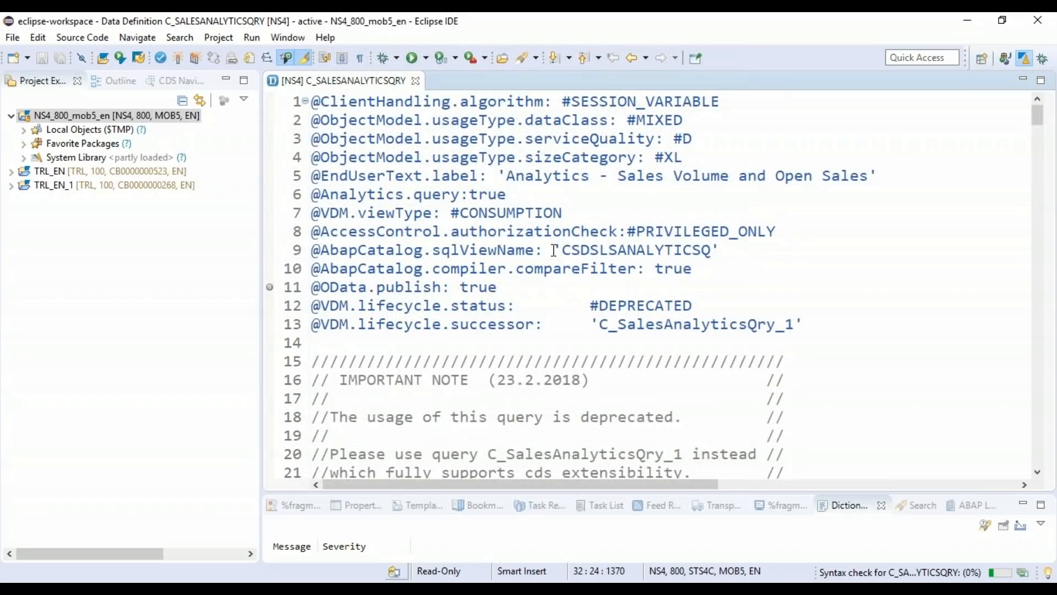
scroll(down, 3)
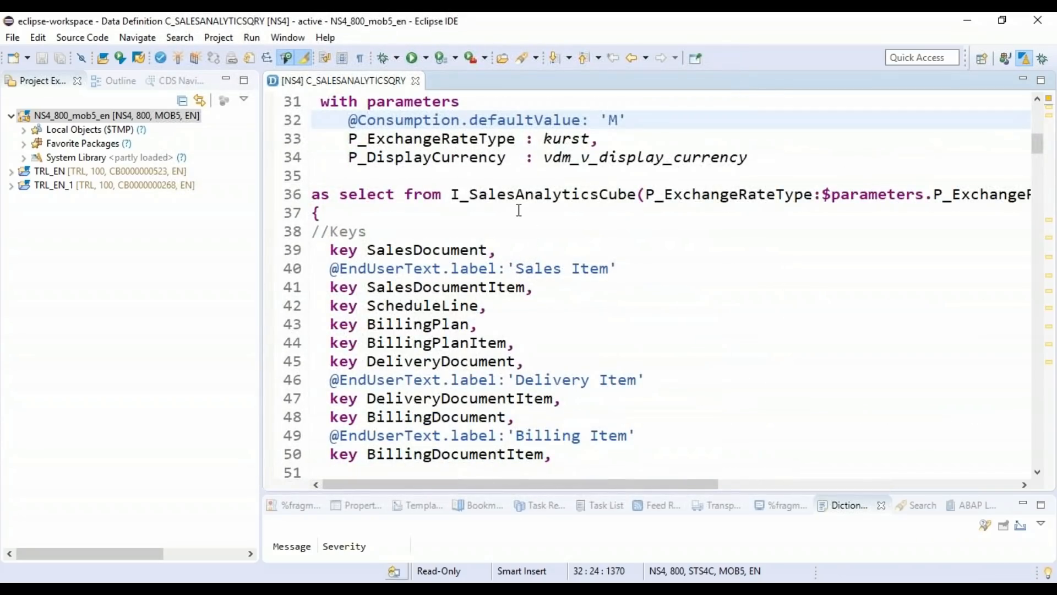
click(580, 194)
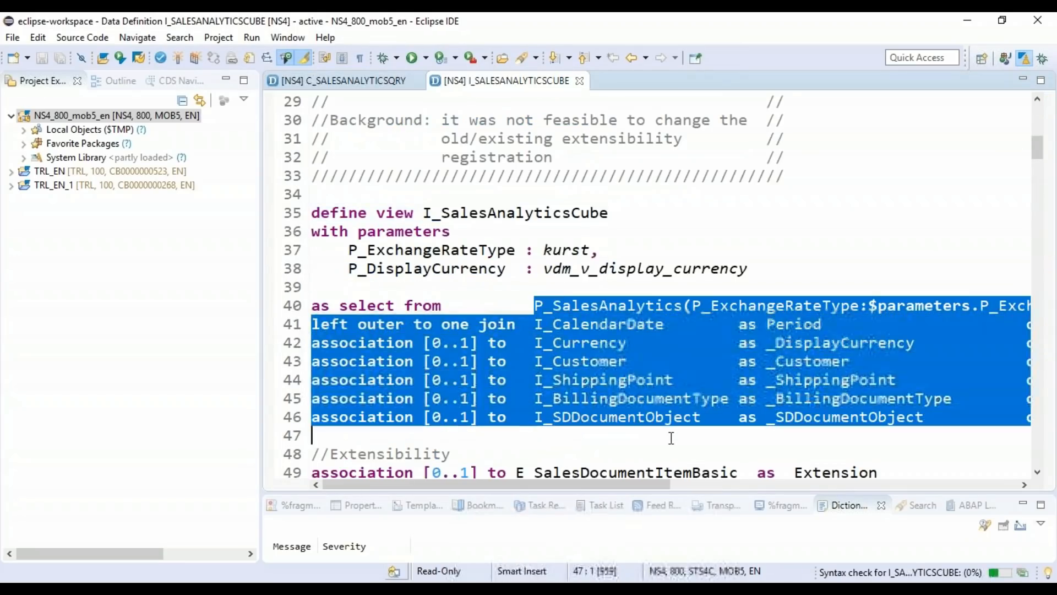
click(670, 436)
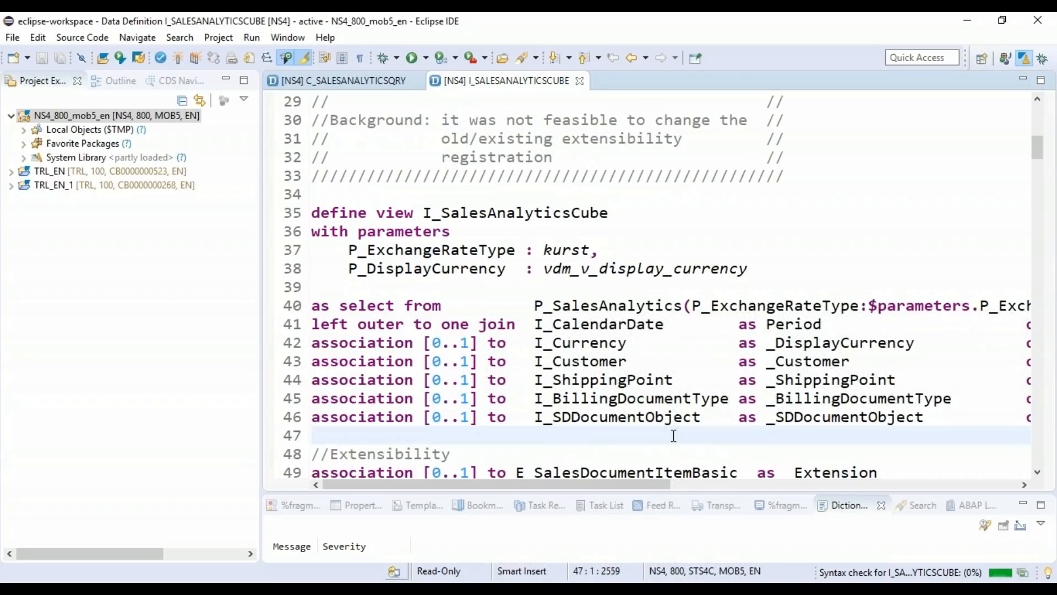
click(311, 435)
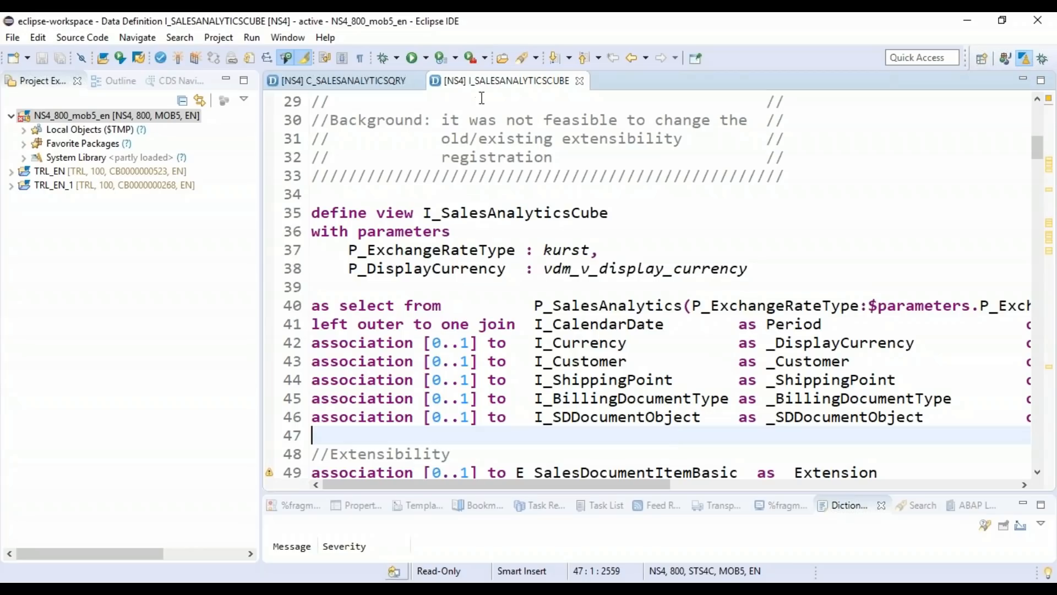
mouse_move(509, 81)
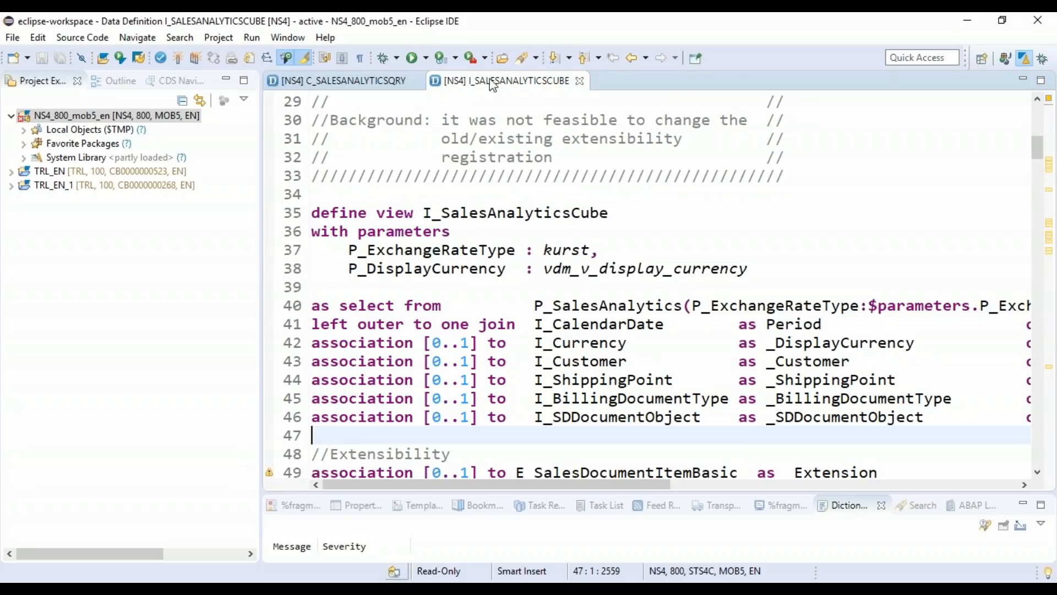
Refocus C_SALESANALYTICSQRY, link Project Explorer with the editor and widen the tree panel.
click(337, 81)
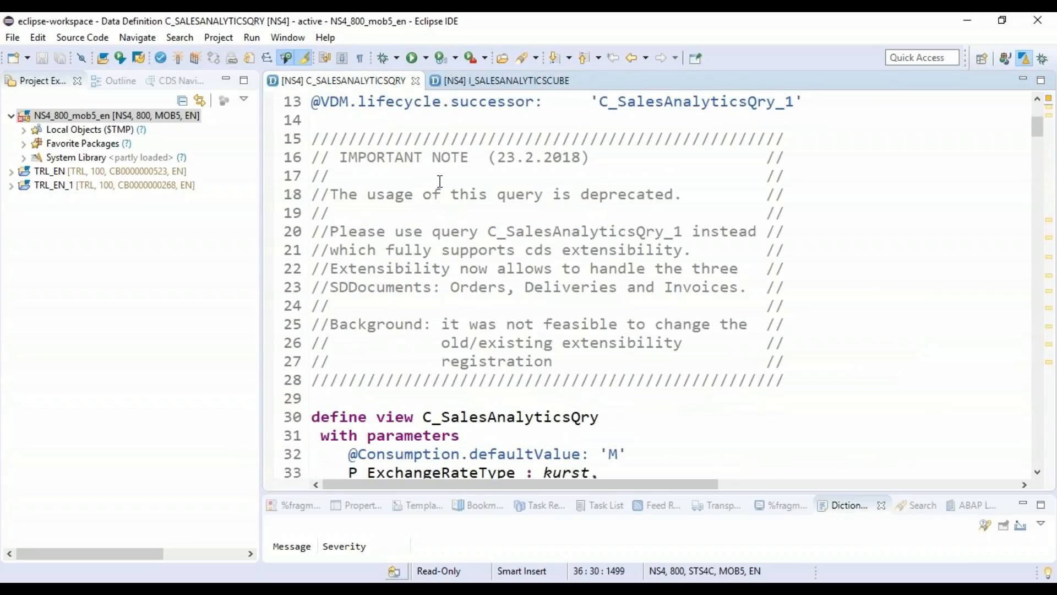
click(350, 176)
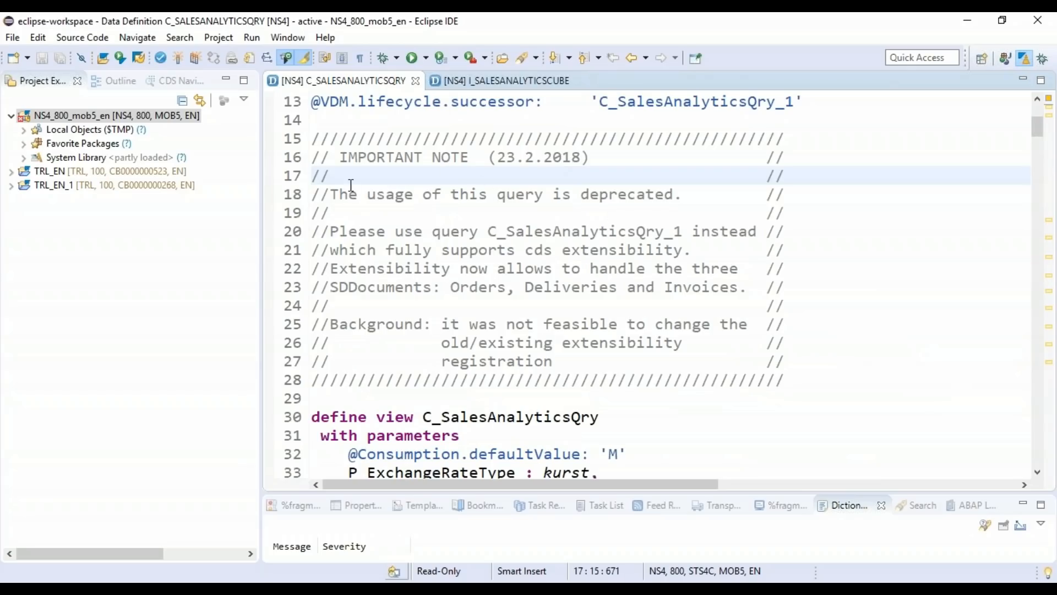
mouse_move(200, 100)
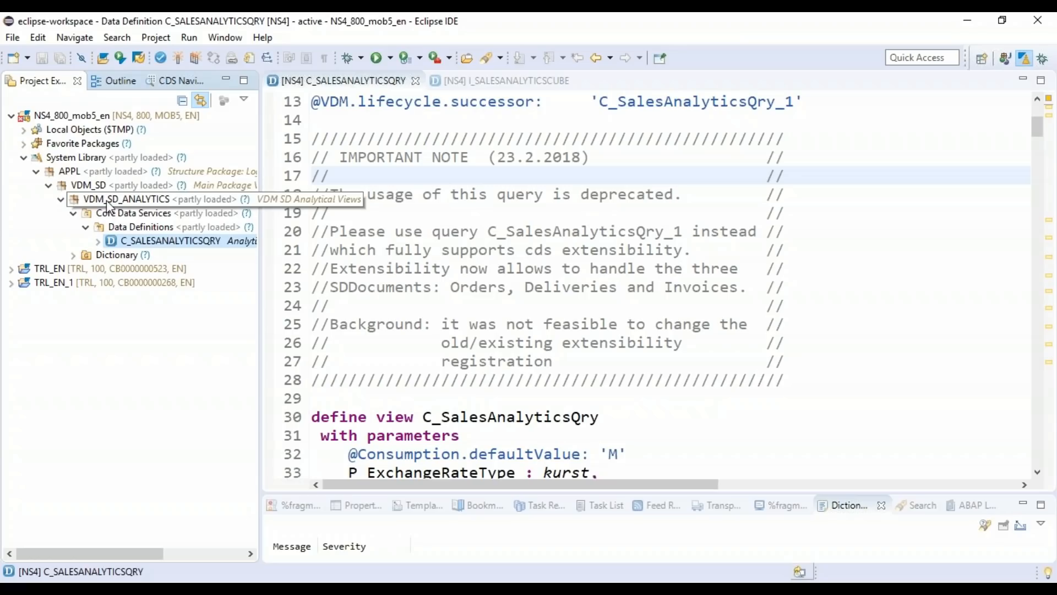
mouse_move(142, 206)
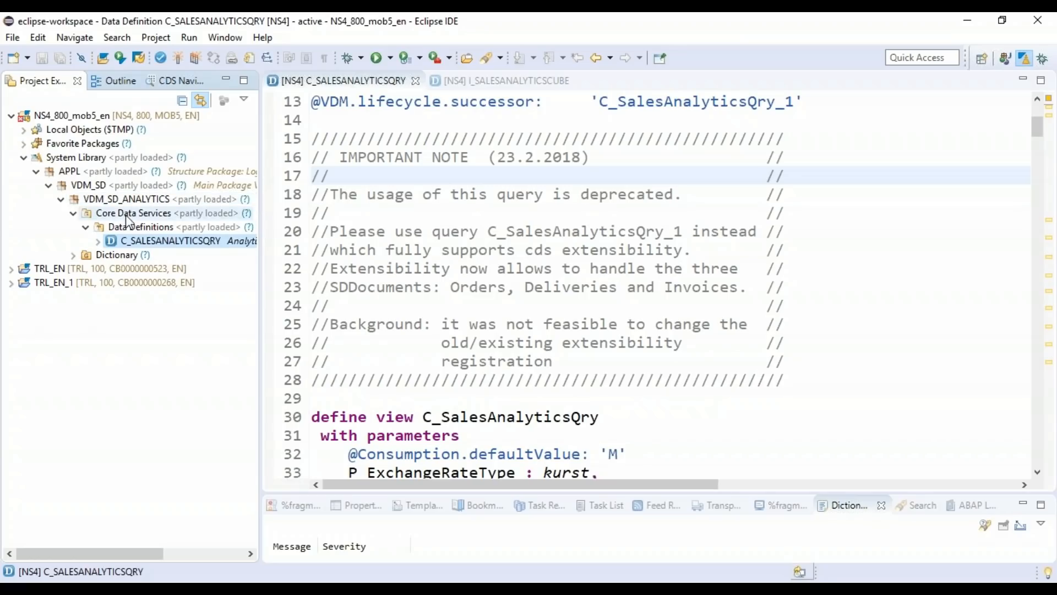
mouse_move(171, 241)
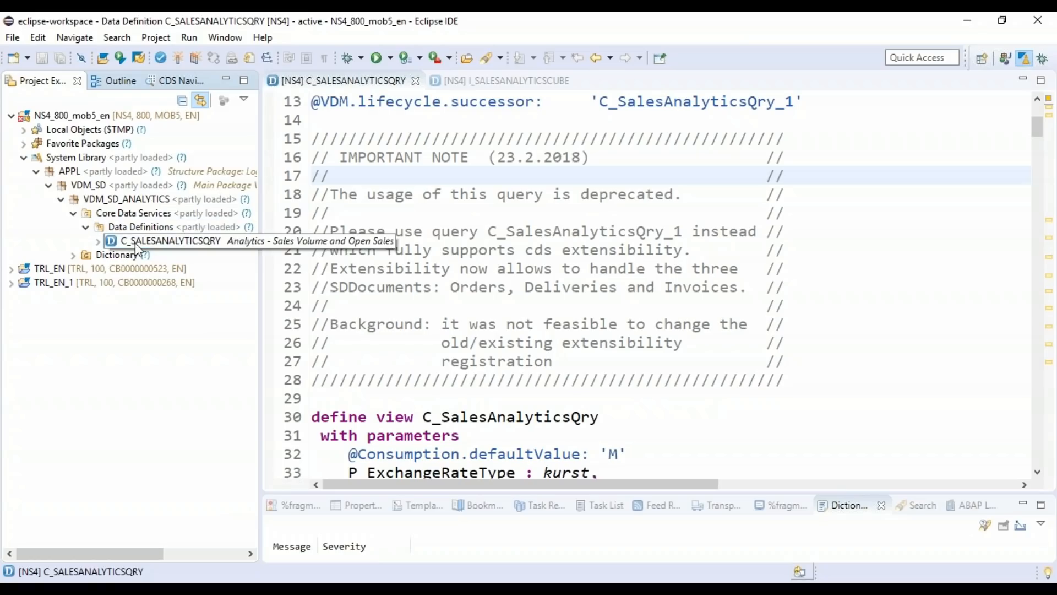
drag(263, 175, 350, 175)
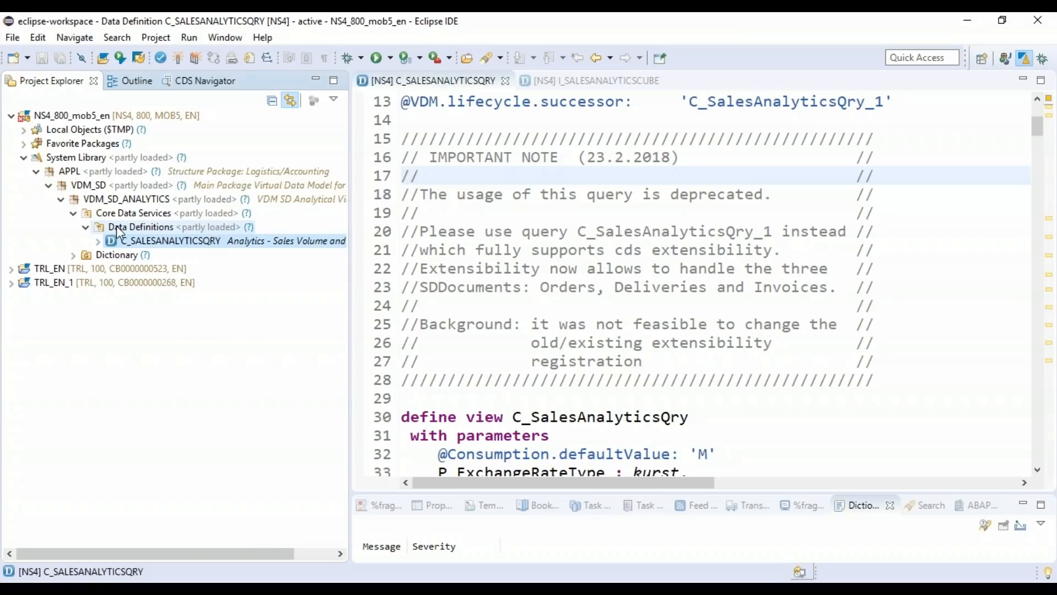
Load the full content of the VDM_SD_ANALYTICS Data Definitions folder and scroll its 82 views.
right_click(140, 227)
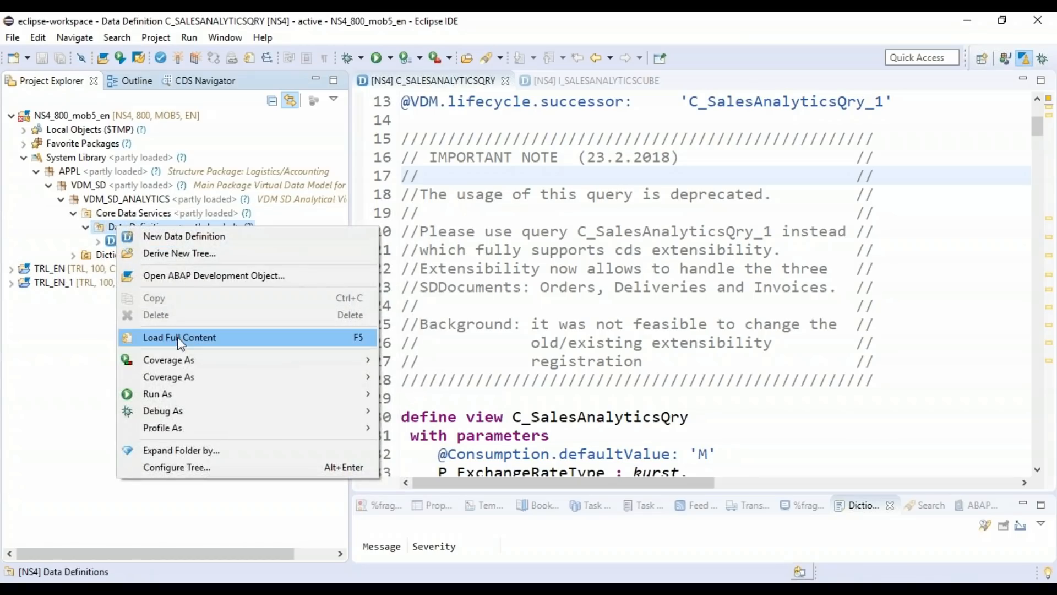
click(180, 337)
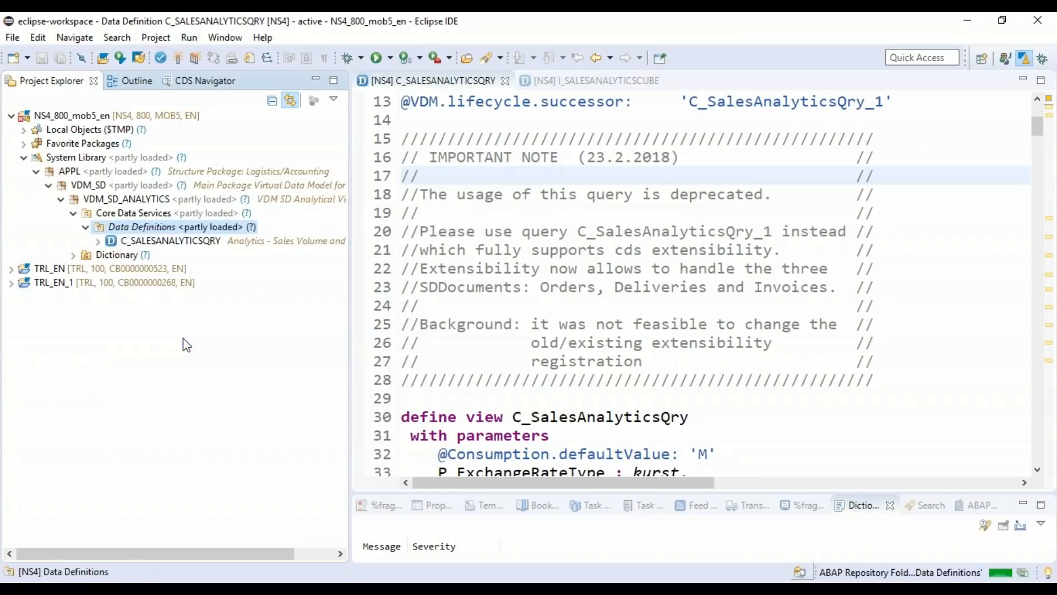
click(98, 227)
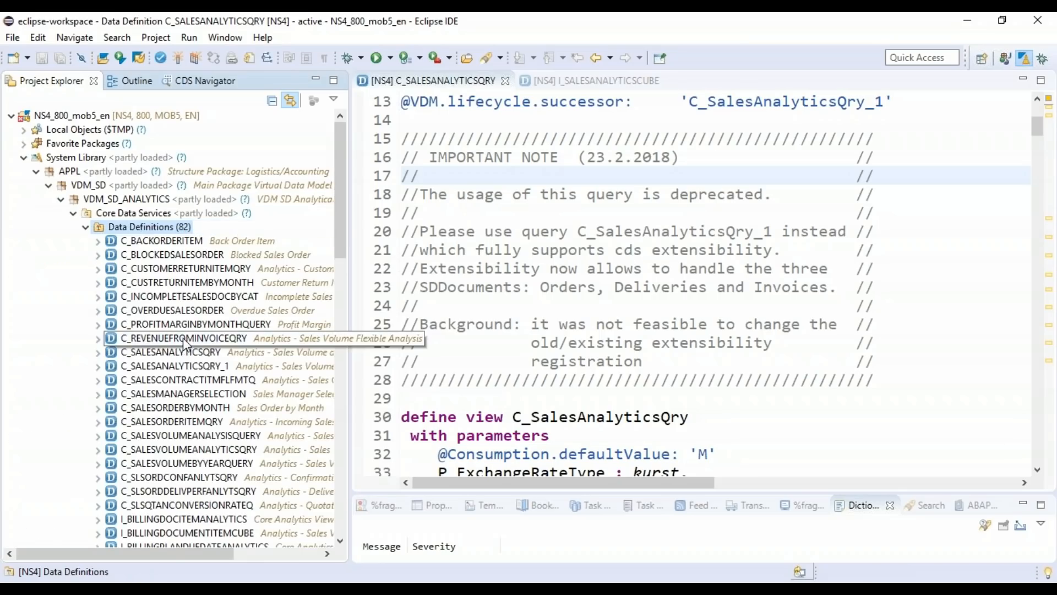
scroll(down, 3)
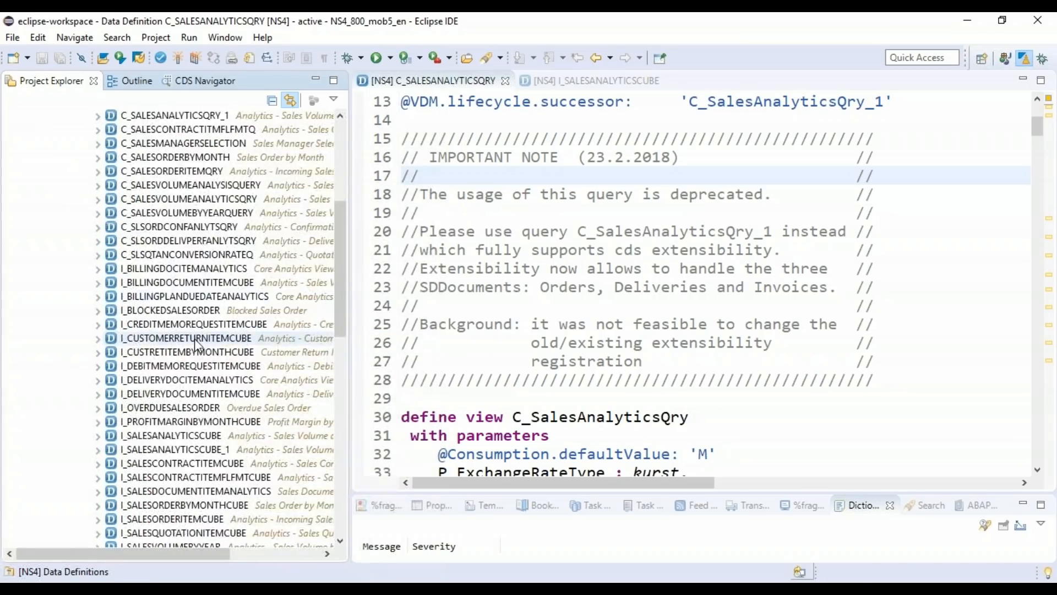
scroll(down, 3)
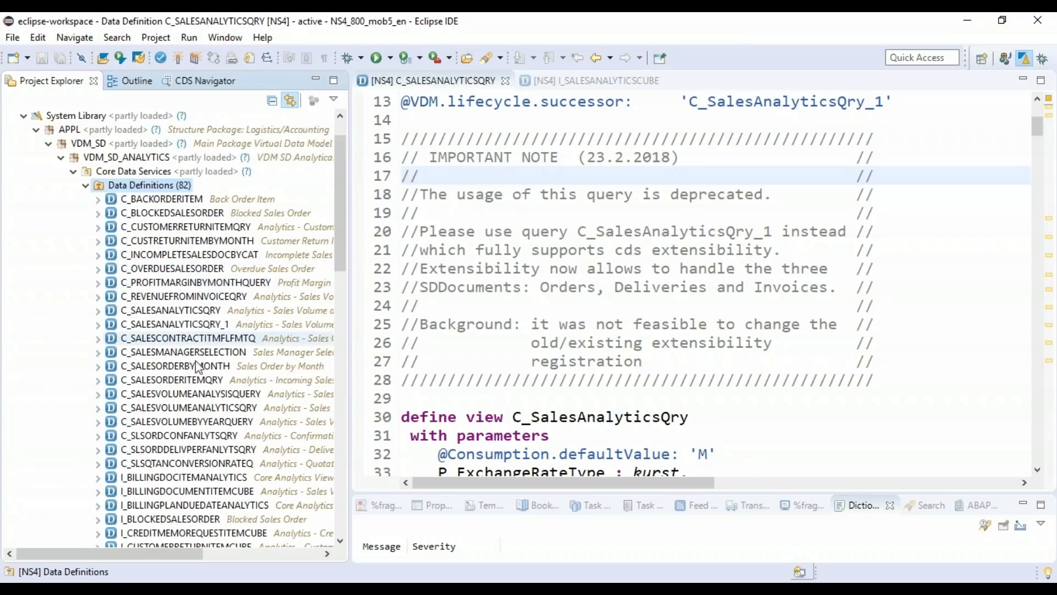
Browse definitions such as C_OVERDUESALESORDER, C_INCOMPLETESALESDOCBYCAT and C_SALESORDERBYMONTH in the tree.
click(174, 323)
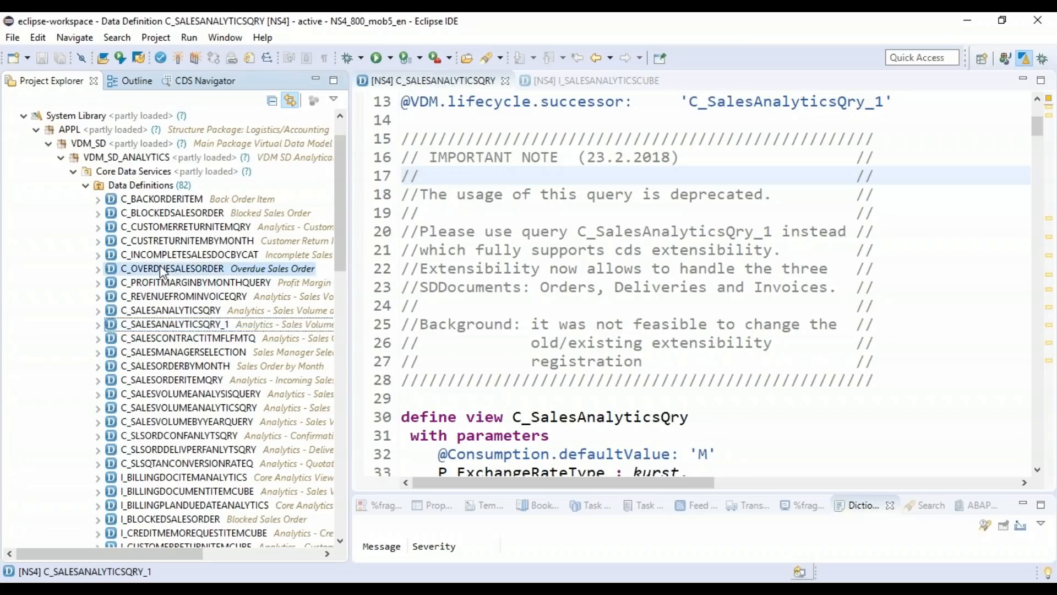
click(175, 268)
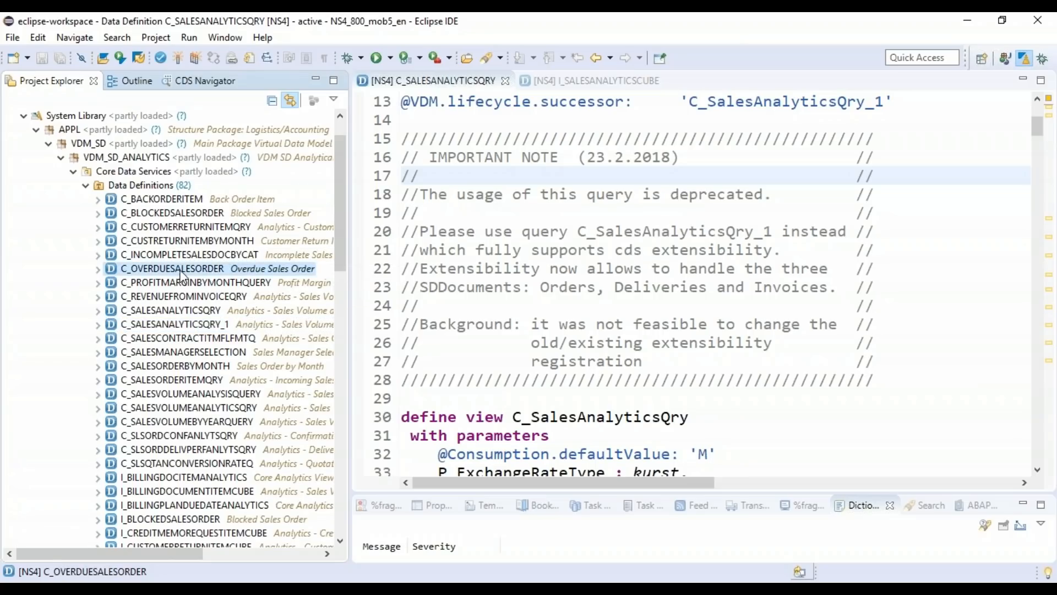
click(193, 254)
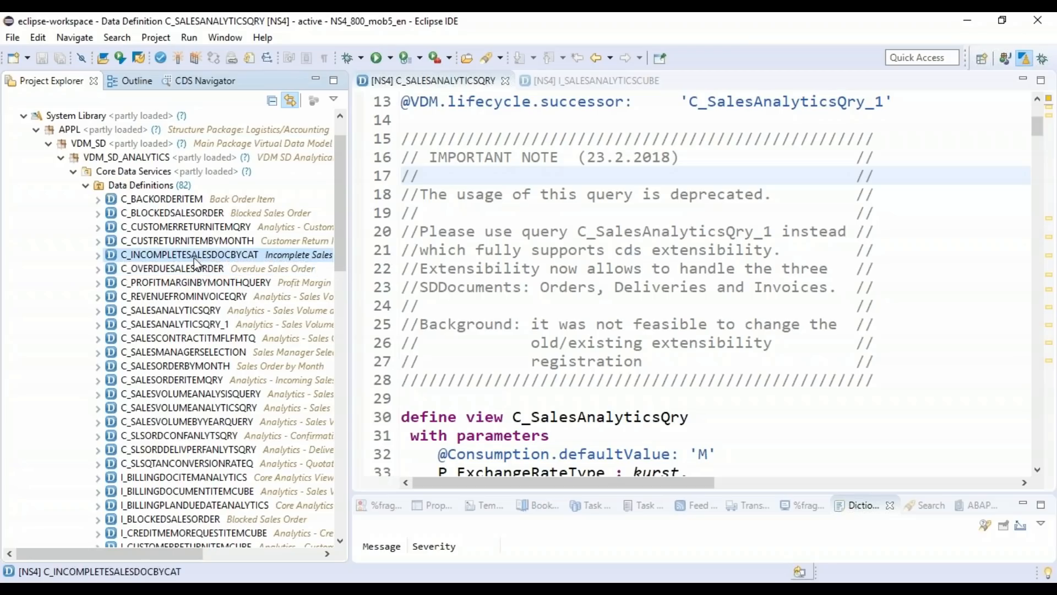
mouse_move(210, 269)
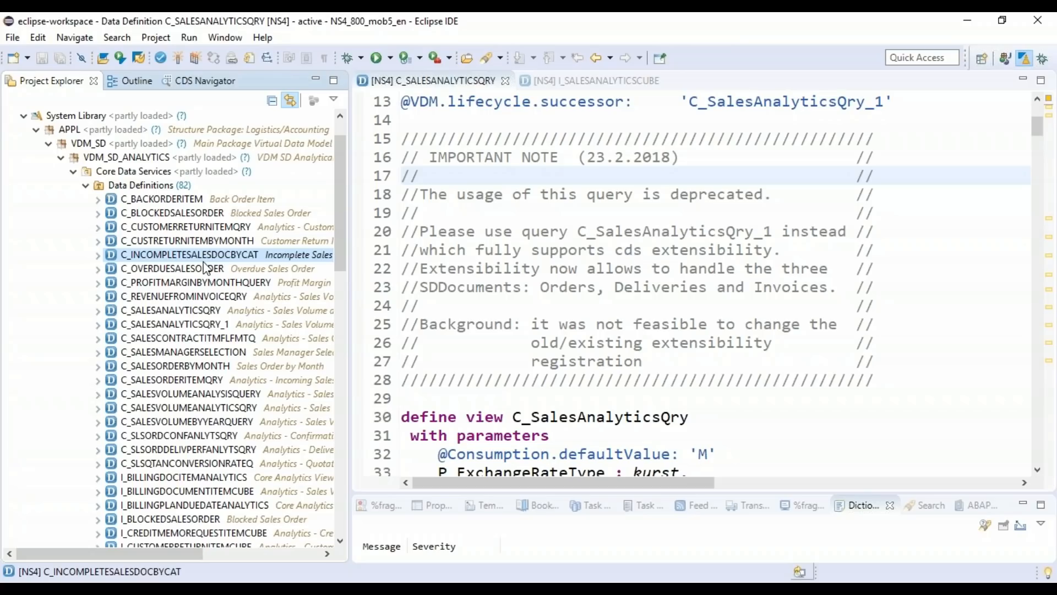
mouse_move(208, 267)
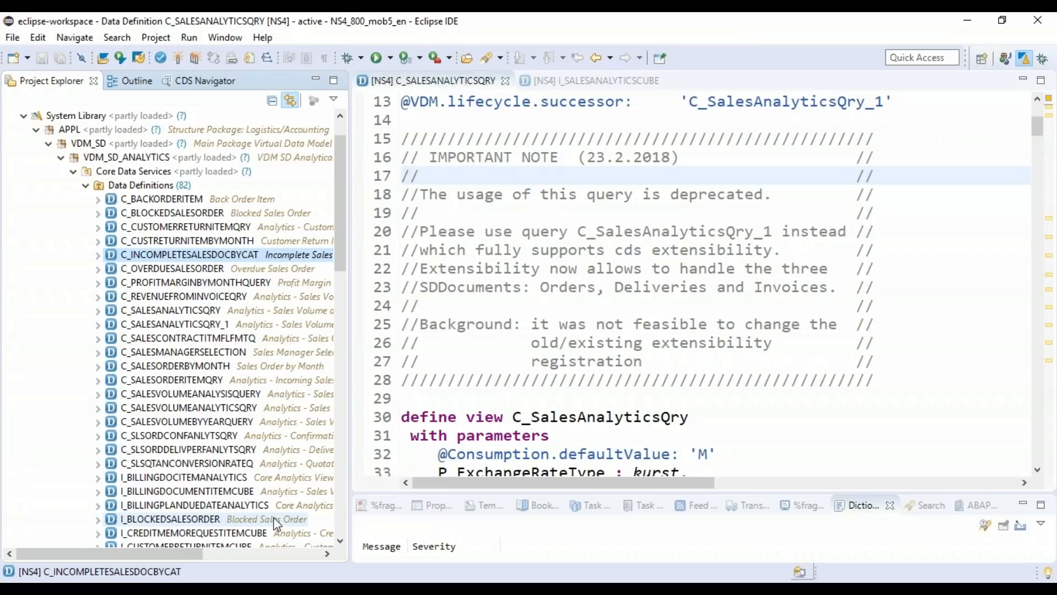
click(192, 393)
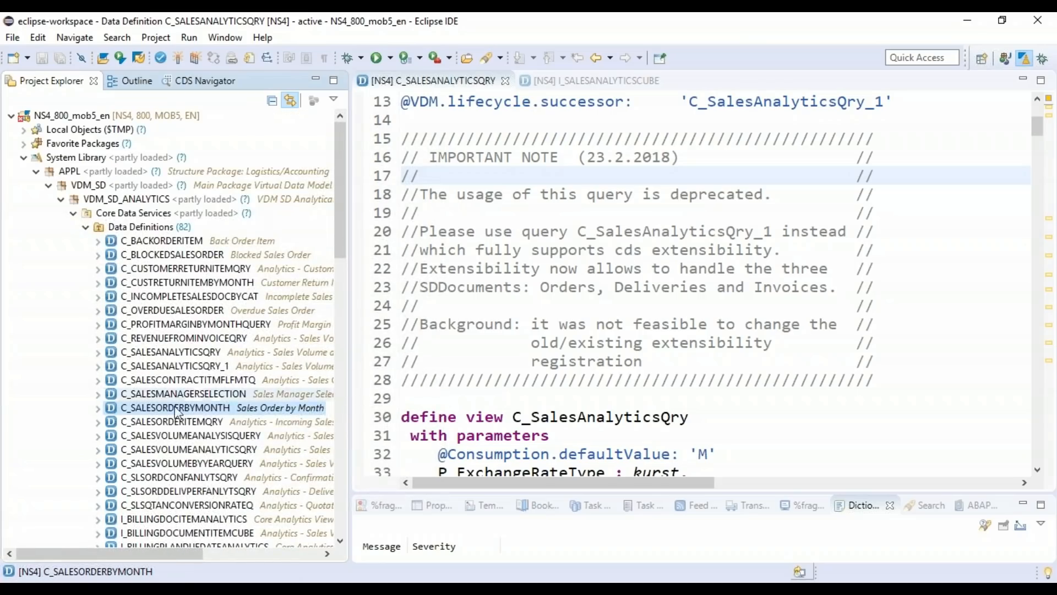
click(176, 407)
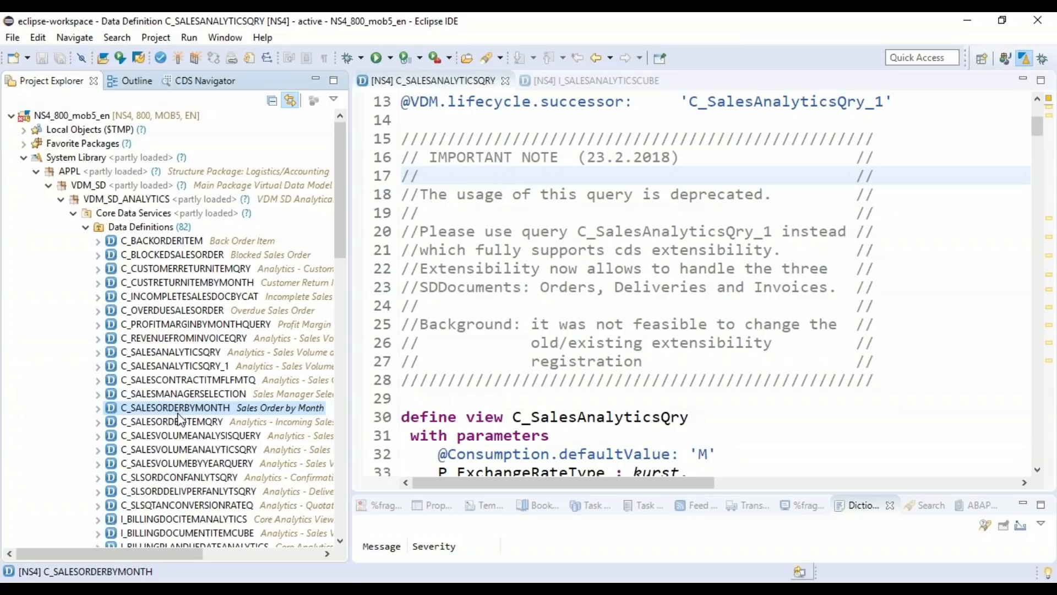
mouse_move(179, 418)
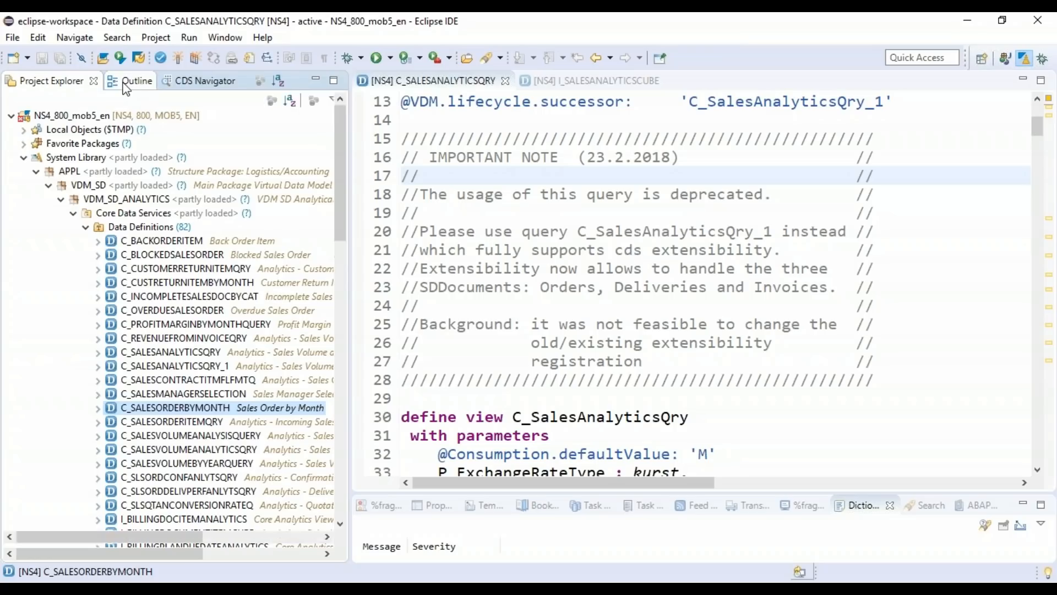
Use the Outline to jump between P_ExchangeRateType and P_DisplayCurrency, then return to Project Explorer.
click(135, 80)
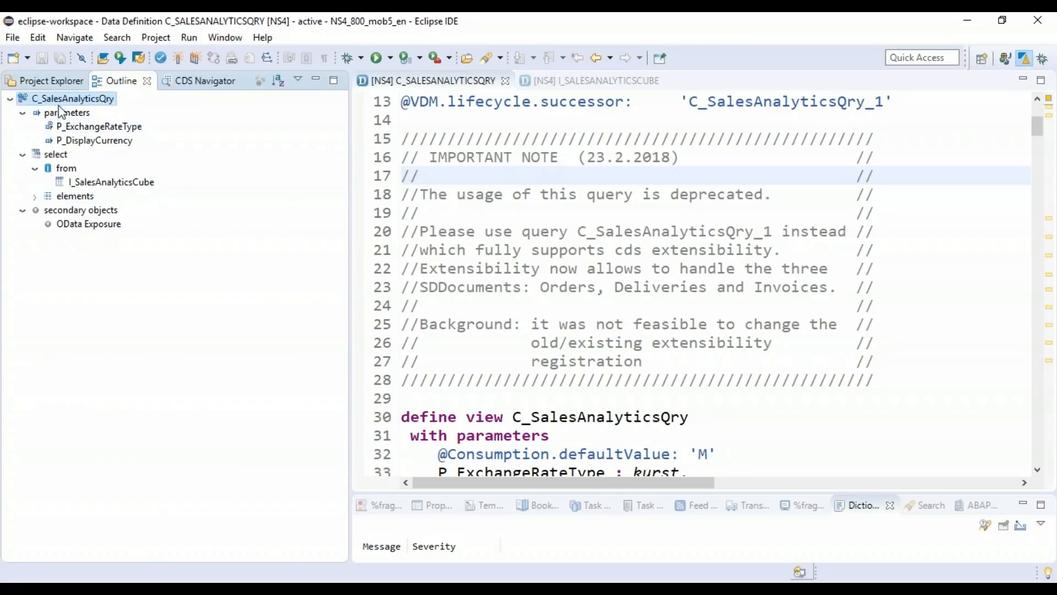
click(100, 125)
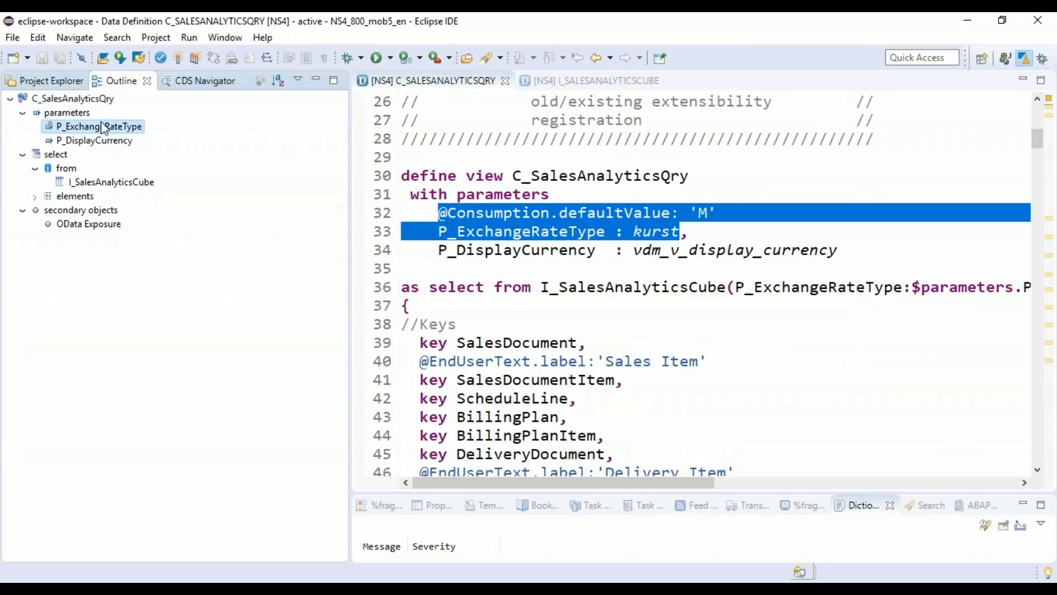
click(95, 140)
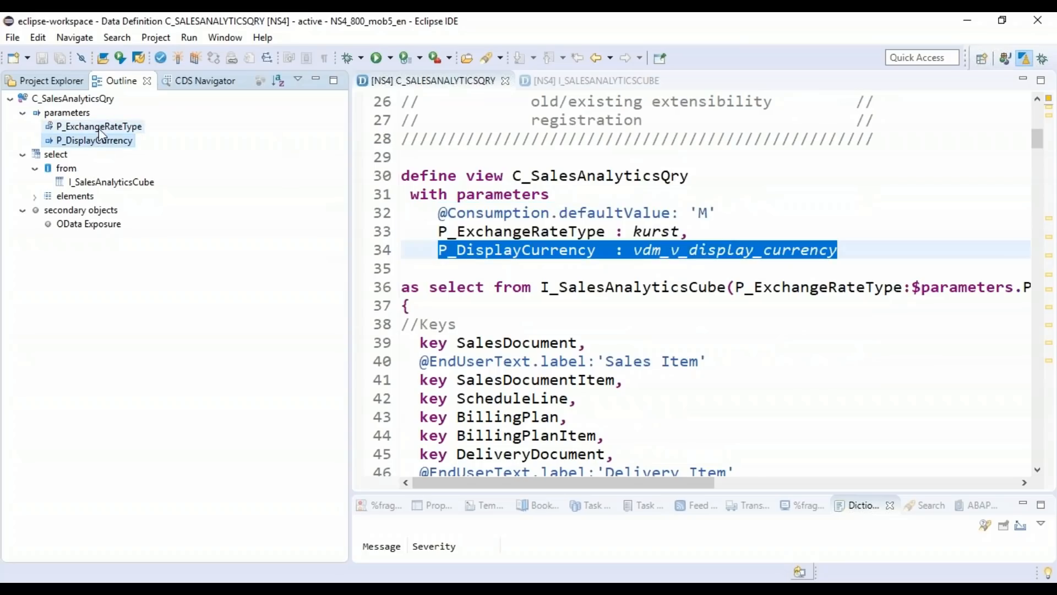
click(93, 140)
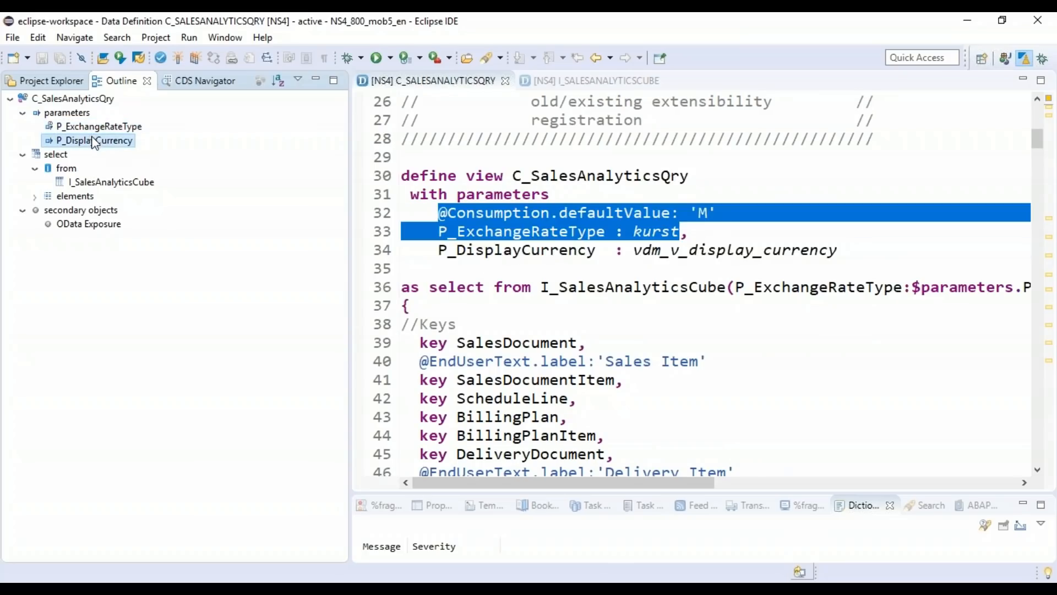
click(95, 139)
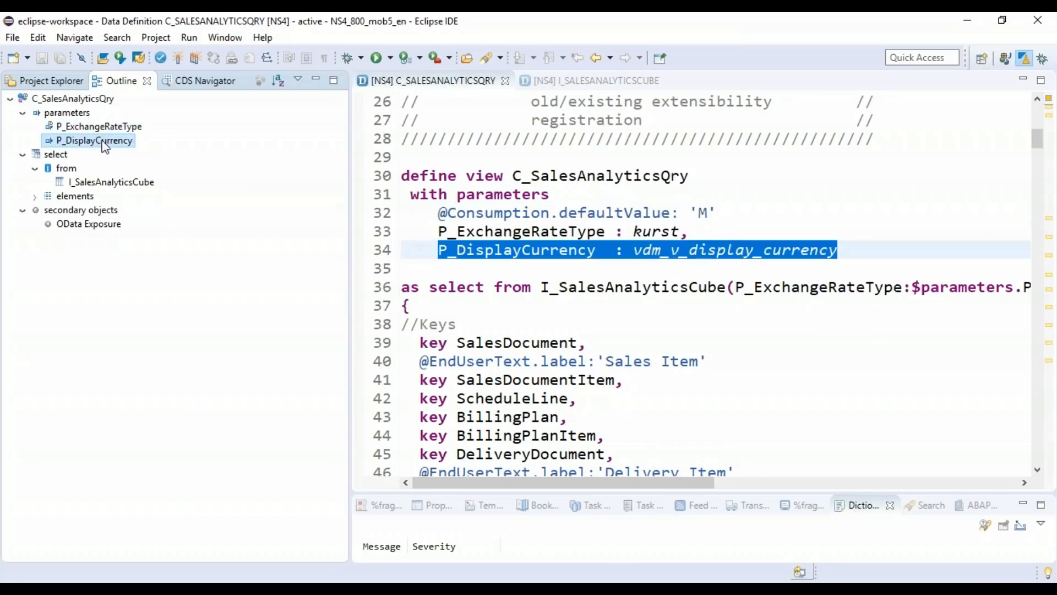
click(111, 182)
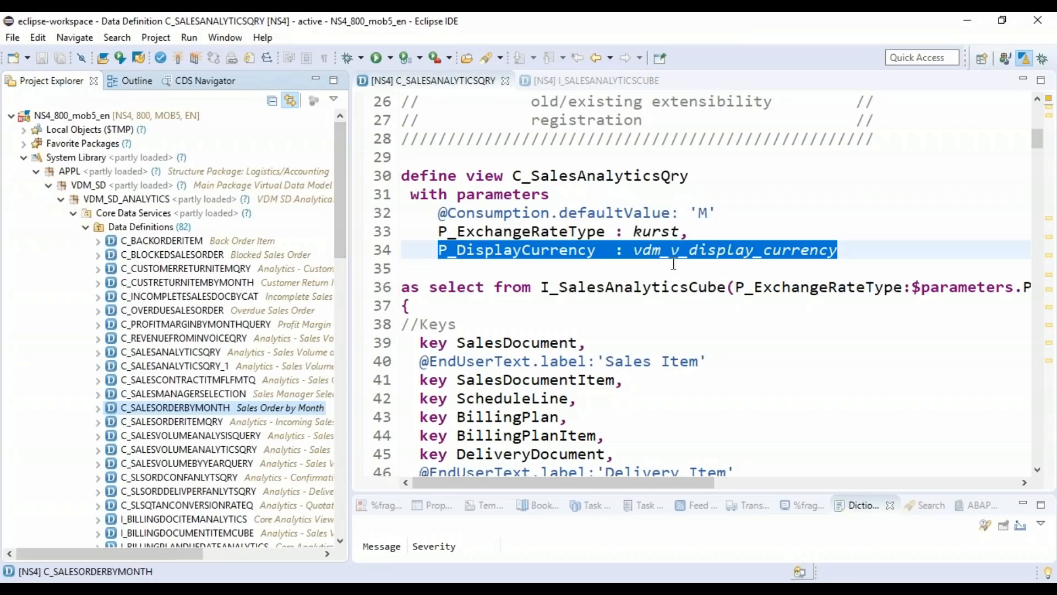
Review I_SalesAnalyticsCube's outline: from sources PSA and Period, associations like I_Currency and I_Customer, then collapse elements.
click(595, 80)
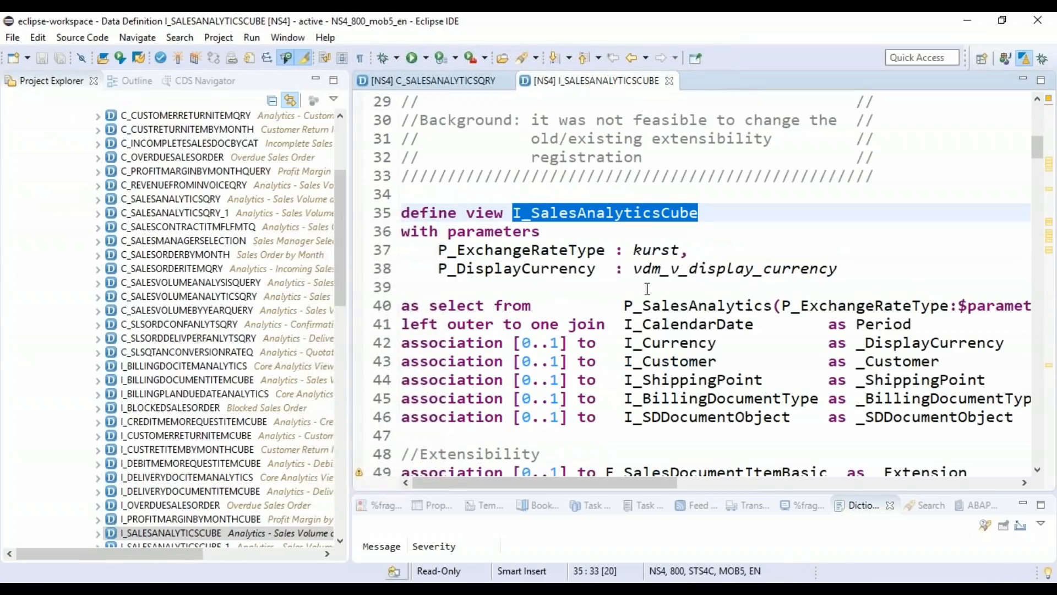
click(121, 81)
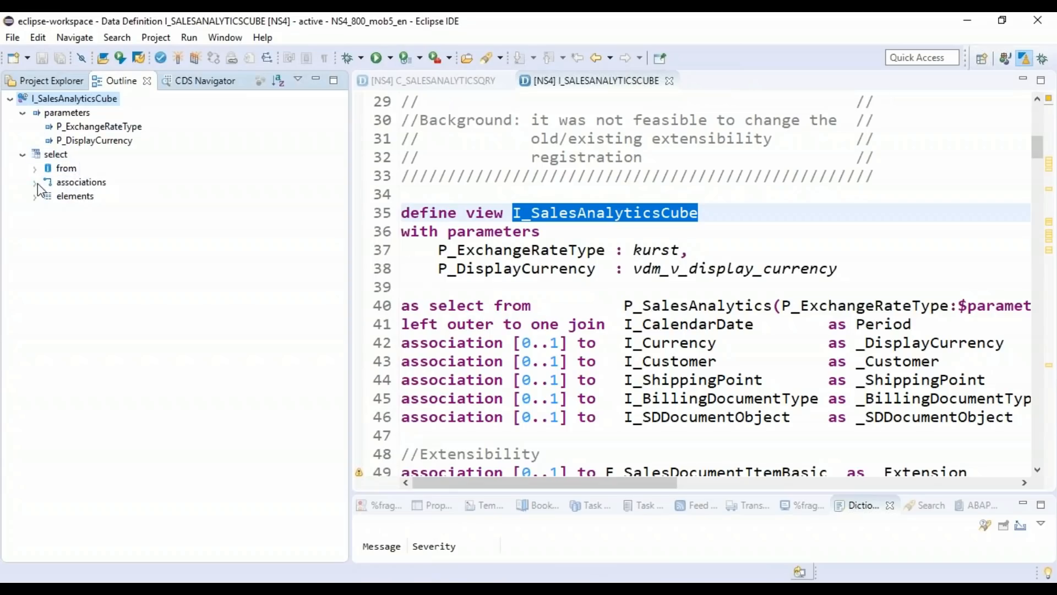
click(35, 182)
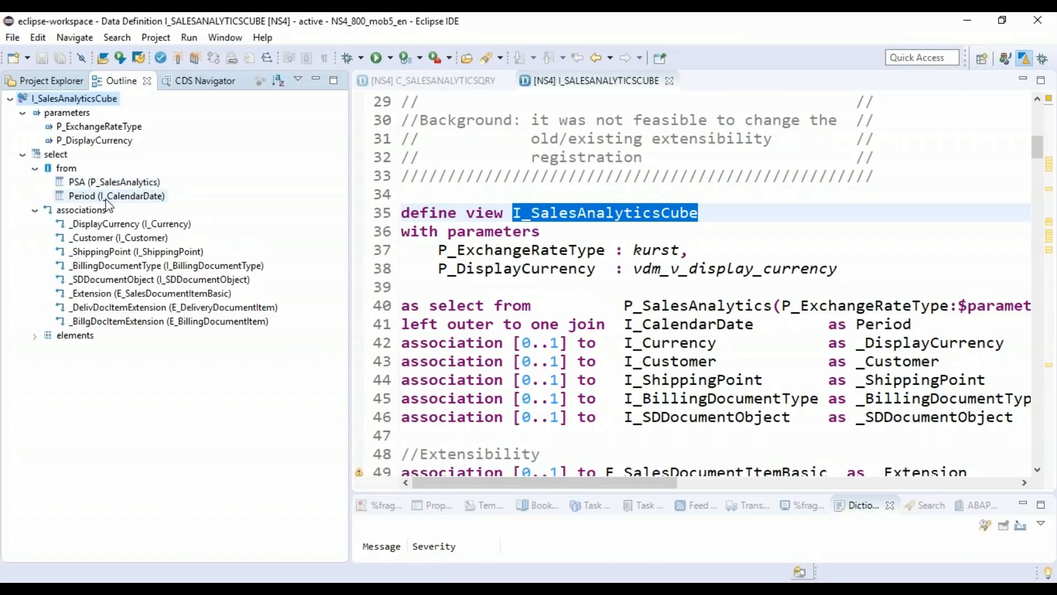
mouse_move(121, 197)
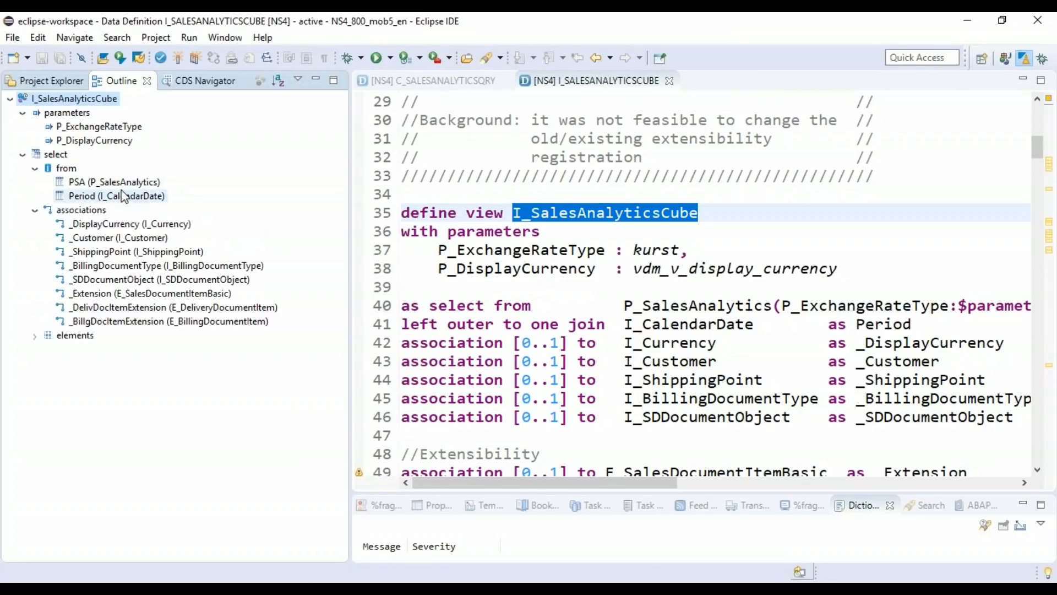
scroll(down, 3)
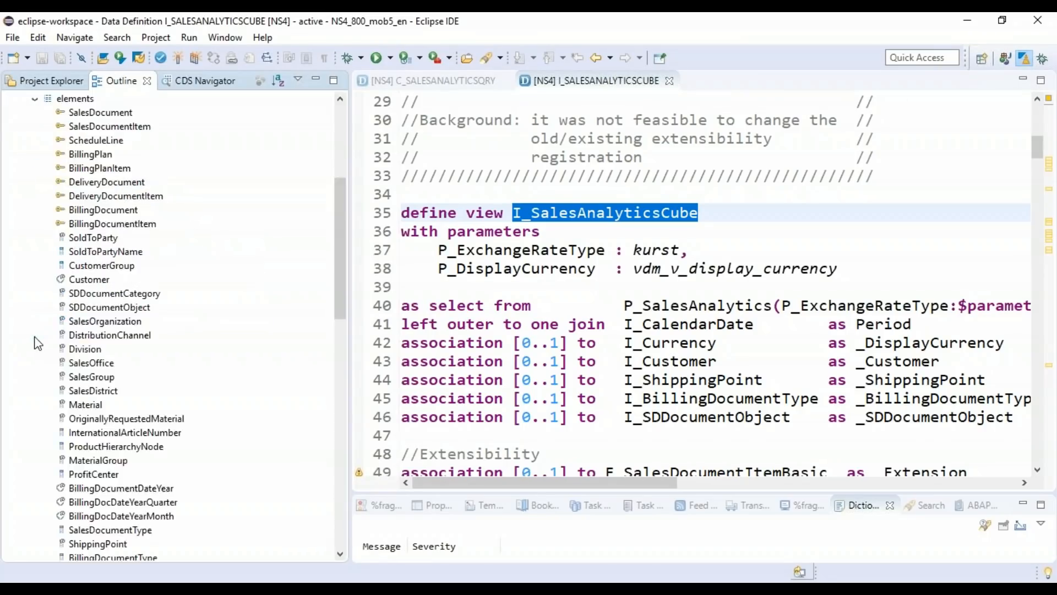
scroll(down, 3)
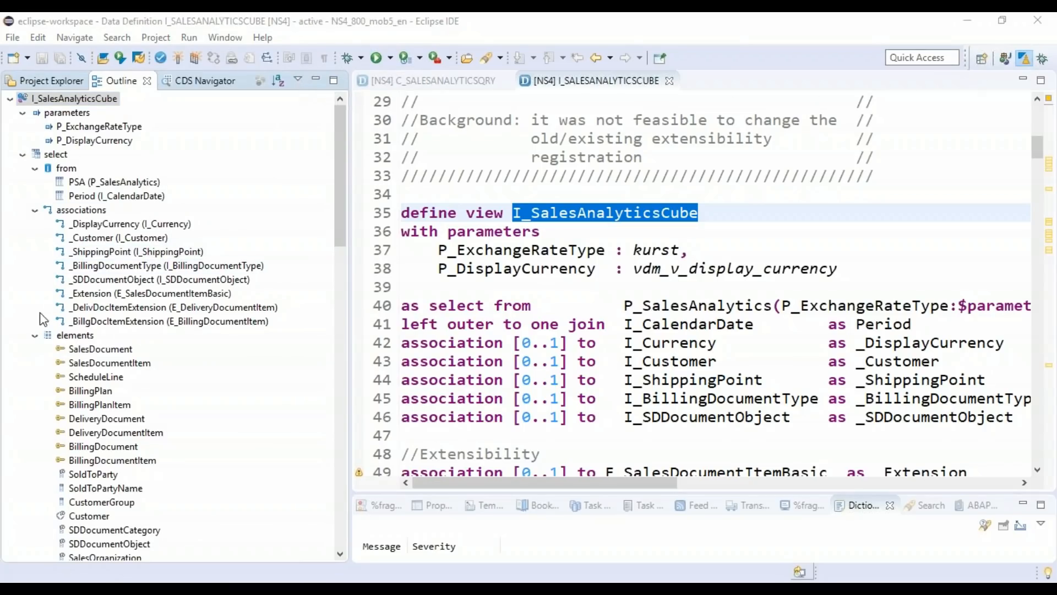
click(173, 307)
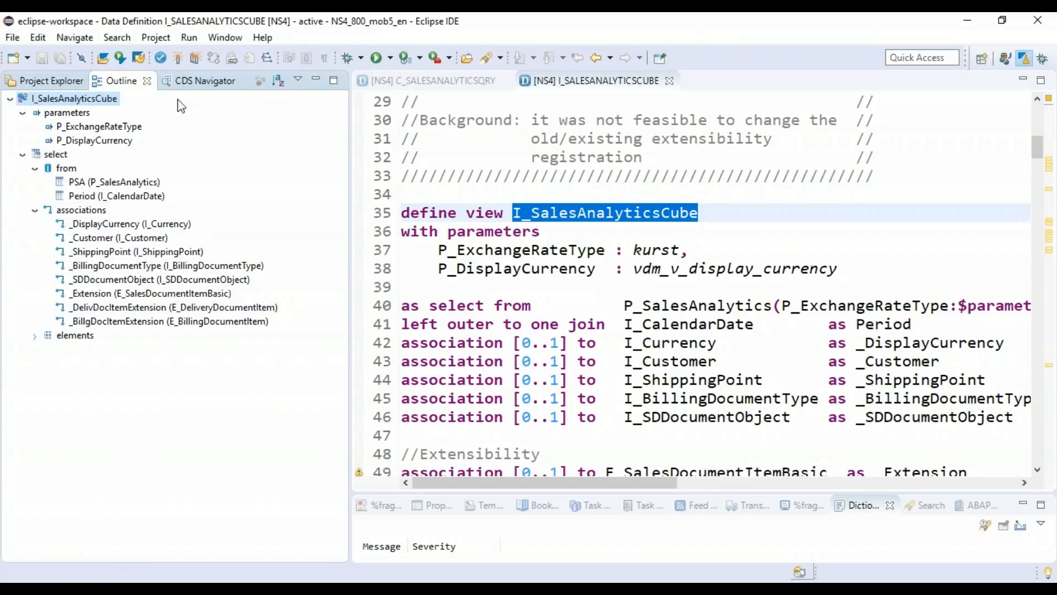
mouse_move(158, 158)
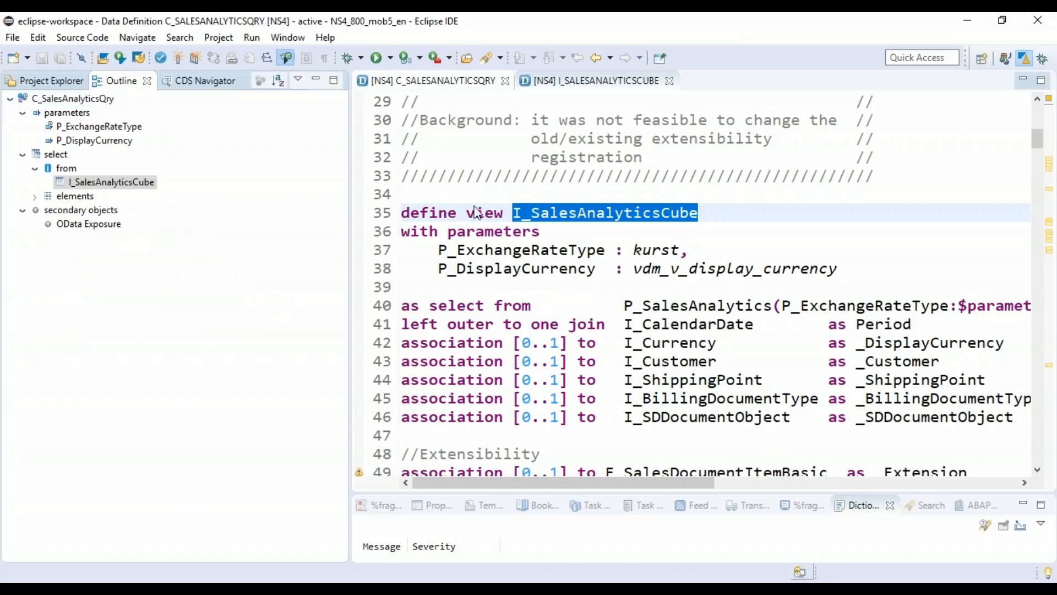
Jump to the OData Exposure annotation and inspect the warning that service C_SALESANALYTICSQRY_CDS is not active.
click(88, 224)
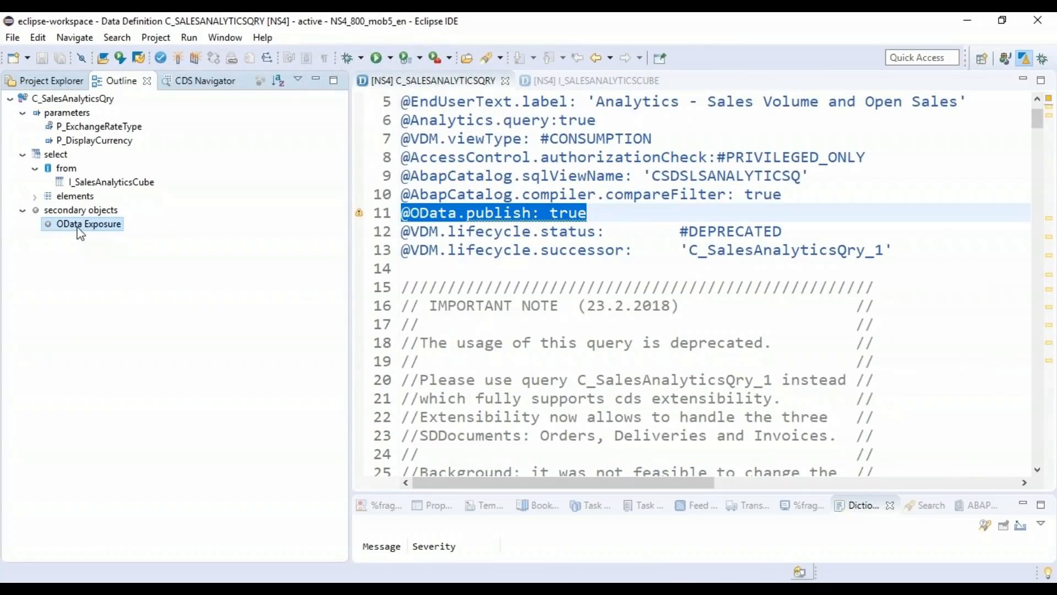
mouse_move(133, 234)
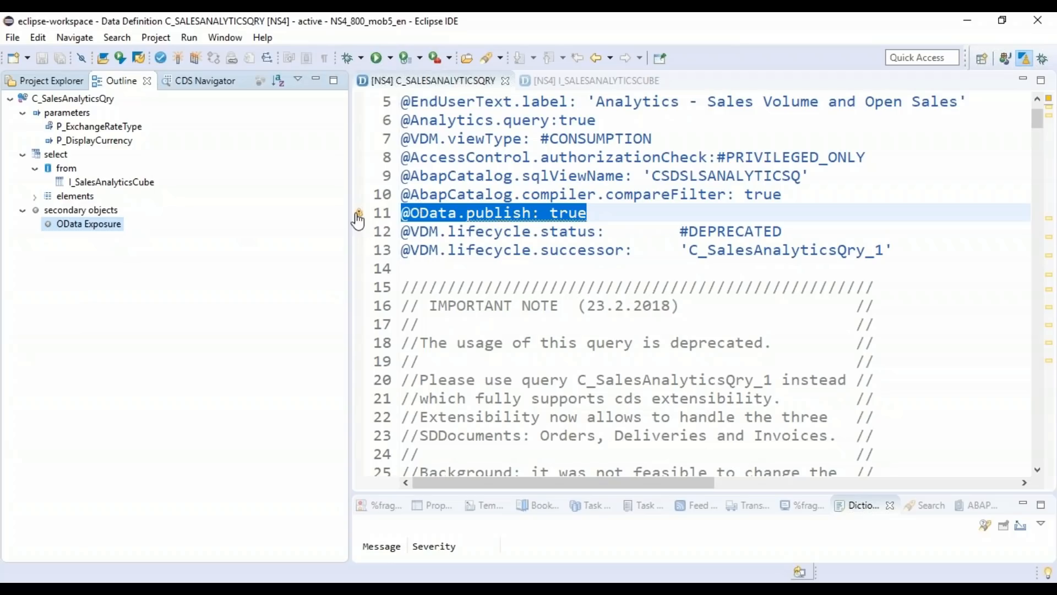
mouse_move(359, 218)
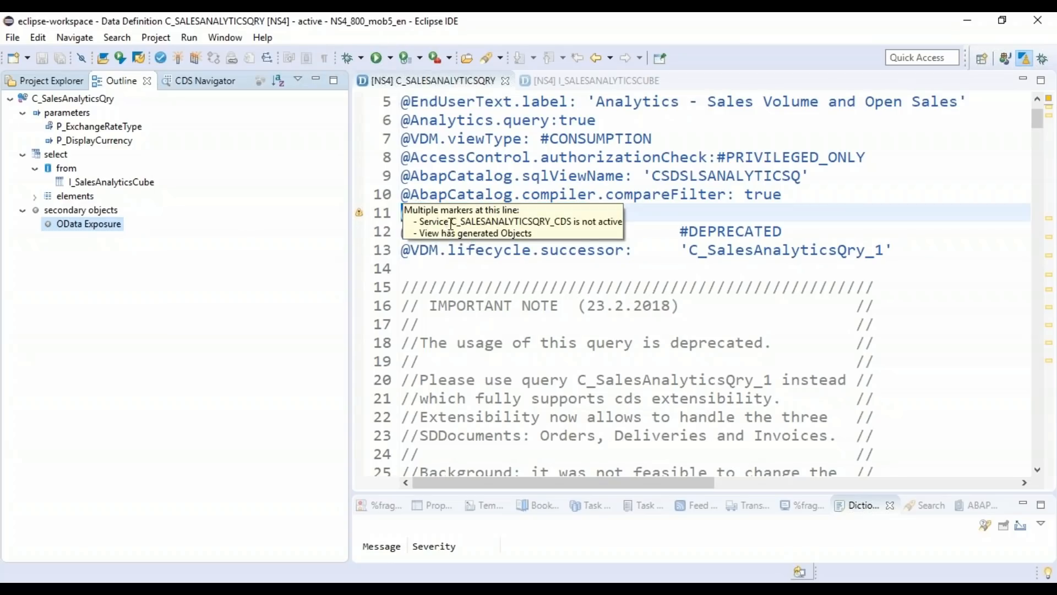
double_click(512, 222)
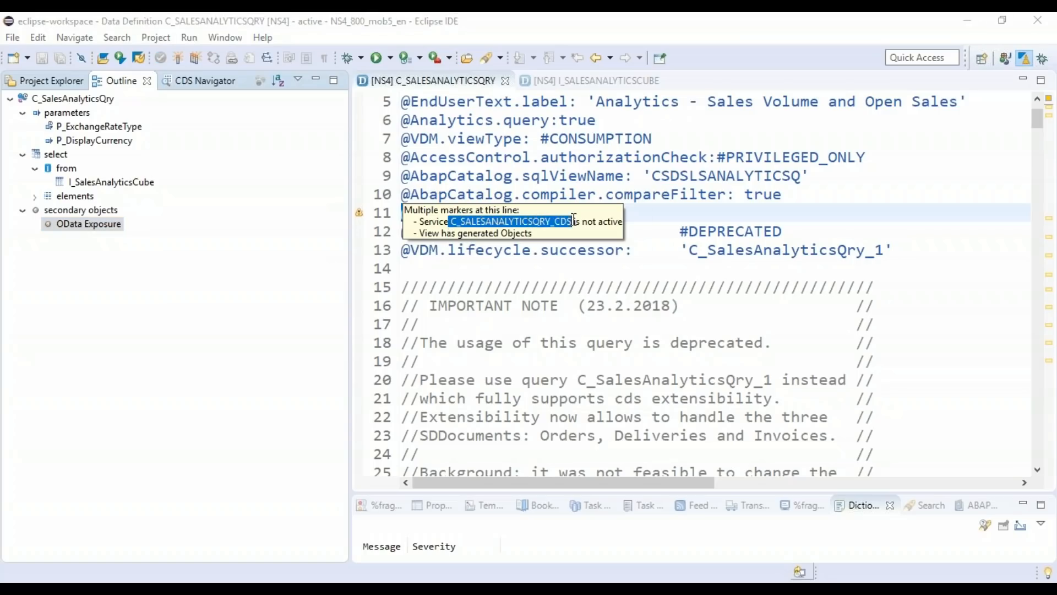
click(88, 224)
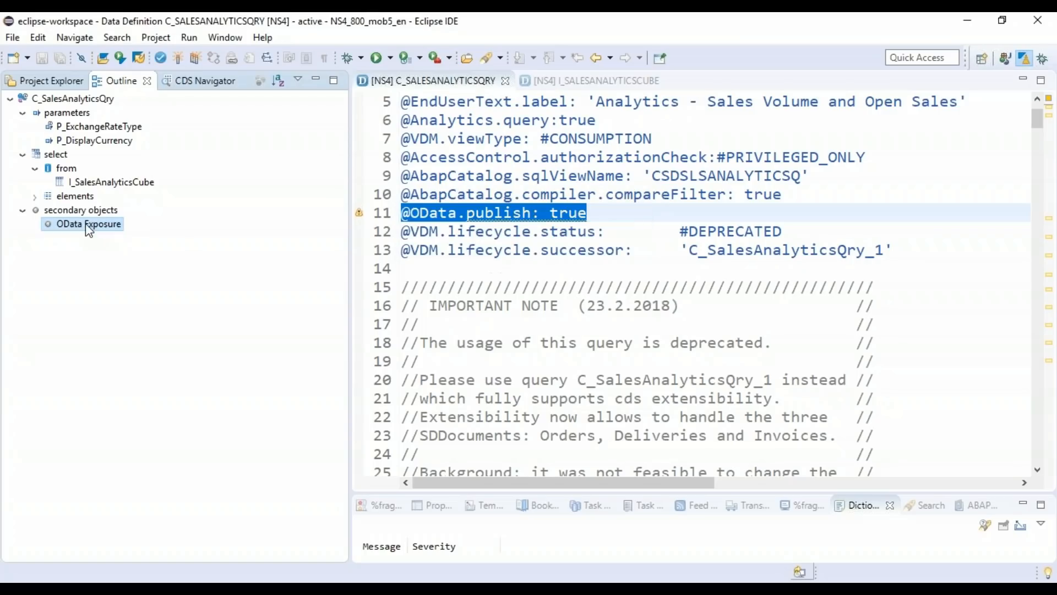
right_click(89, 223)
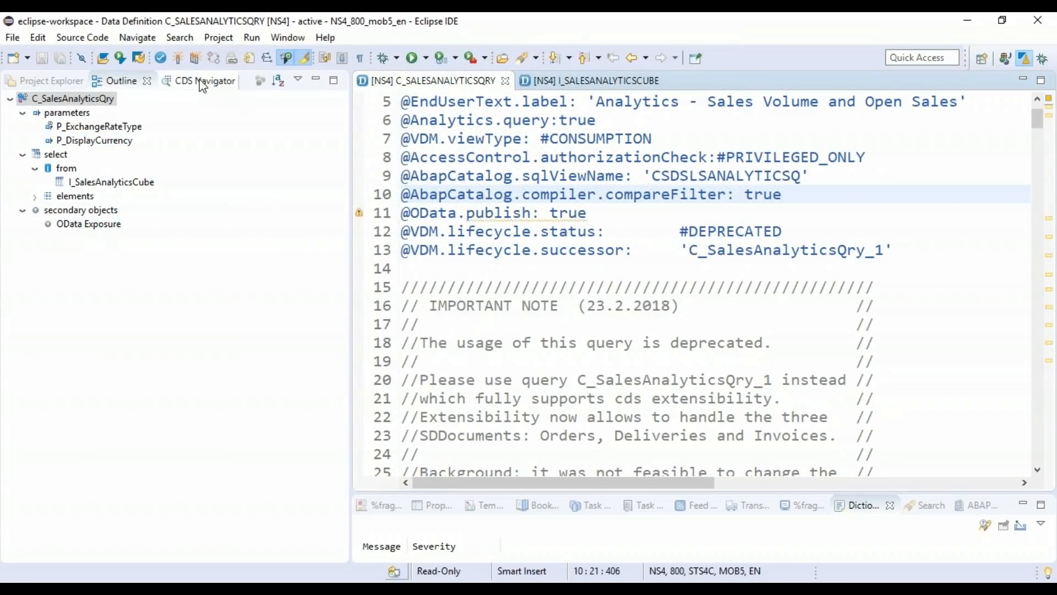
Show the CDS Navigator for C_SALESANALYTICSQRY and expand its Metadata Extensions.
click(205, 81)
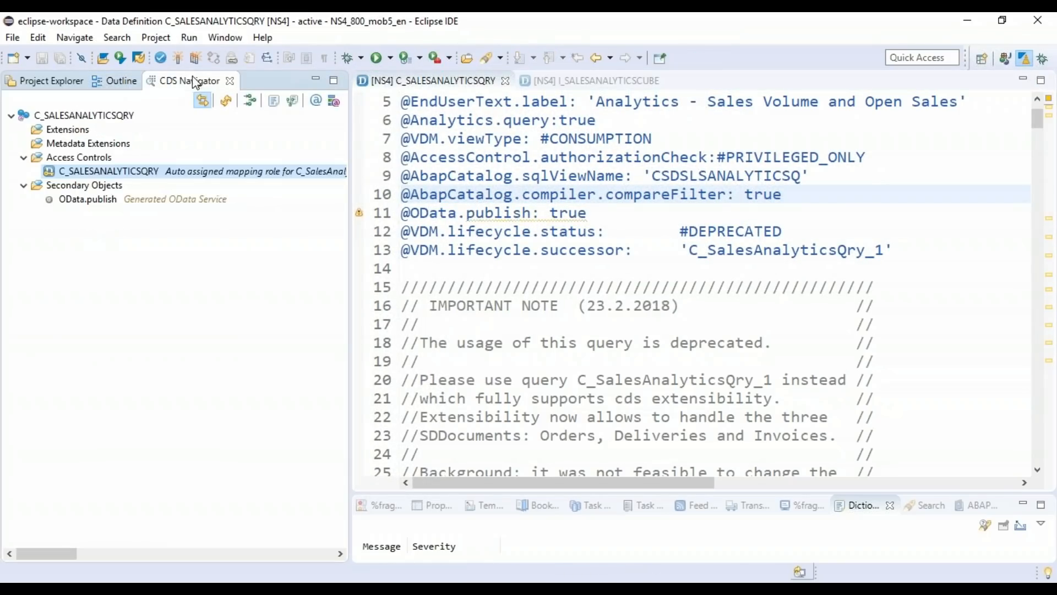
mouse_move(187, 89)
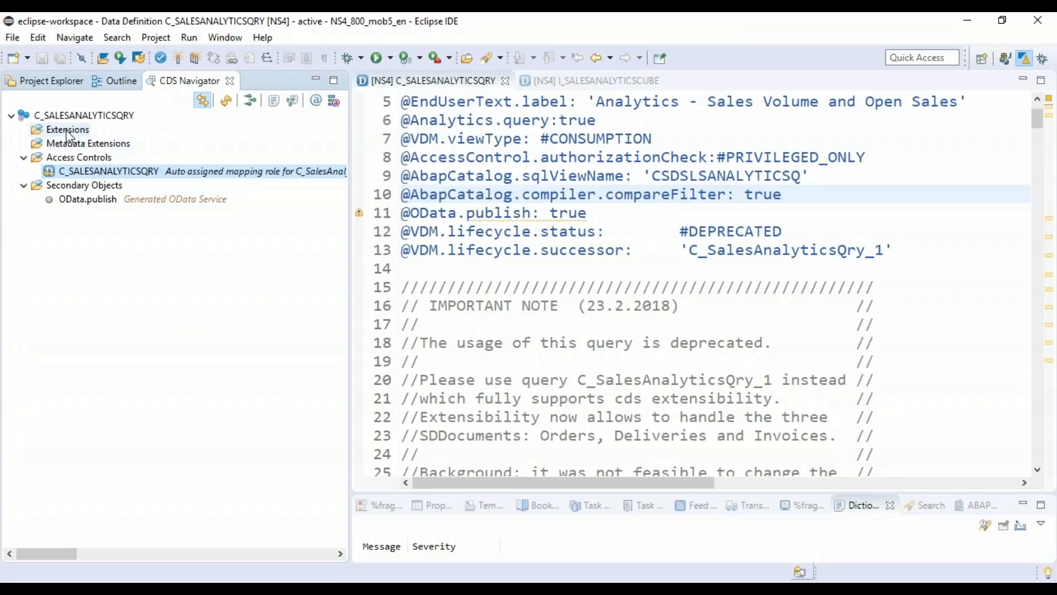
mouse_move(104, 143)
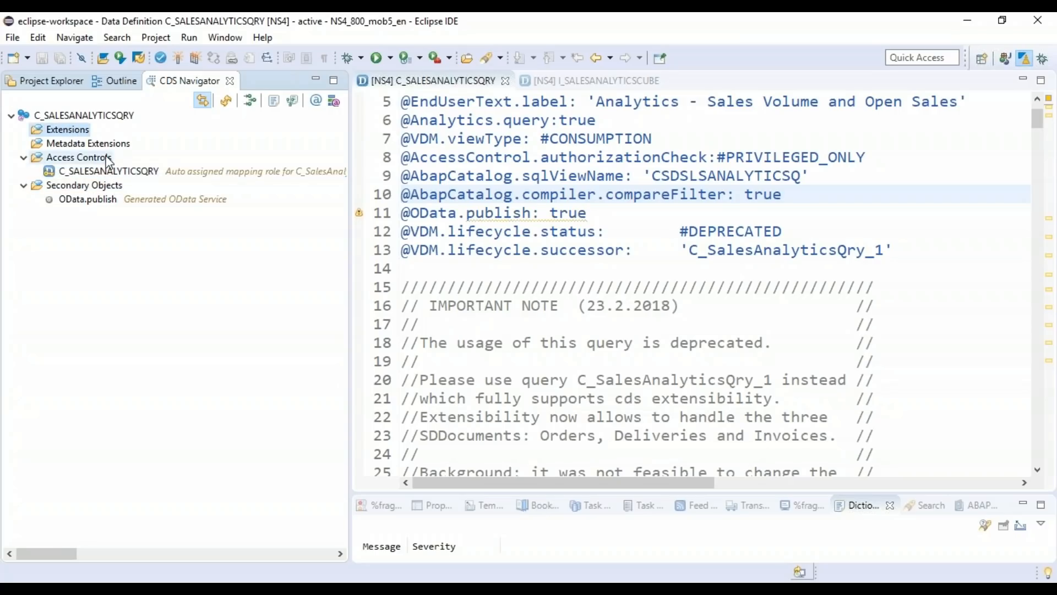
click(88, 143)
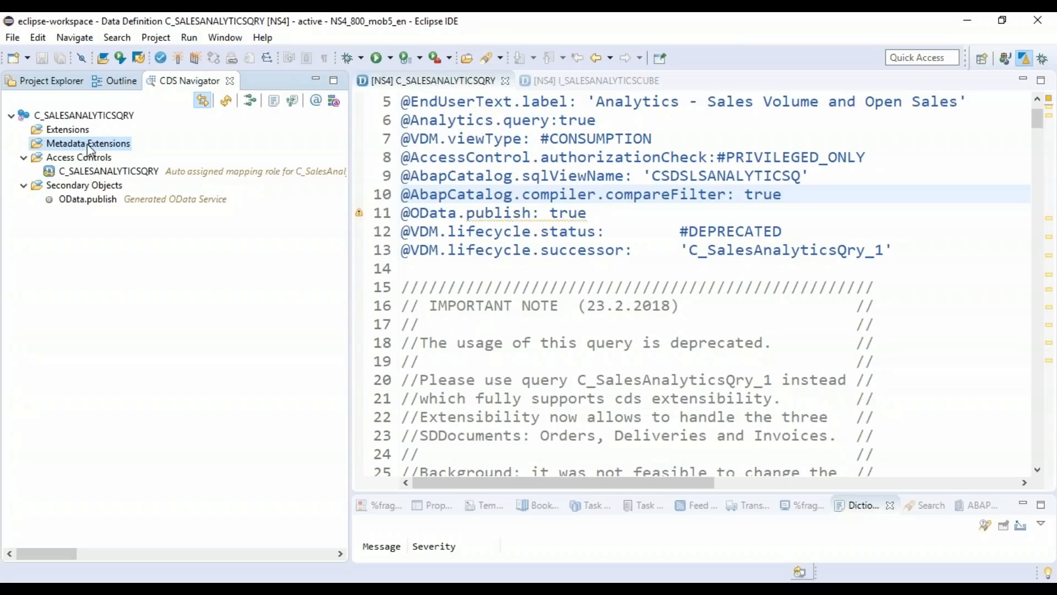
mouse_move(92, 150)
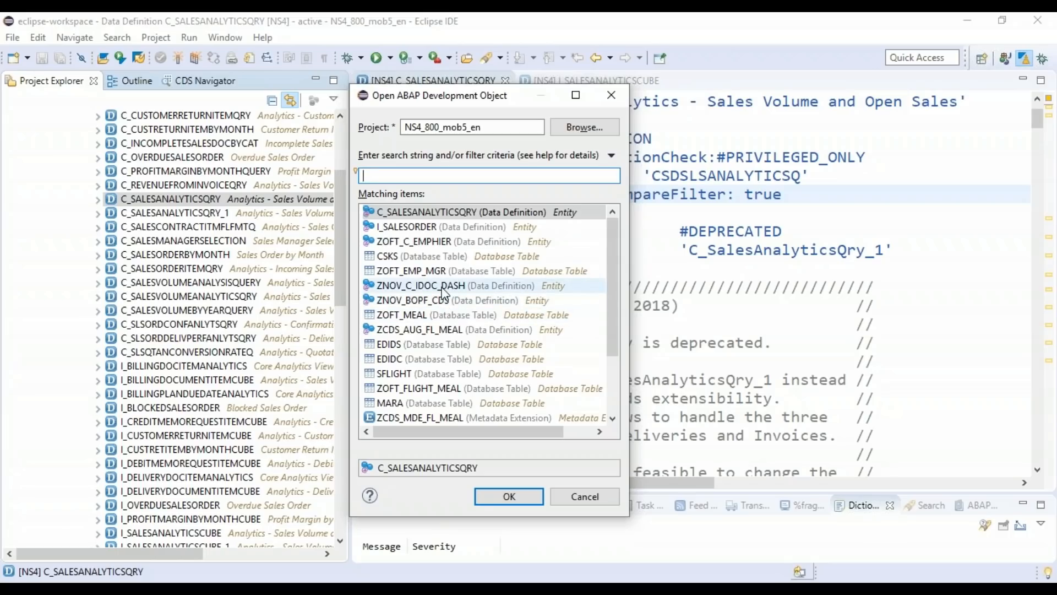
mouse_move(458, 292)
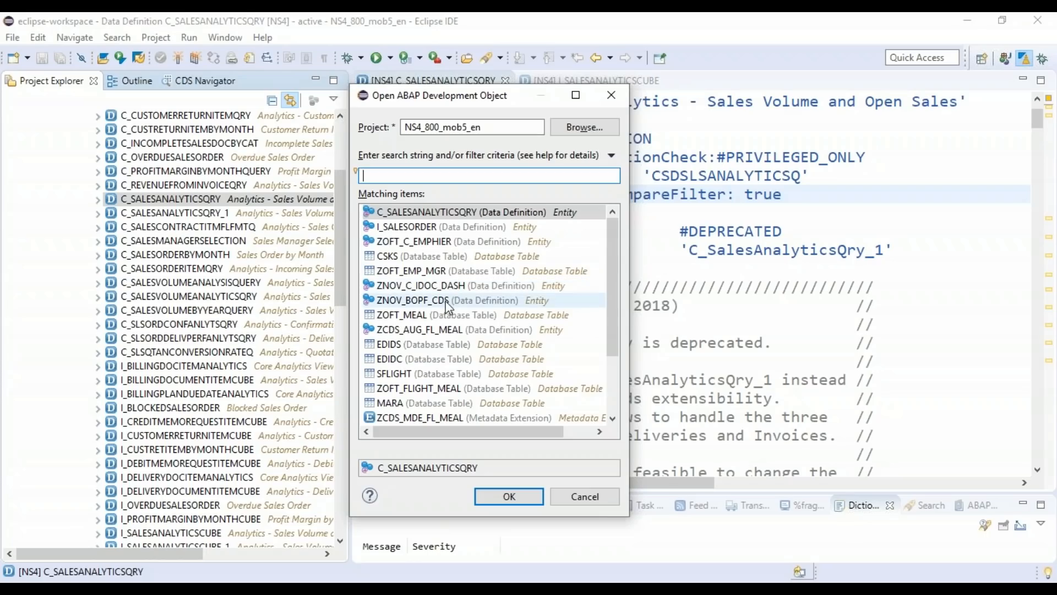
Open ZNOV_BOPF_CDS, view it in the CDS Navigator and open its metadata extension ZNOV_MDE_BOPF_CDS.
double_click(424, 300)
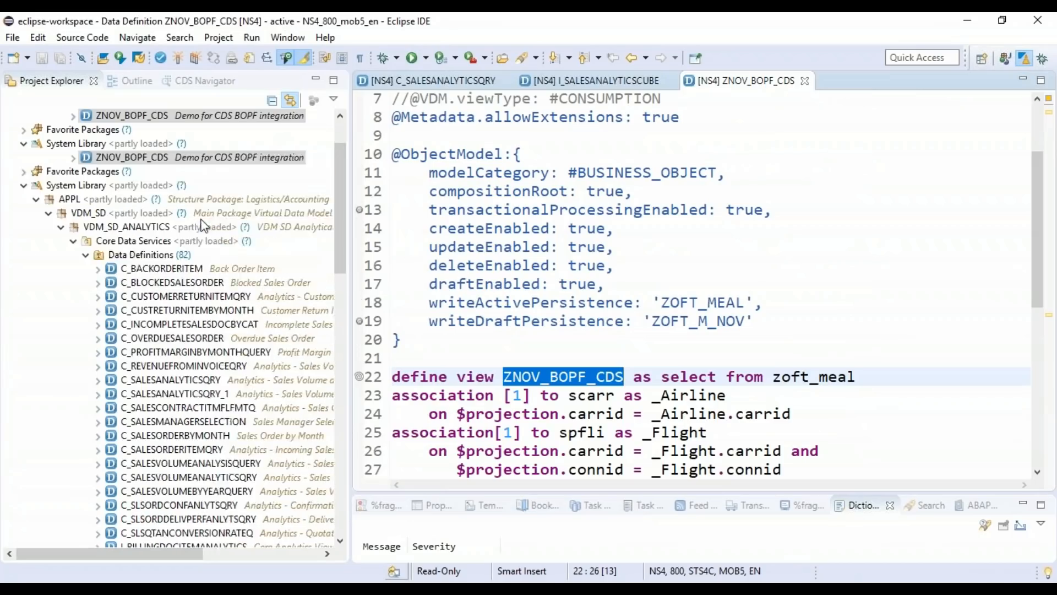
click(204, 80)
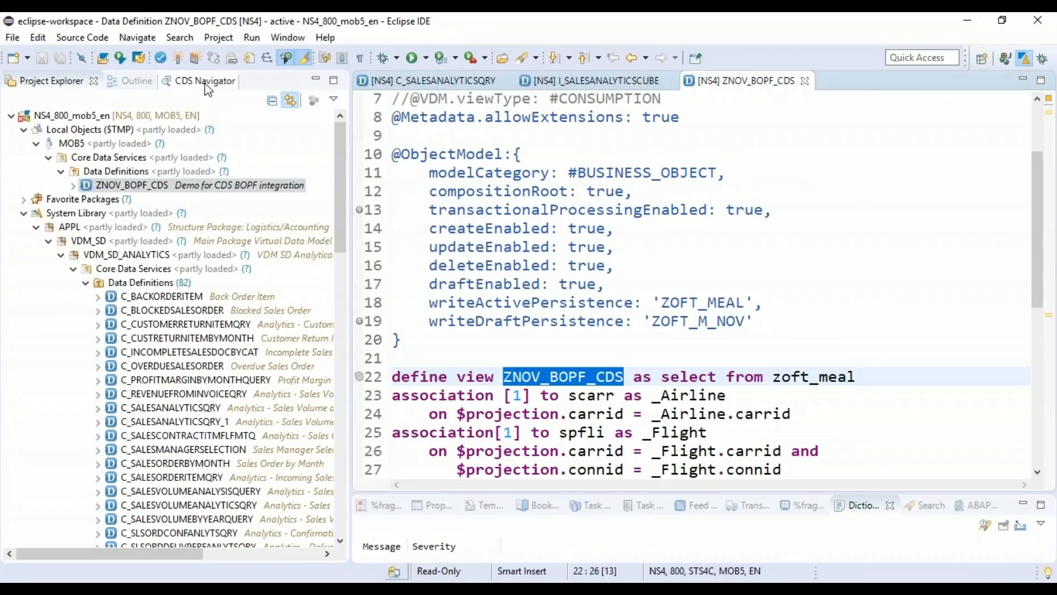
click(197, 81)
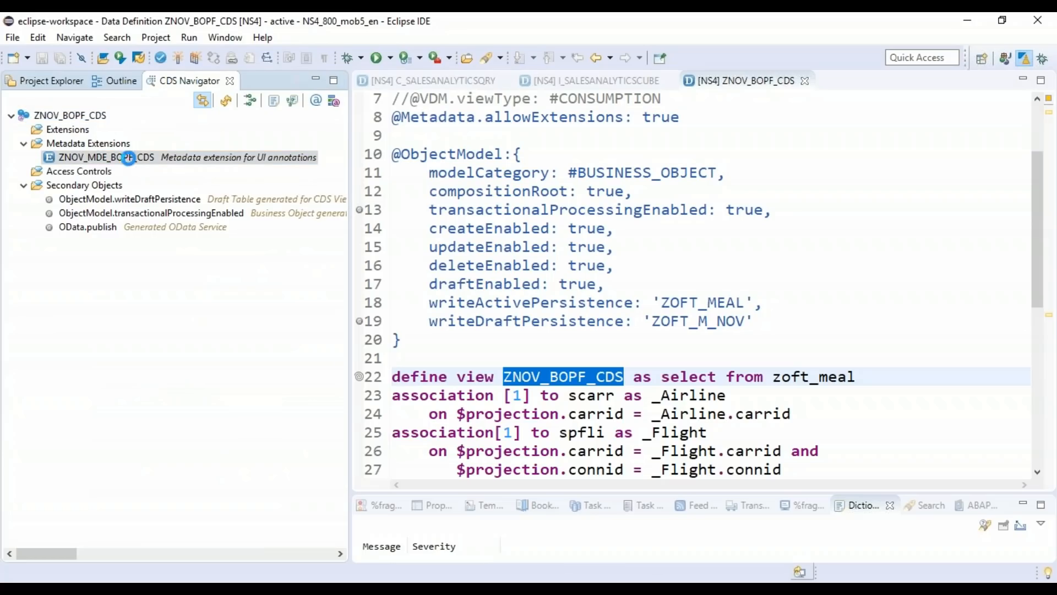
double_click(106, 158)
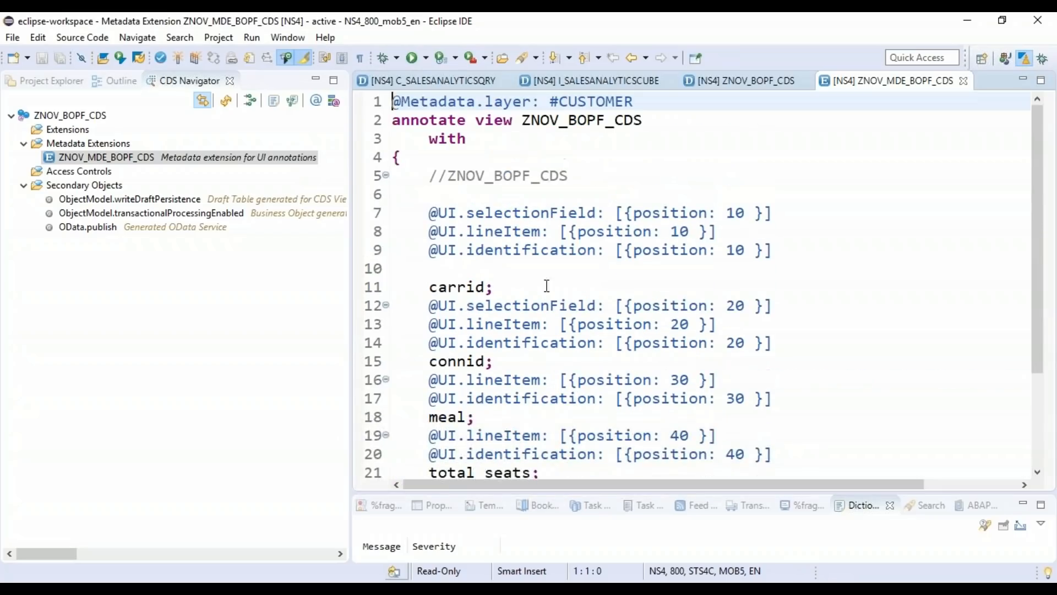
click(105, 158)
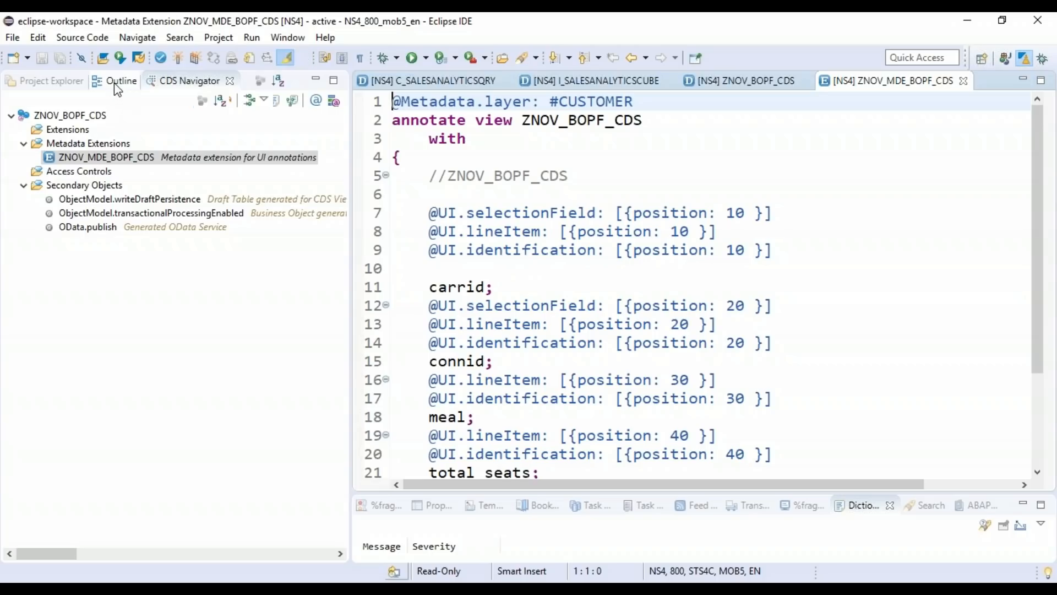
Return to ZNOV_BOPF_CDS with its Outline and bring up the context options of its OData Exposure entry.
click(121, 81)
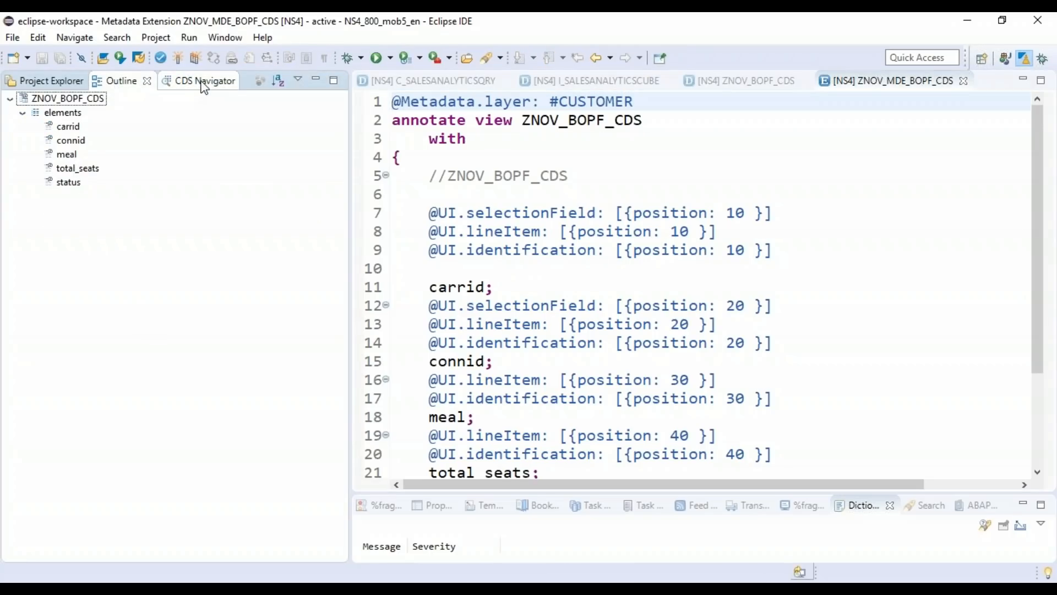
click(203, 80)
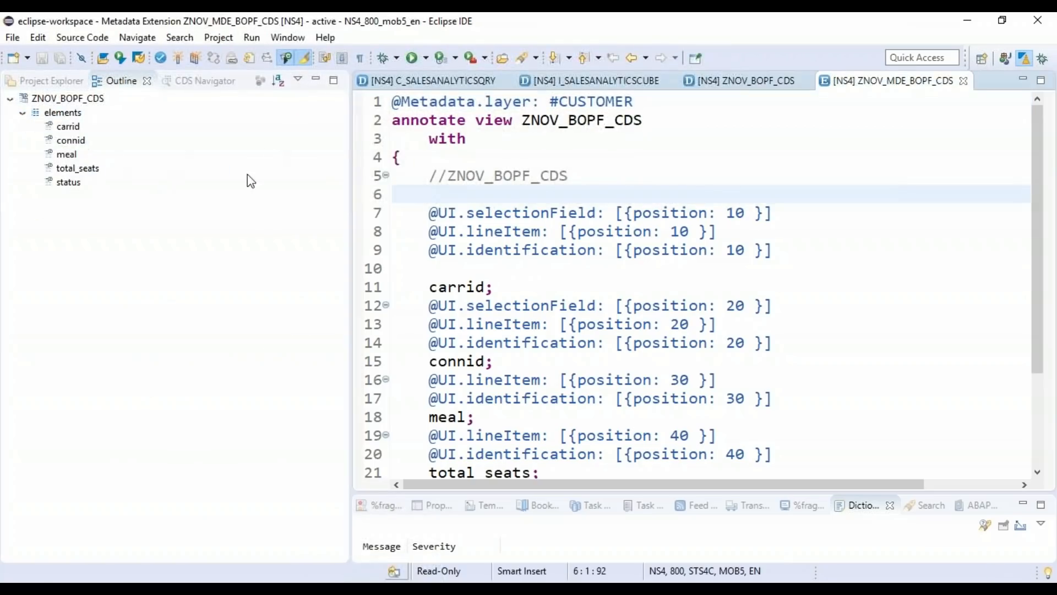
click(740, 81)
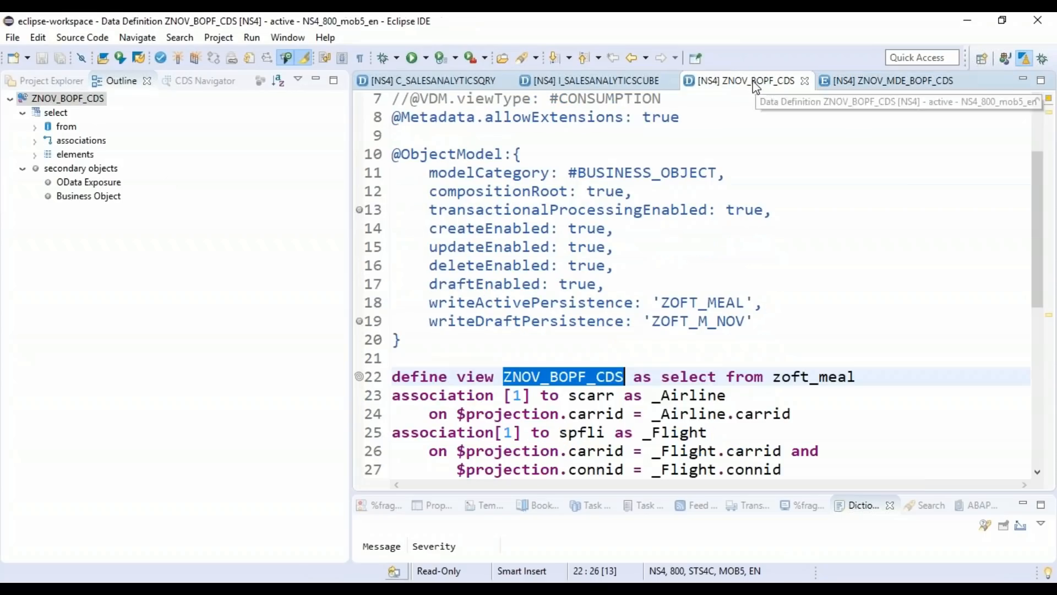
right_click(88, 182)
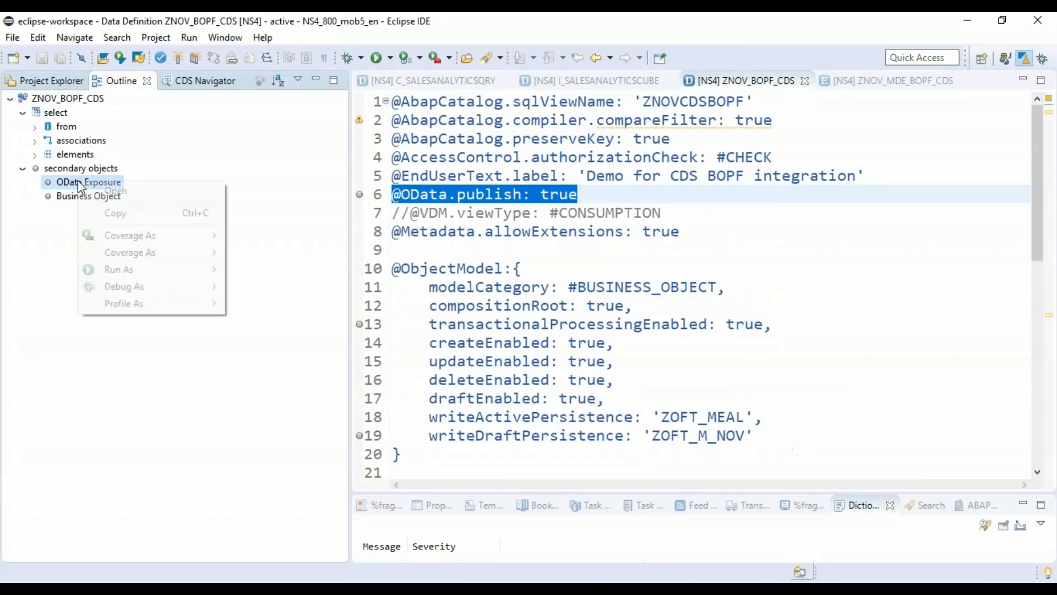
click(227, 262)
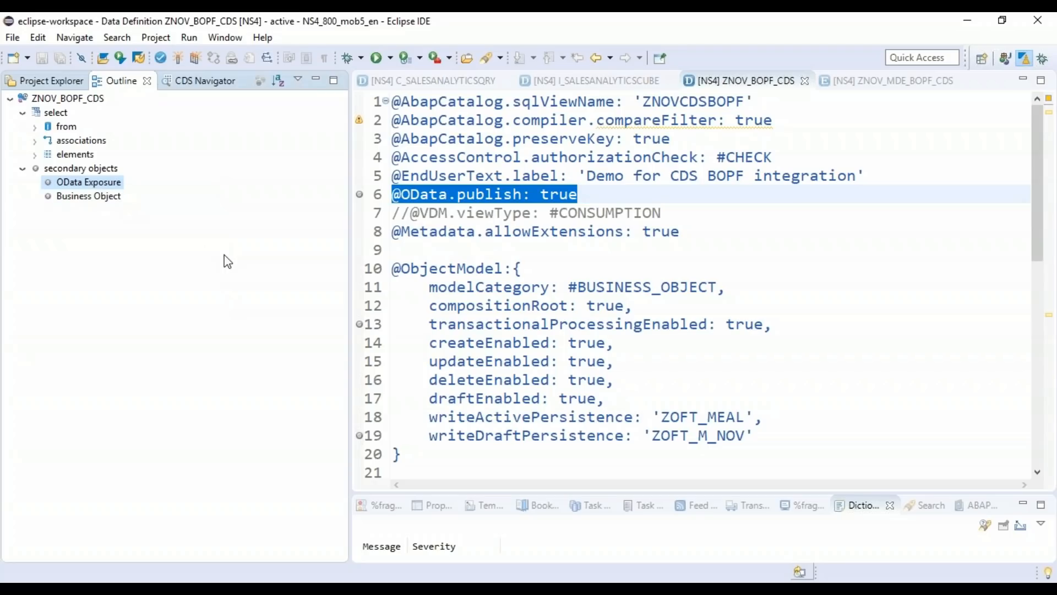
mouse_move(384, 276)
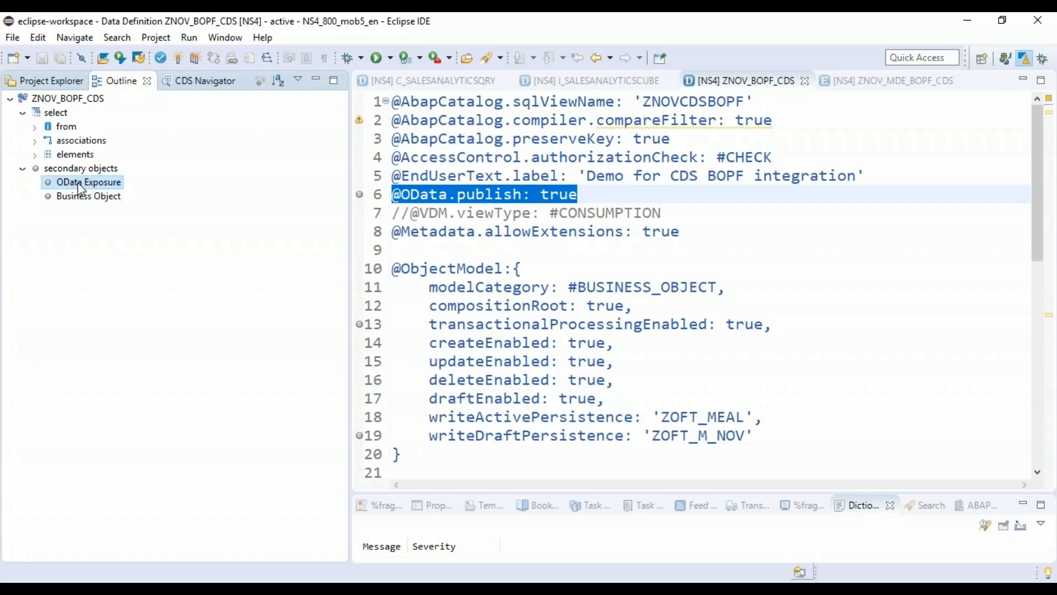
right_click(88, 182)
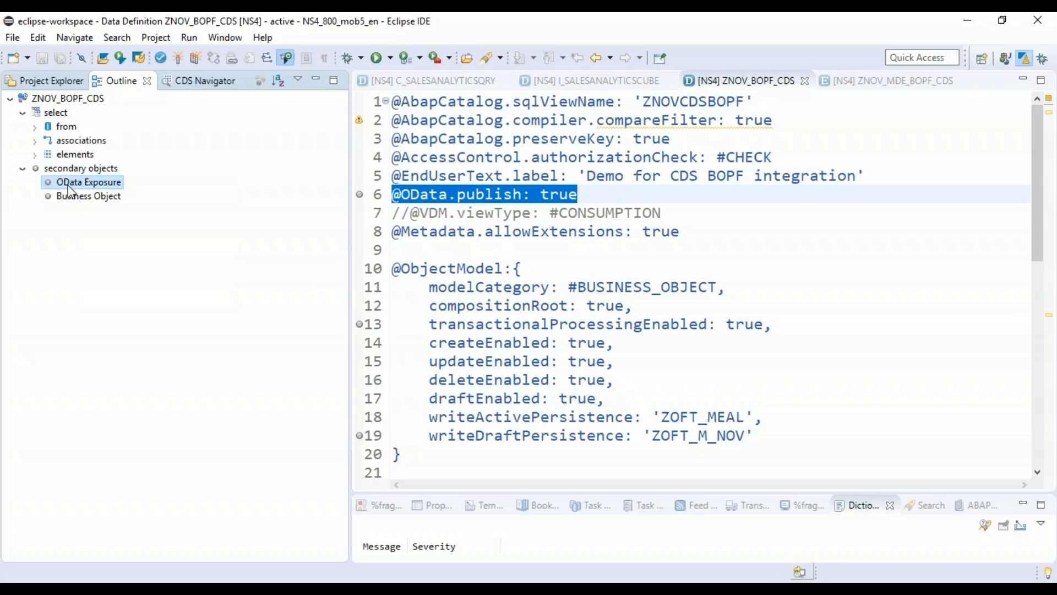
mouse_move(142, 215)
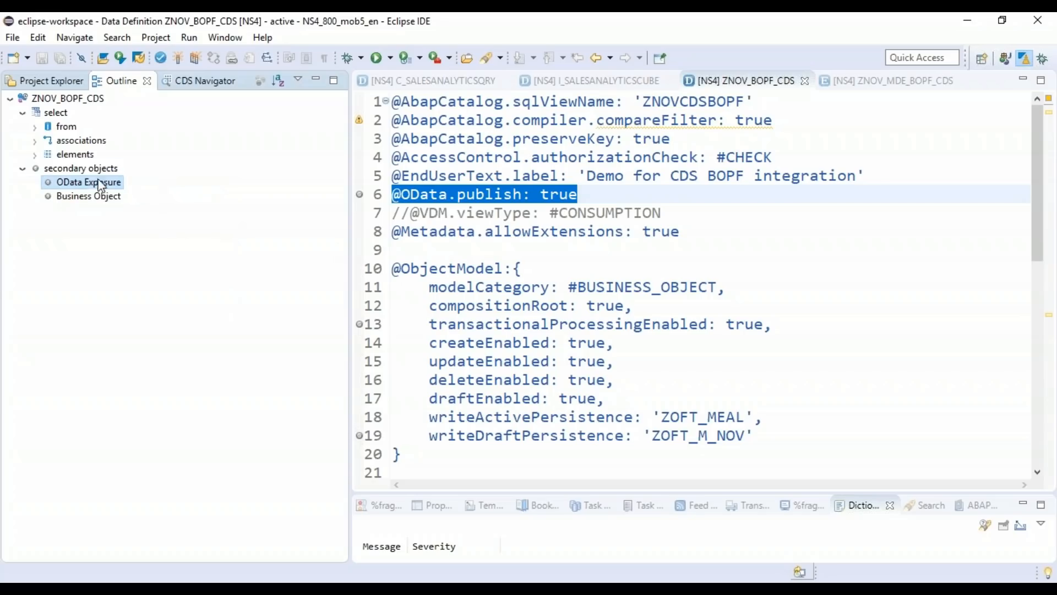
Show the CDS Navigator and refocus C_SALESANALYTICSQRY so it lists its access control and OData.publish service.
click(188, 80)
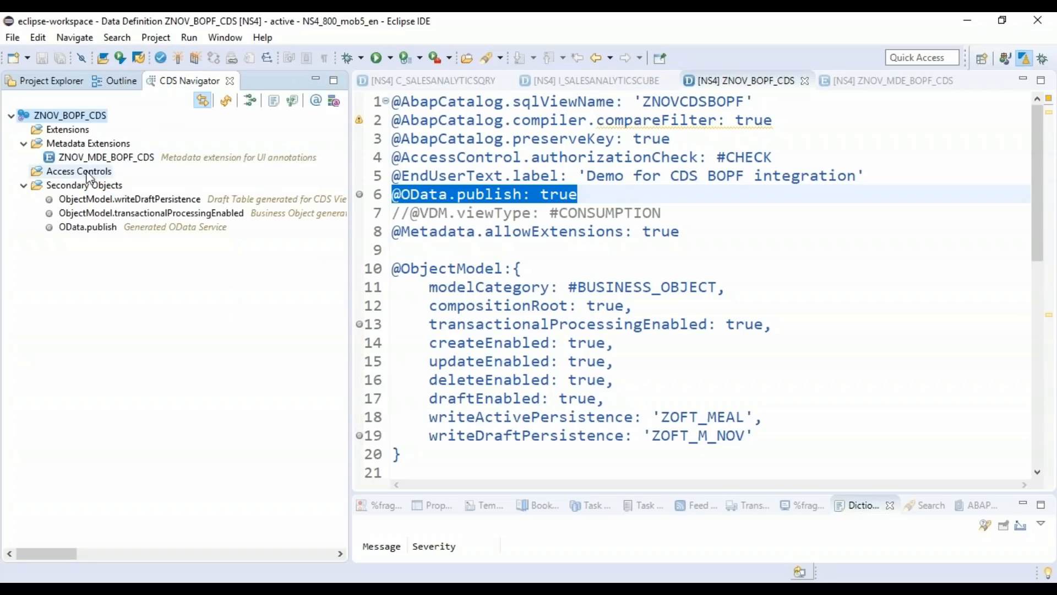
mouse_move(599, 81)
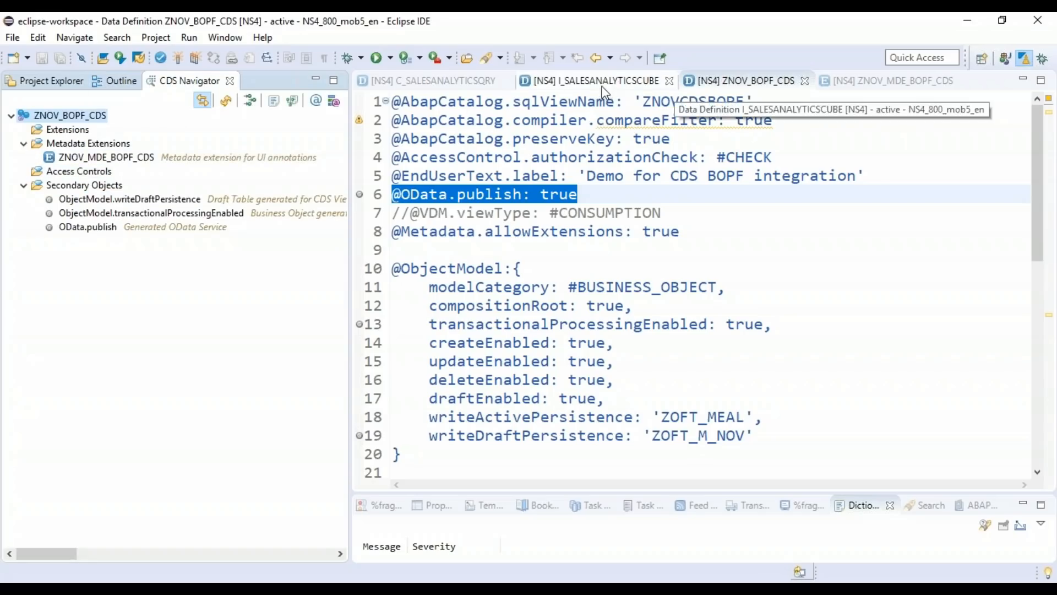
click(435, 80)
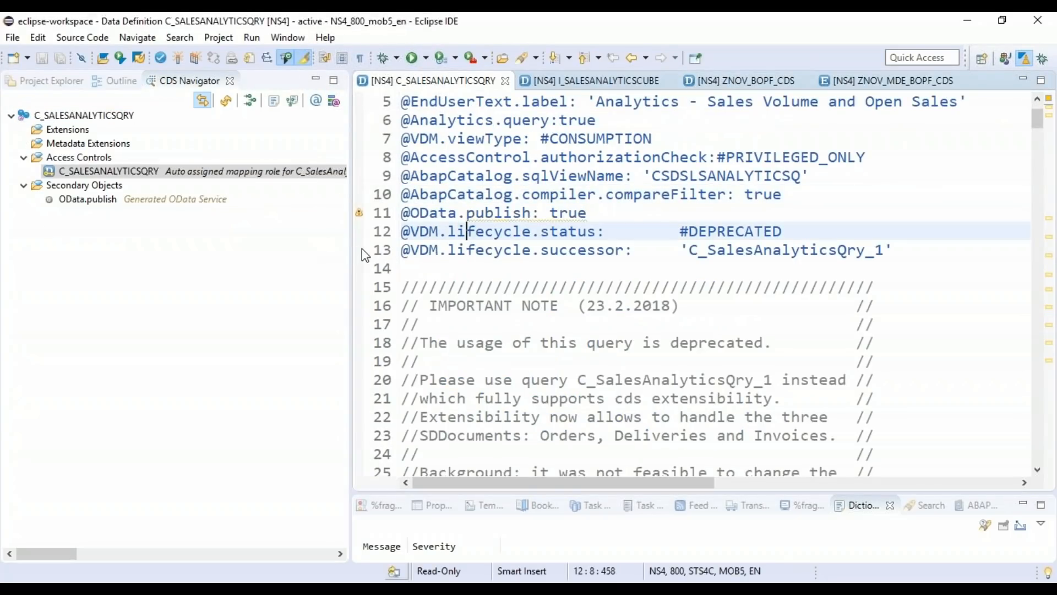
mouse_move(263, 159)
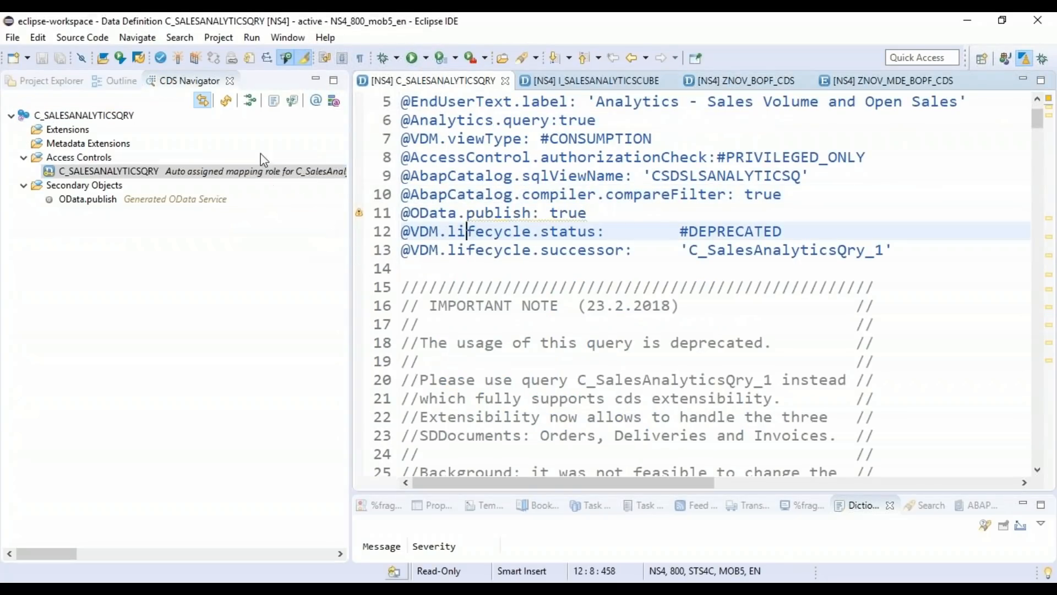
mouse_move(250, 101)
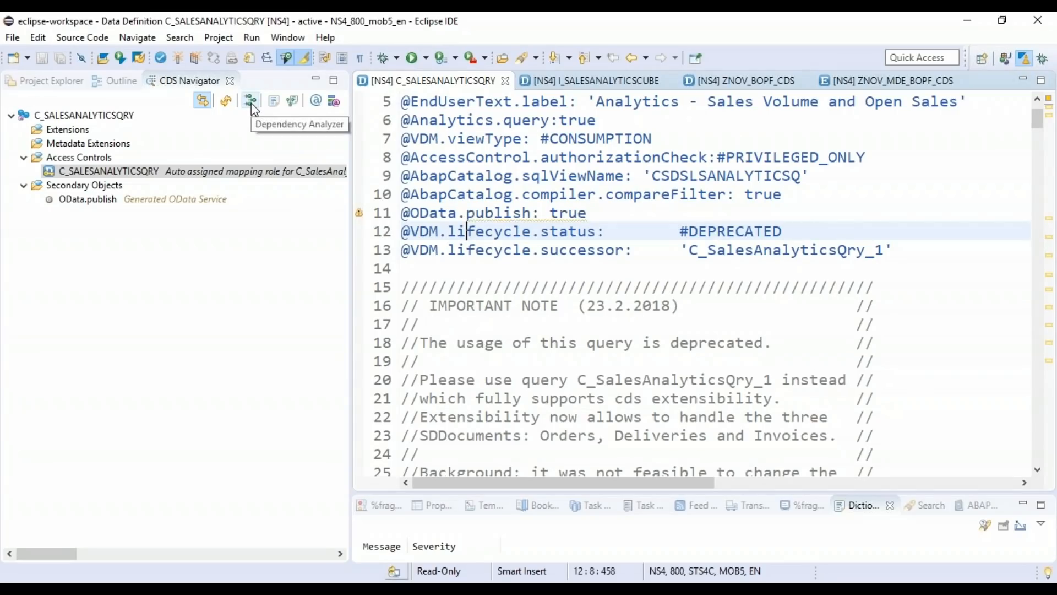
mouse_move(271, 100)
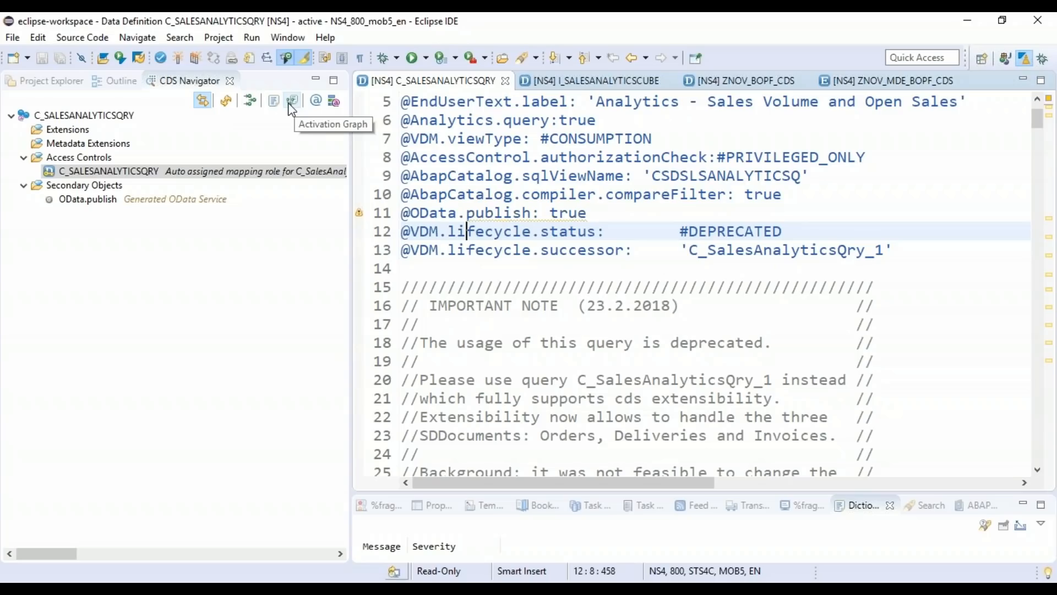
mouse_move(250, 100)
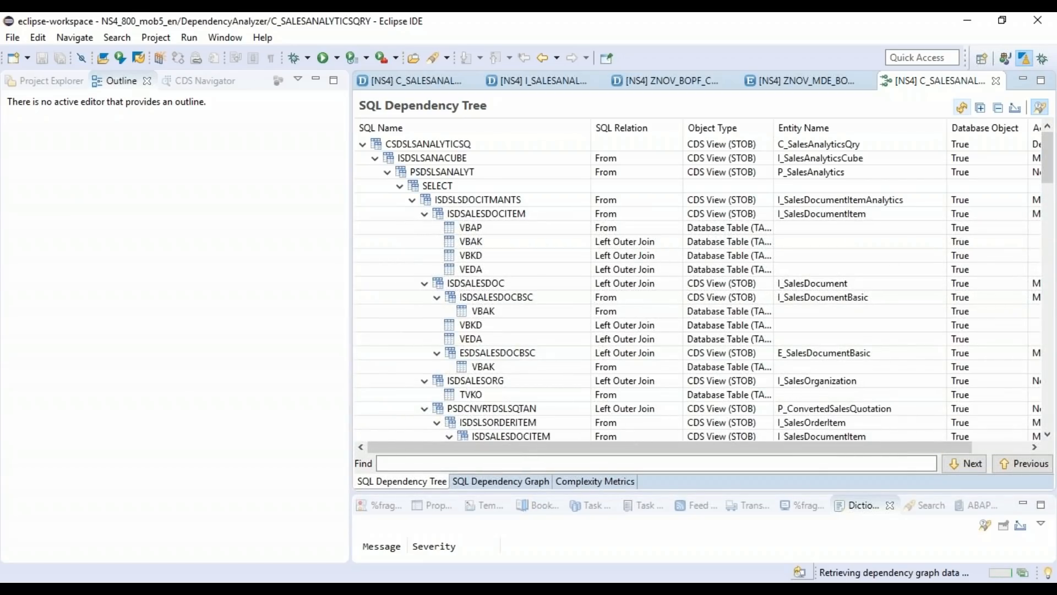
Expand the ISDSLSANACUBE branch and browse the tree down to tables VBAK and VBKD.
click(442, 172)
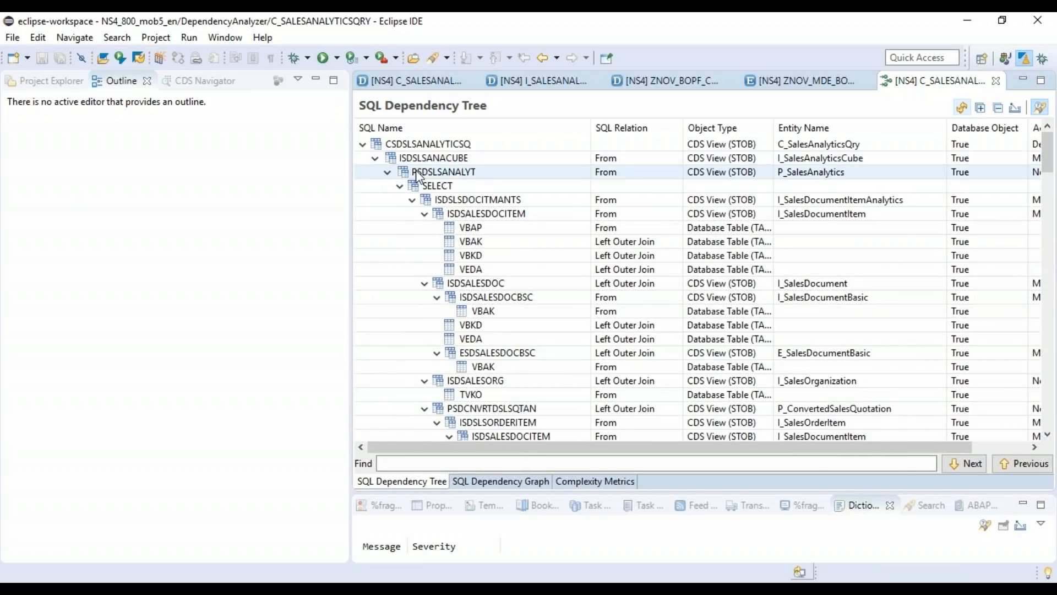
click(362, 143)
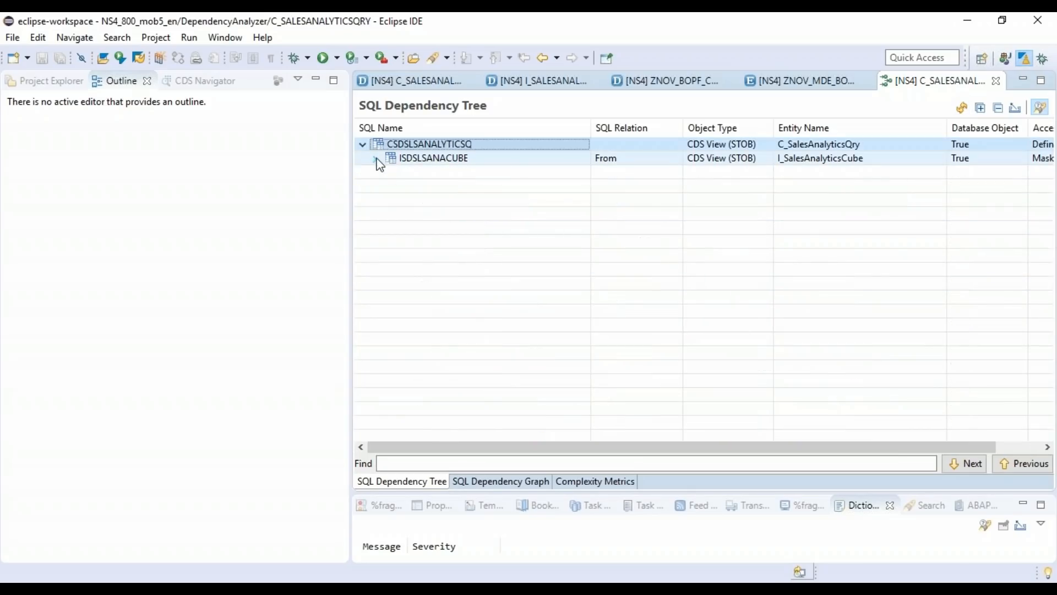
click(377, 161)
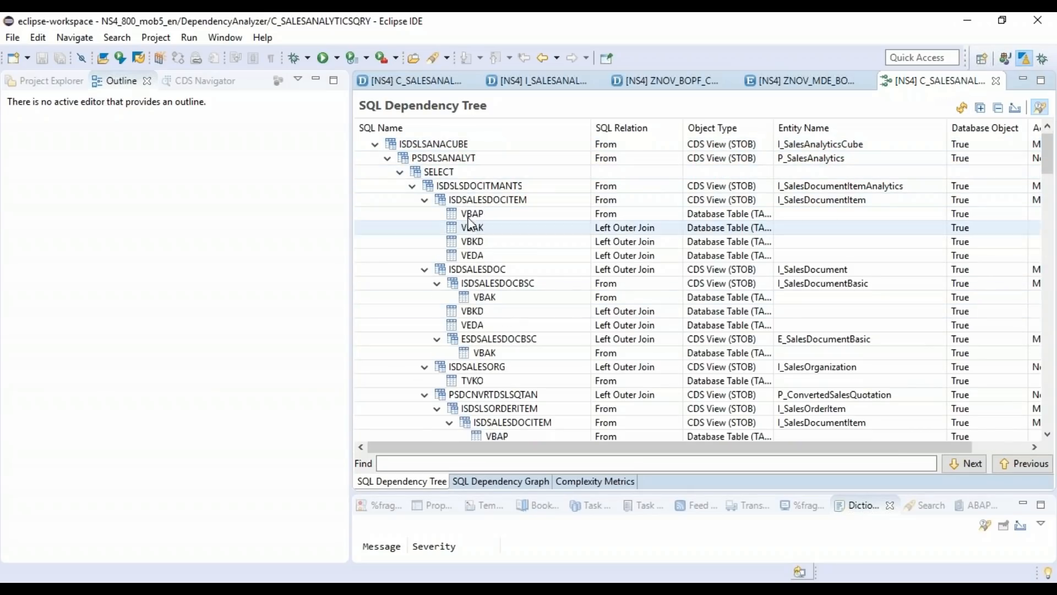
click(479, 185)
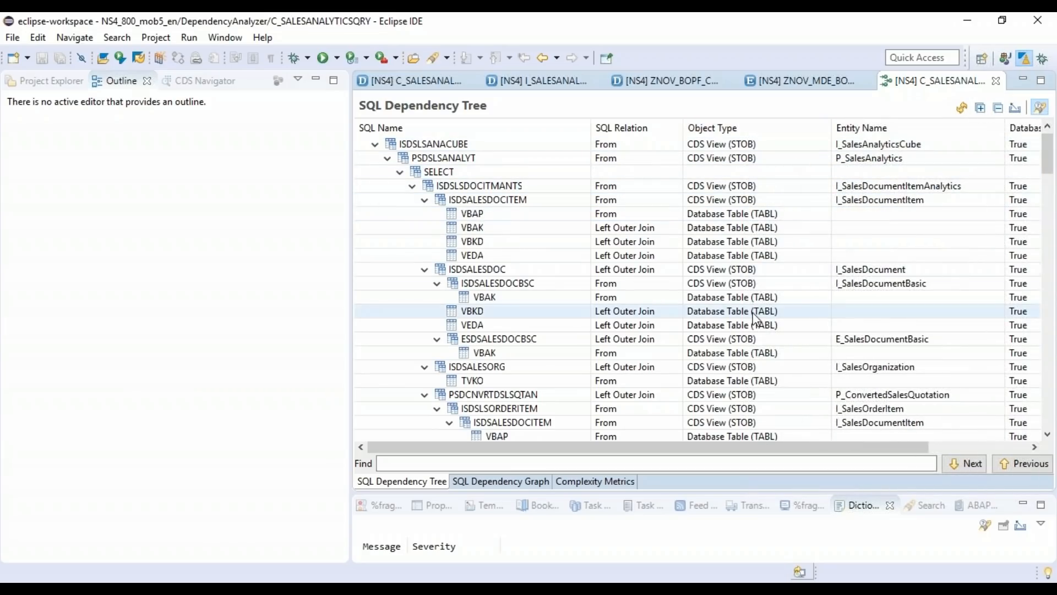
click(472, 213)
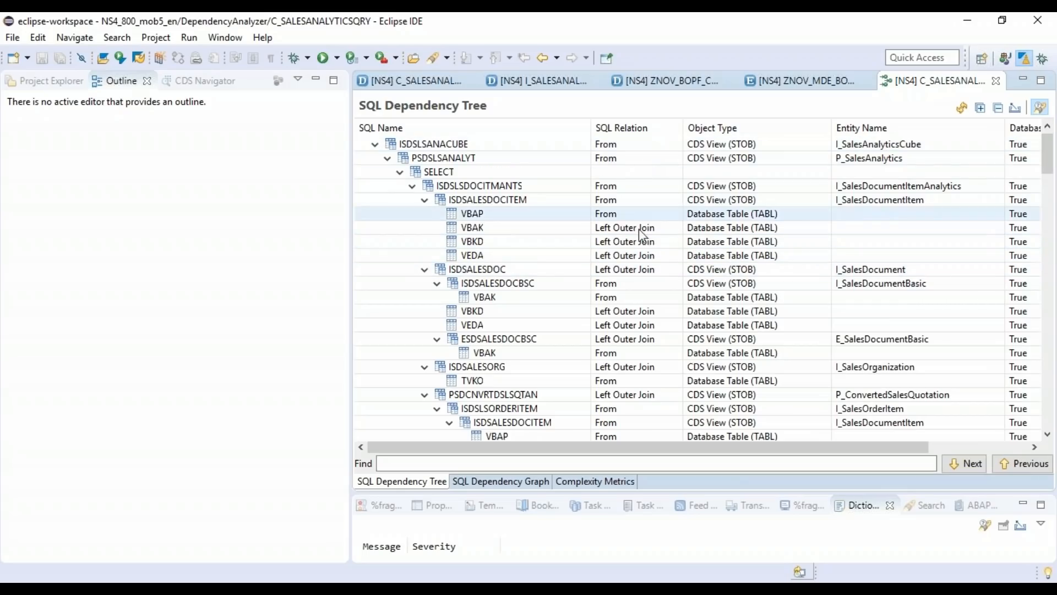
click(472, 241)
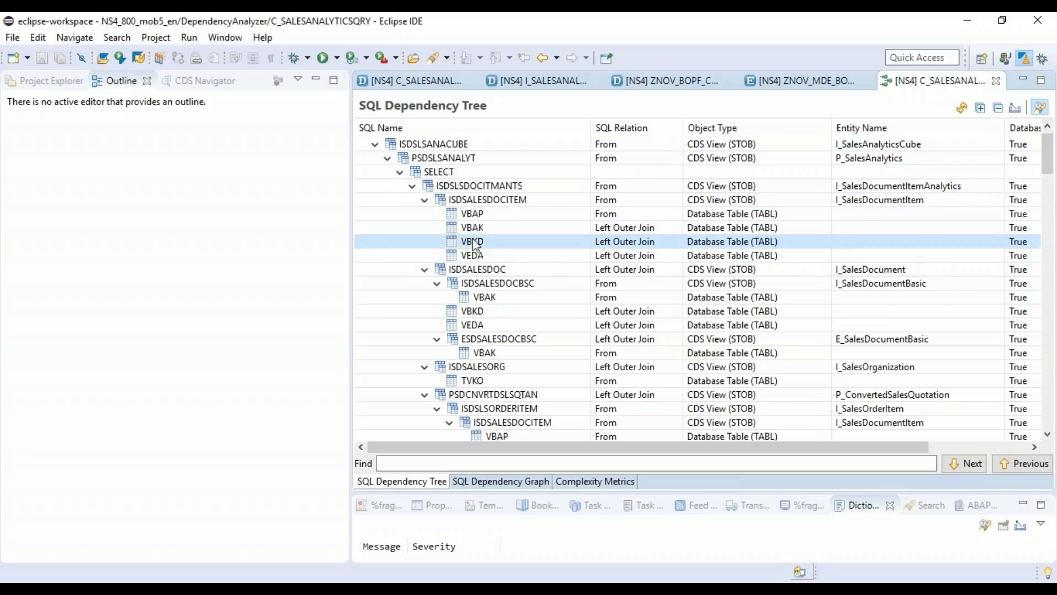
scroll(down, 3)
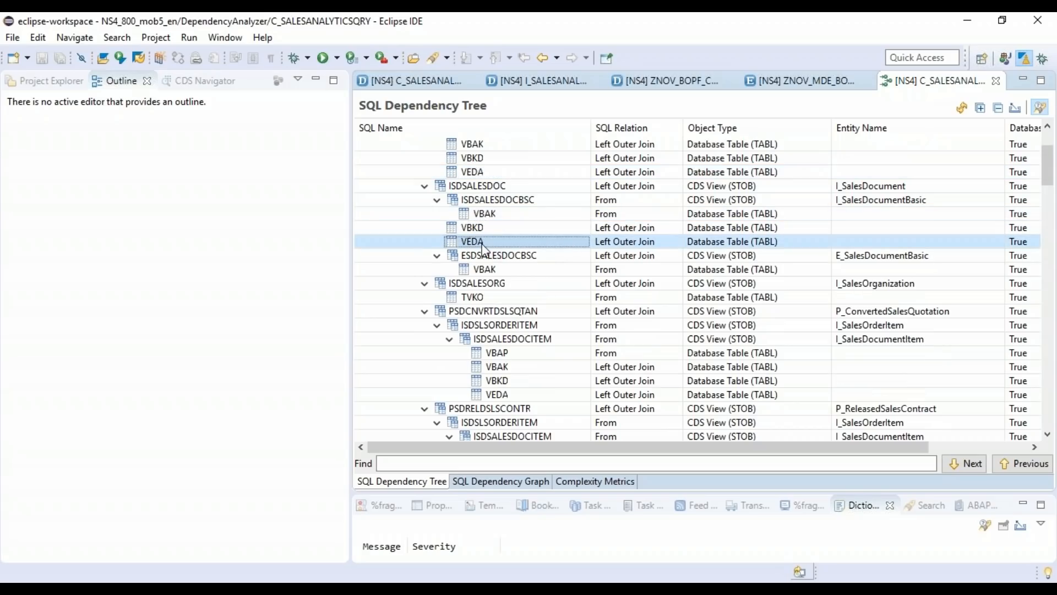
scroll(down, 3)
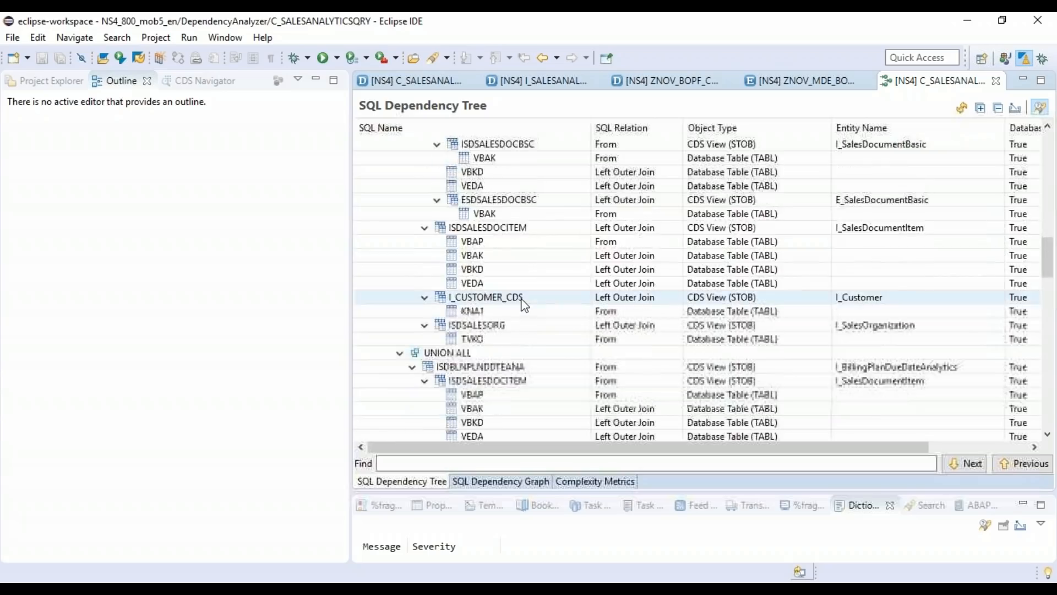
scroll(down, 3)
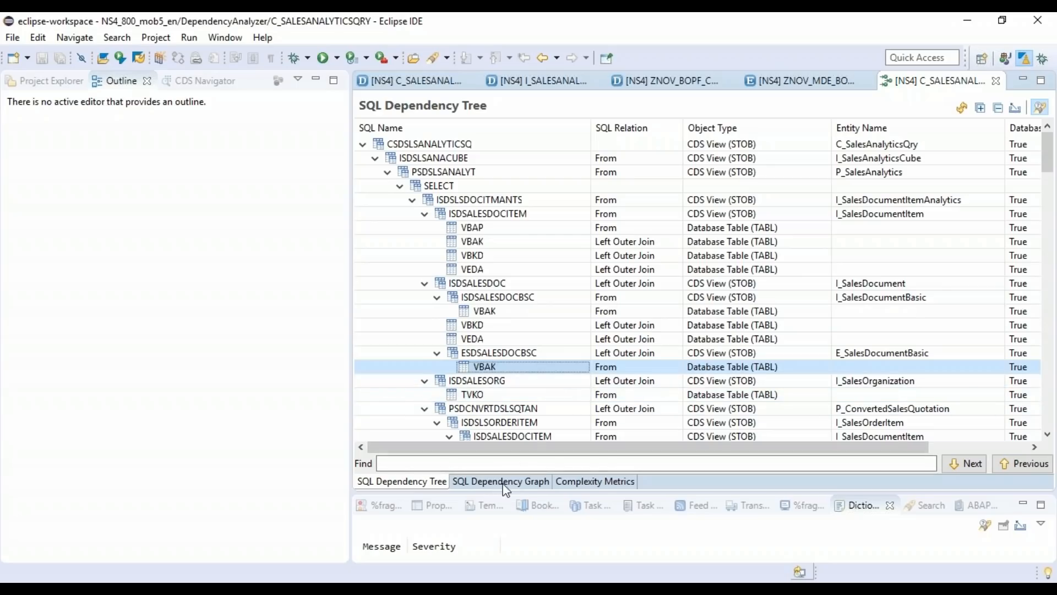
mouse_move(499, 488)
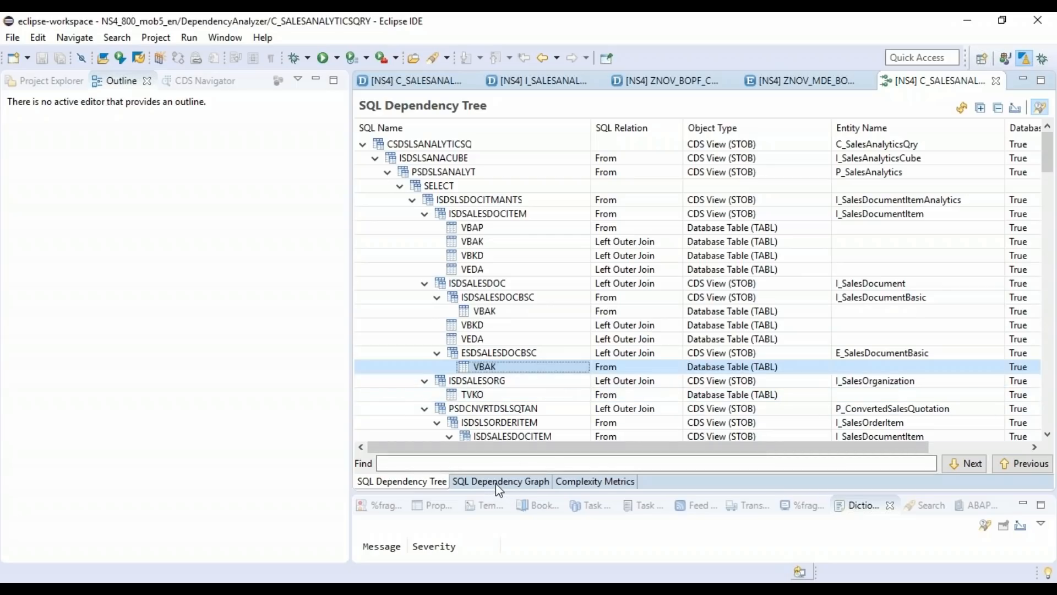
Show the query's dependencies as an SQL Dependency Graph zoomed to 50%.
click(500, 481)
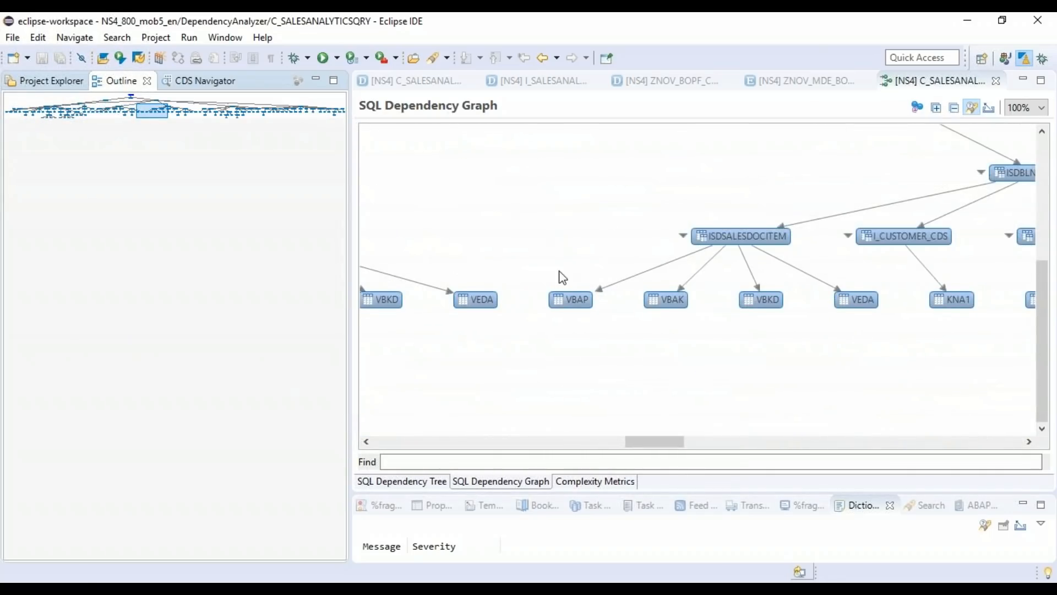
mouse_move(1020, 124)
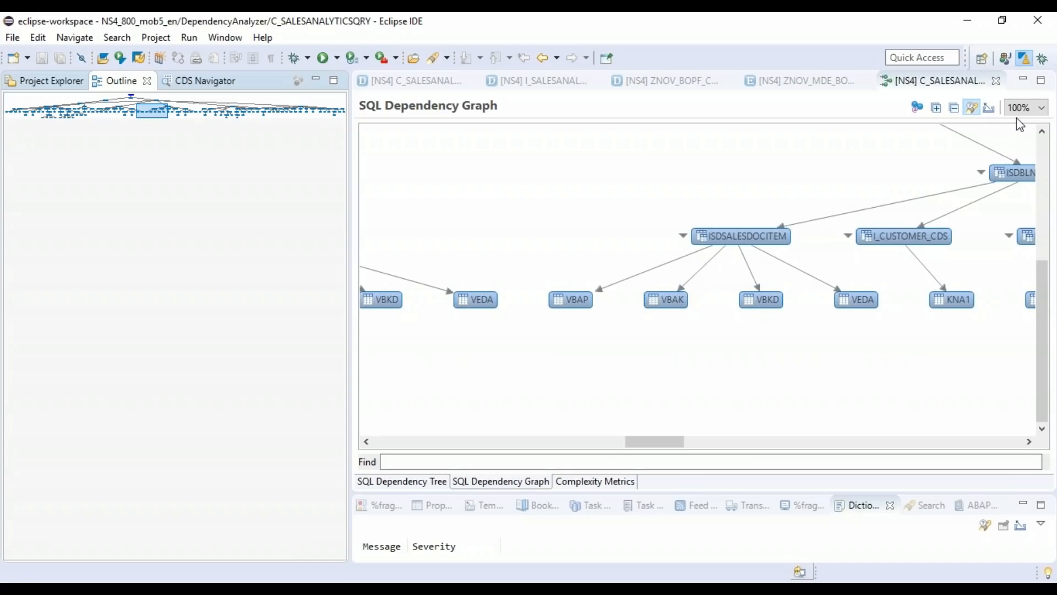
click(1042, 107)
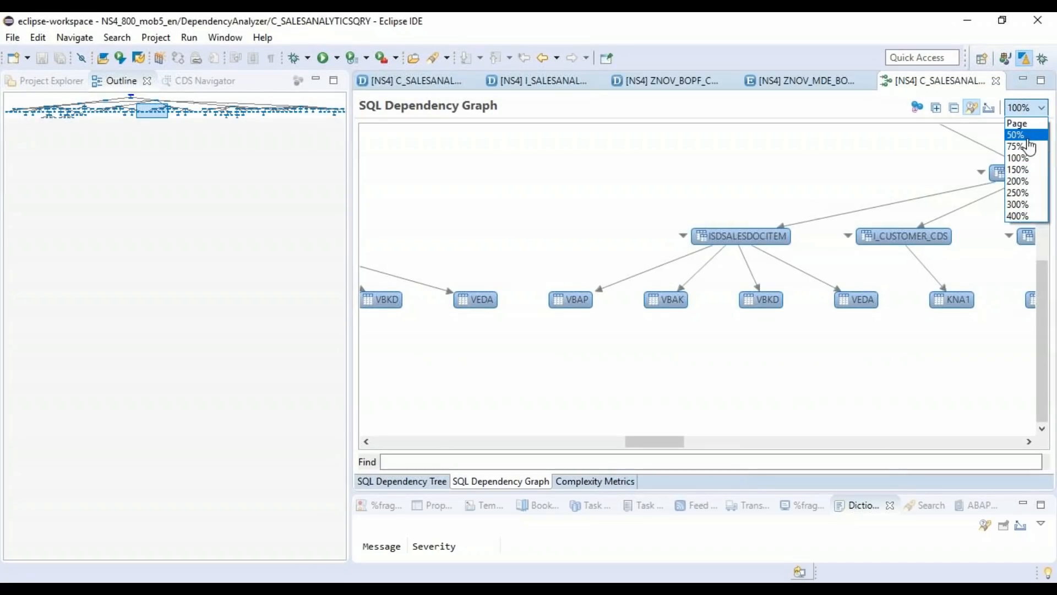
click(1016, 134)
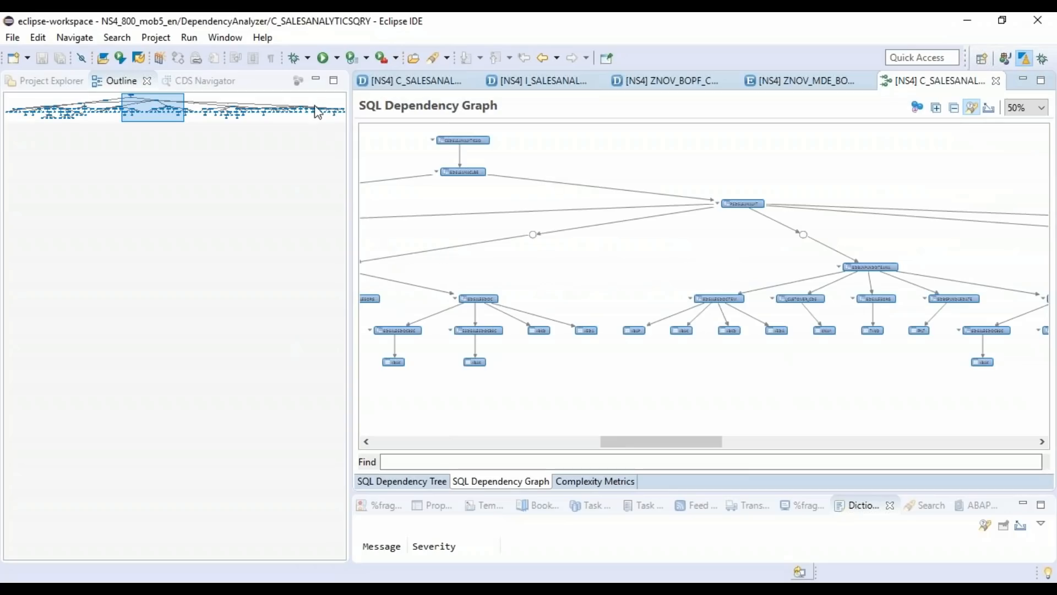
mouse_move(256, 112)
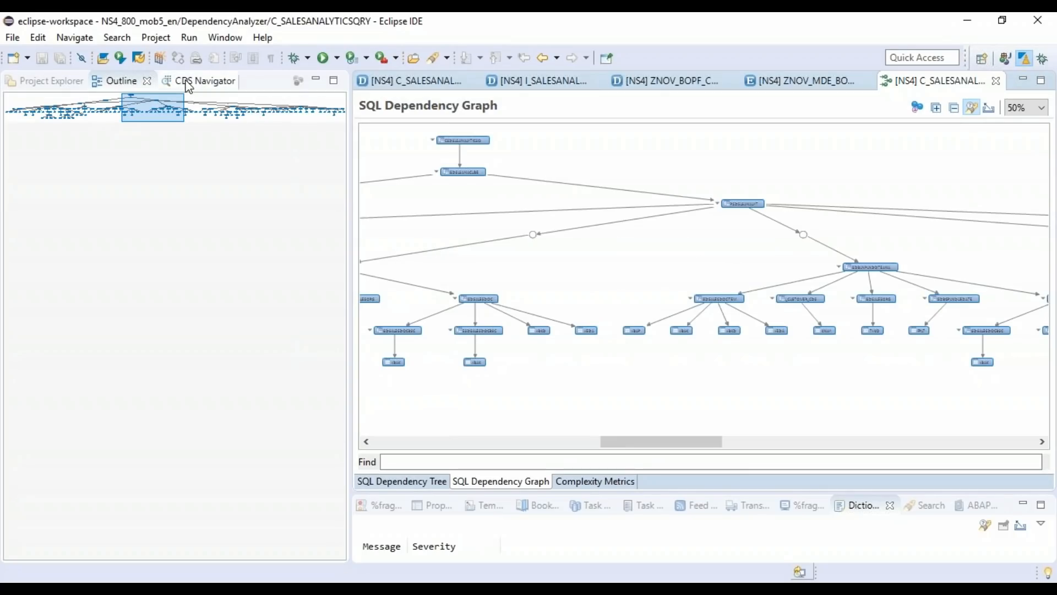
mouse_move(996, 86)
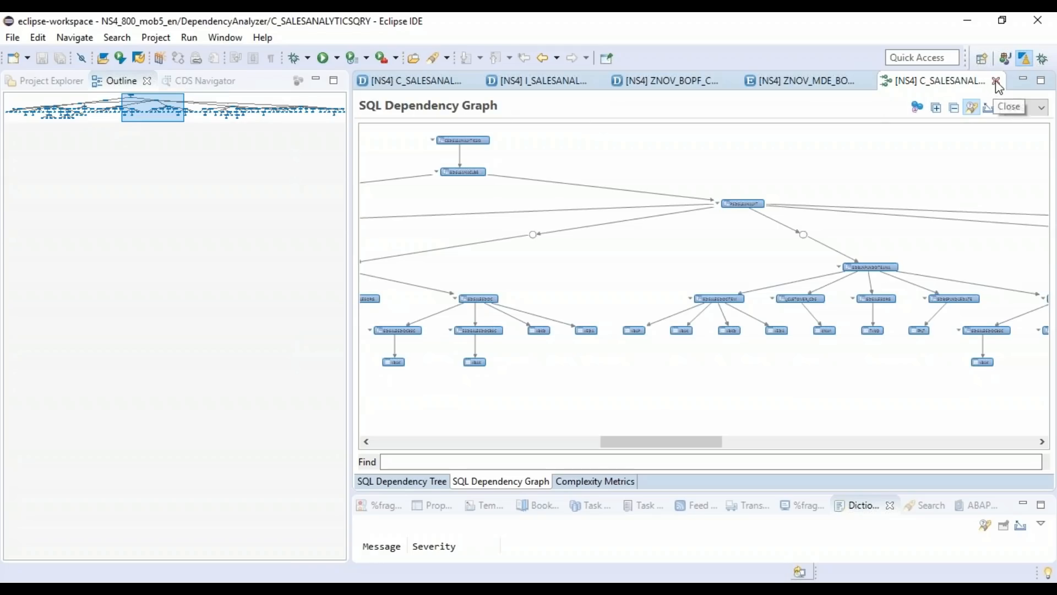
Close the dependency graph and relaunch the SQL Dependency Analyzer for C_SALESANALYTICSQRY.
click(998, 81)
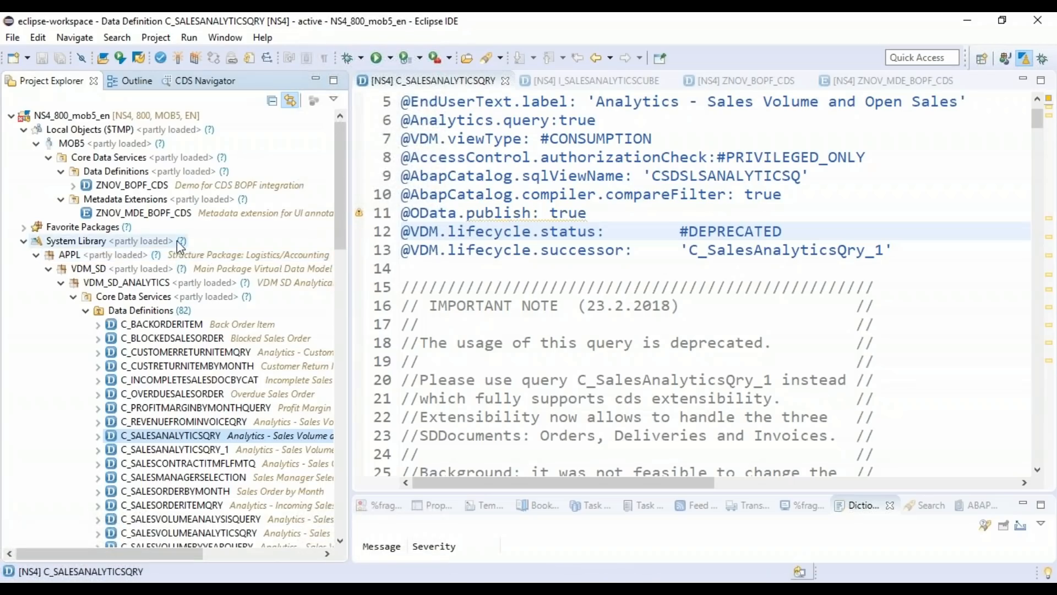
scroll(down, 3)
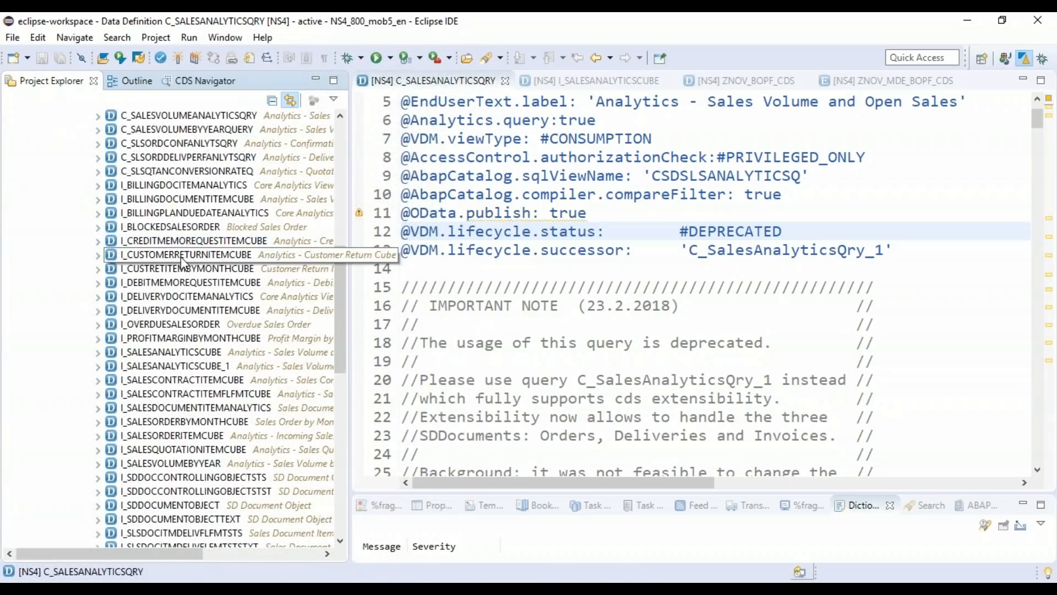
scroll(down, 3)
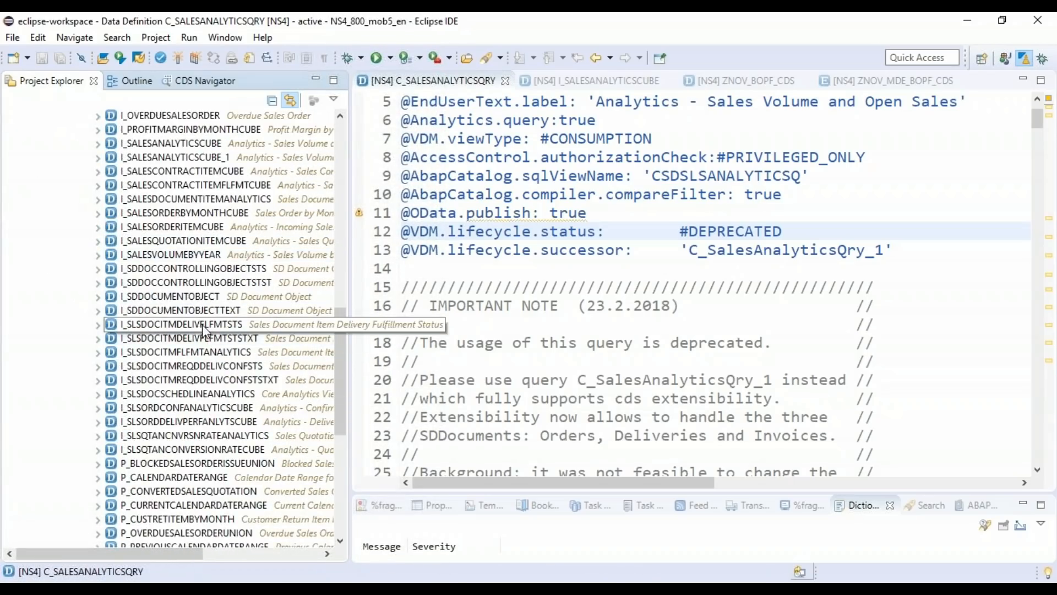
mouse_move(224, 290)
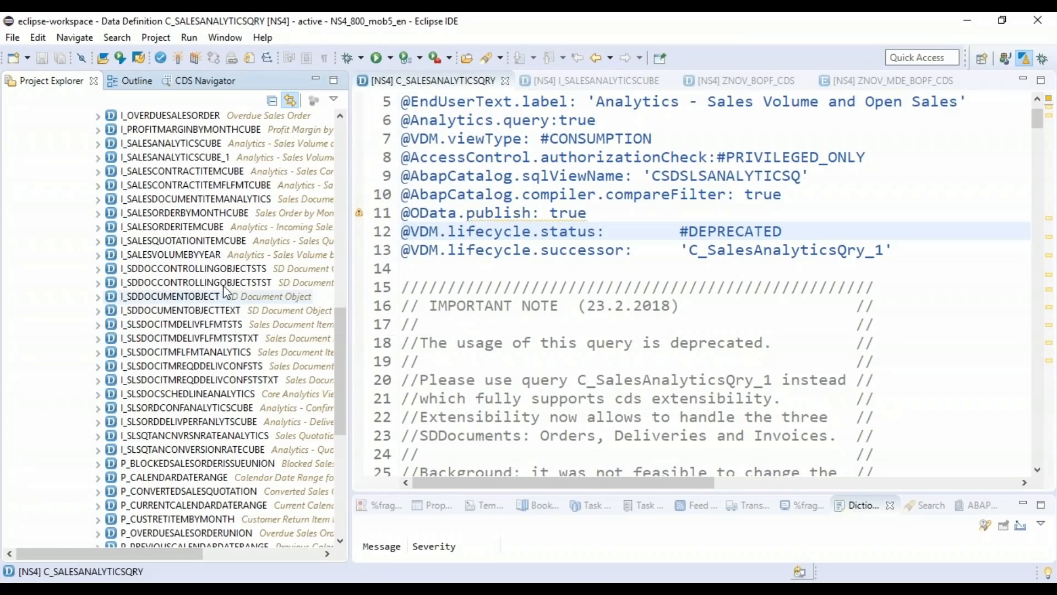
scroll(down, 3)
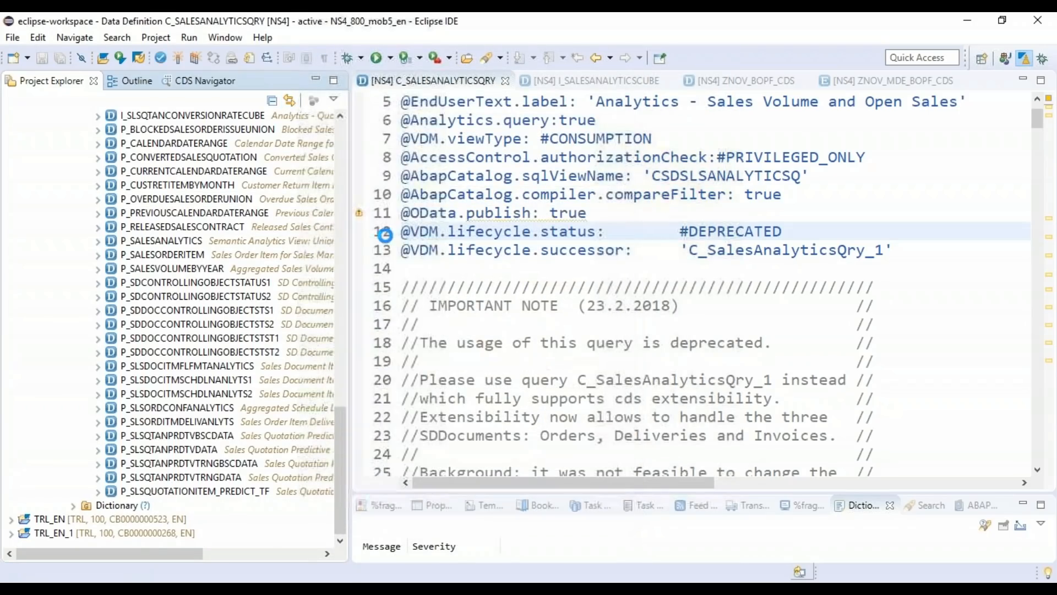
click(943, 80)
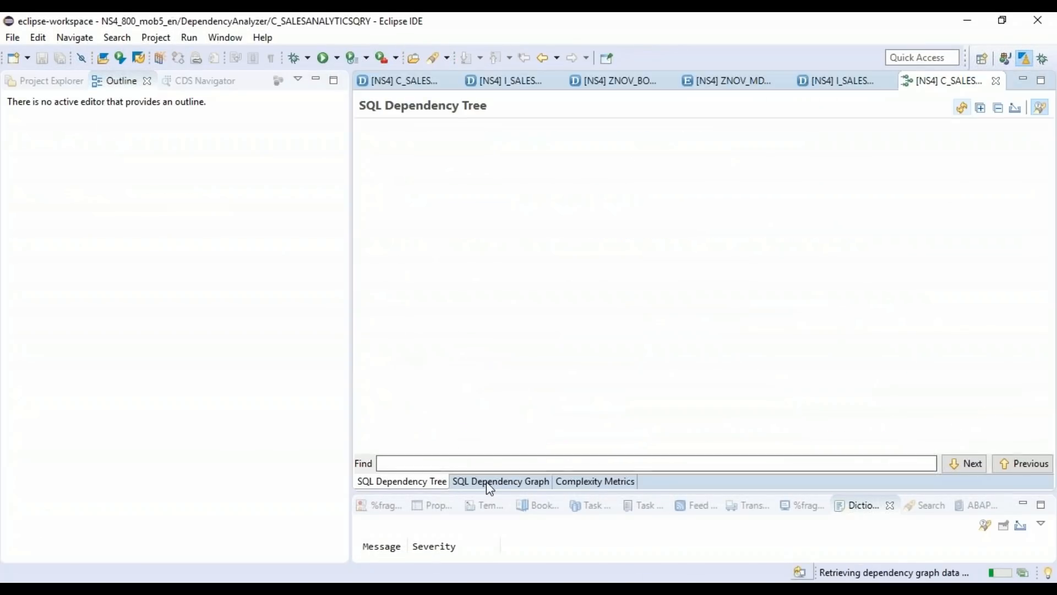
Run the Dependency Analyzer on the I_SALESORDER view from its editor.
click(500, 481)
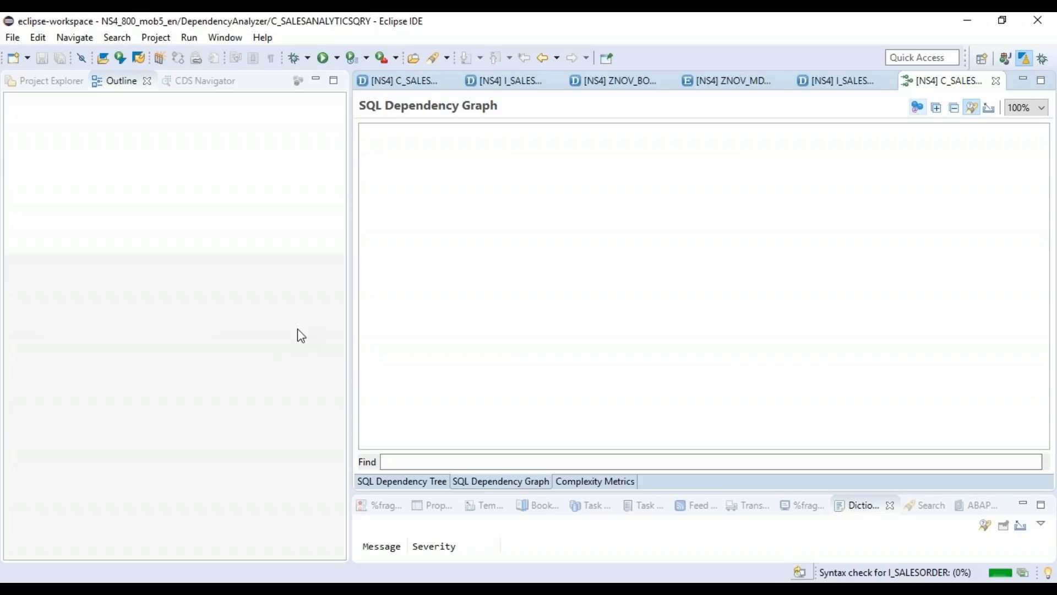
mouse_move(318, 329)
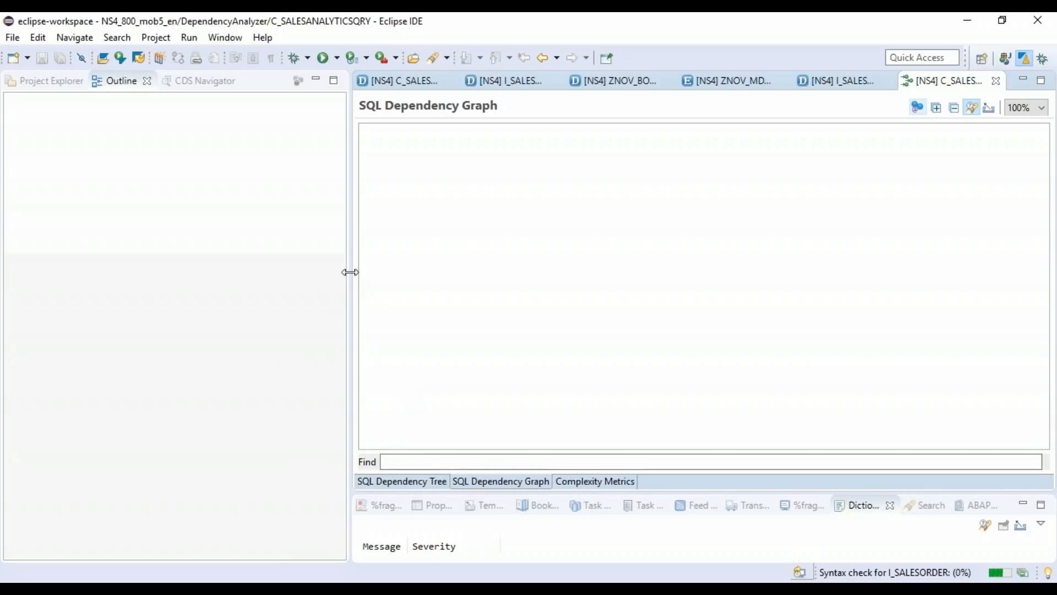
click(401, 481)
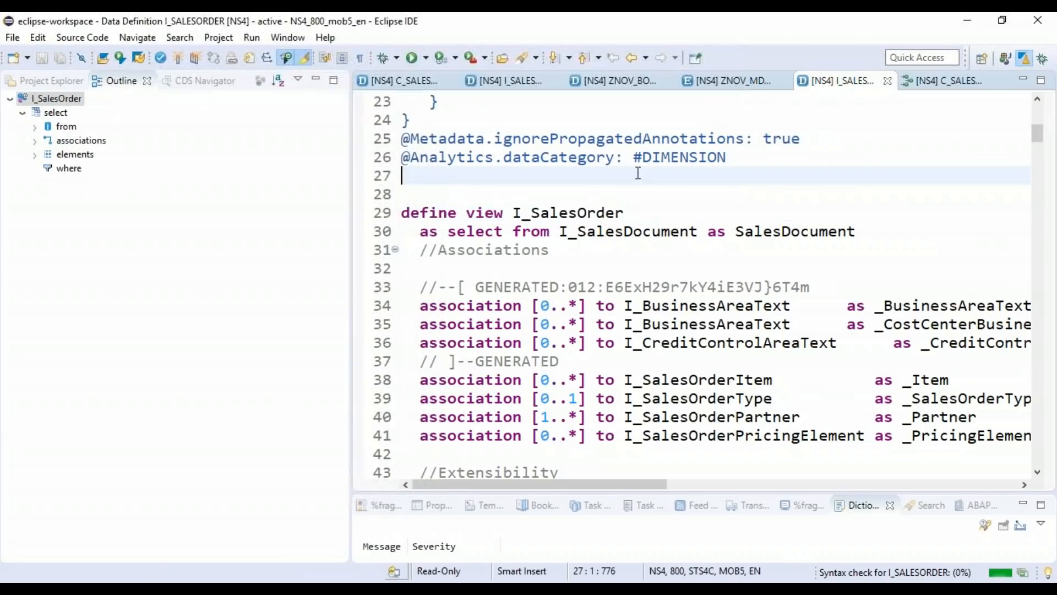
mouse_move(995, 80)
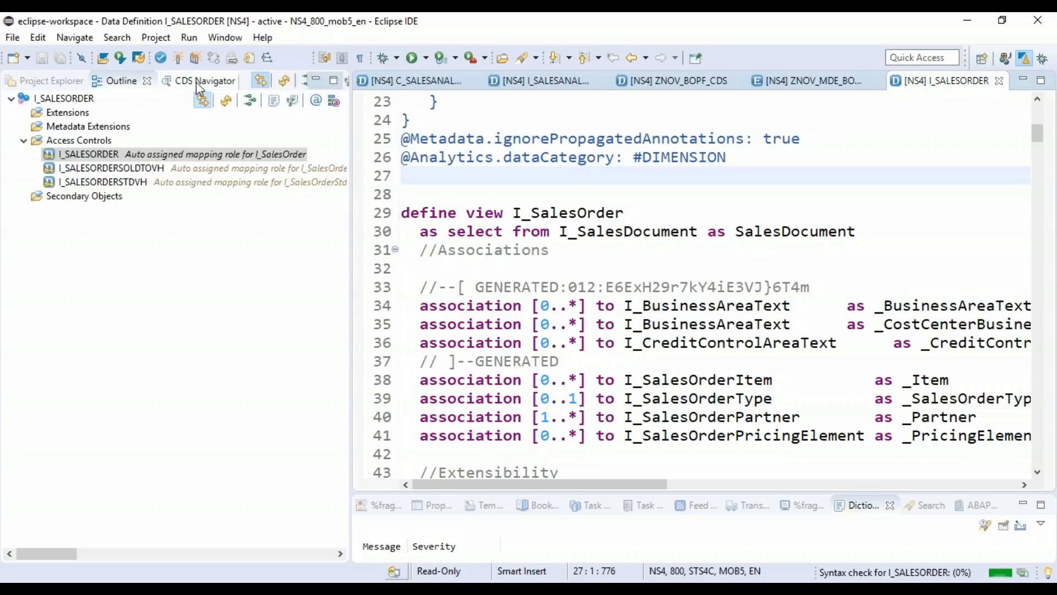
click(199, 80)
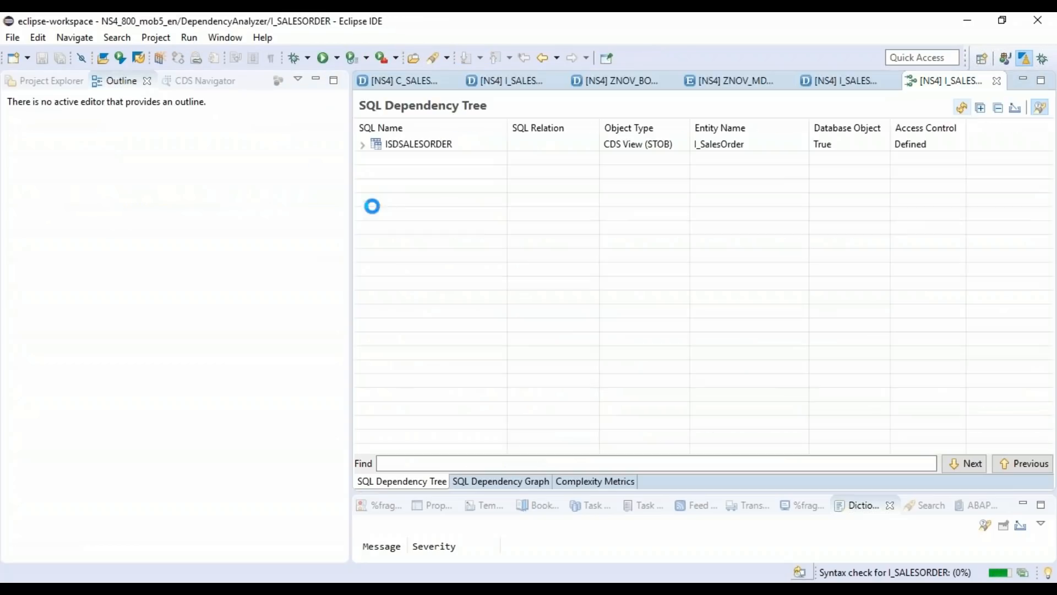
Expand the ISDSLSAORDER tree fully and view it as an SQL Dependency Graph.
click(363, 143)
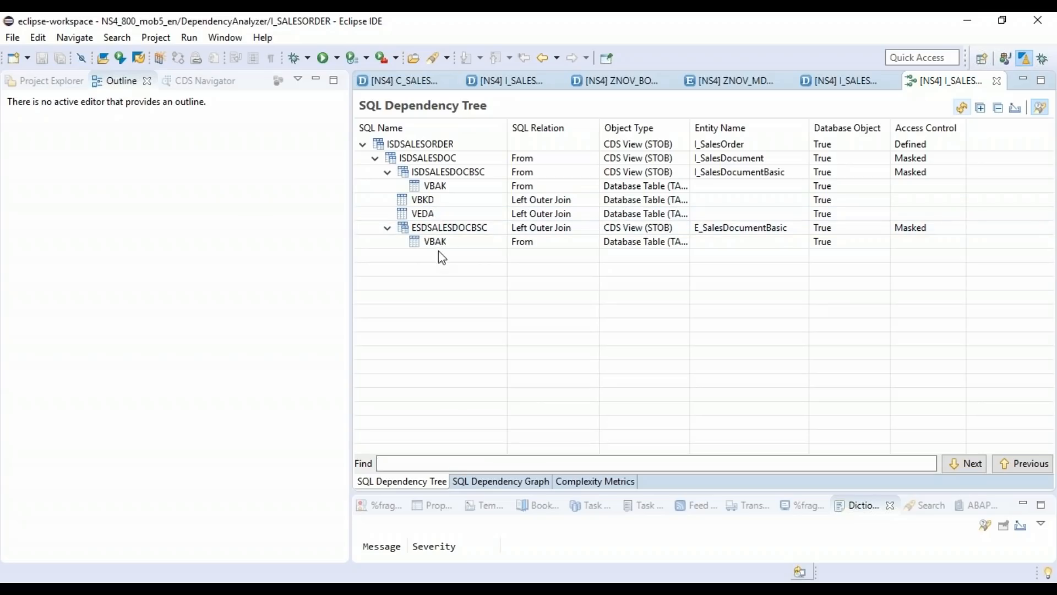
click(499, 481)
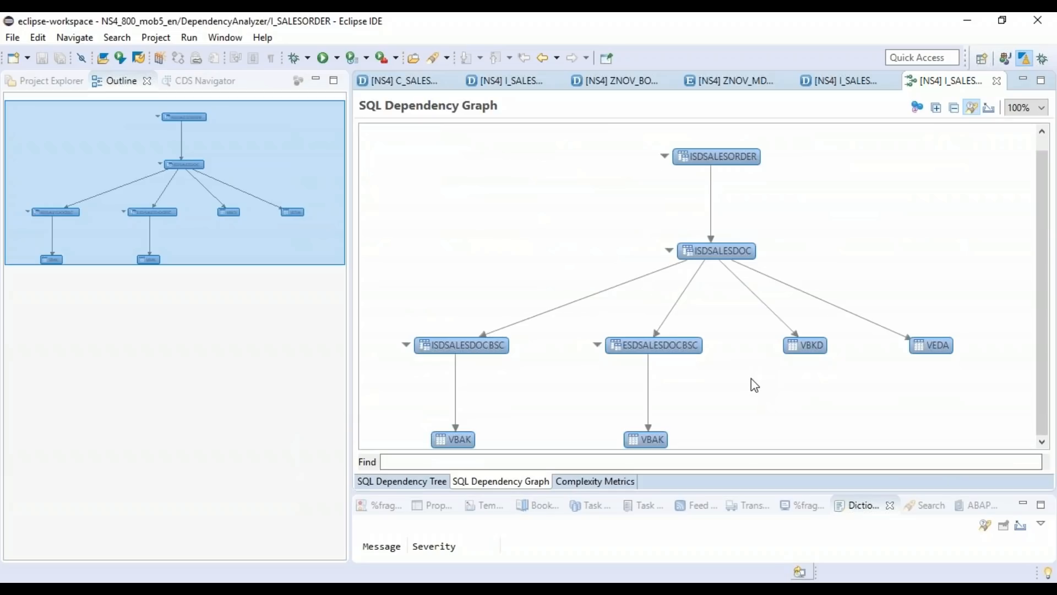
mouse_move(641, 399)
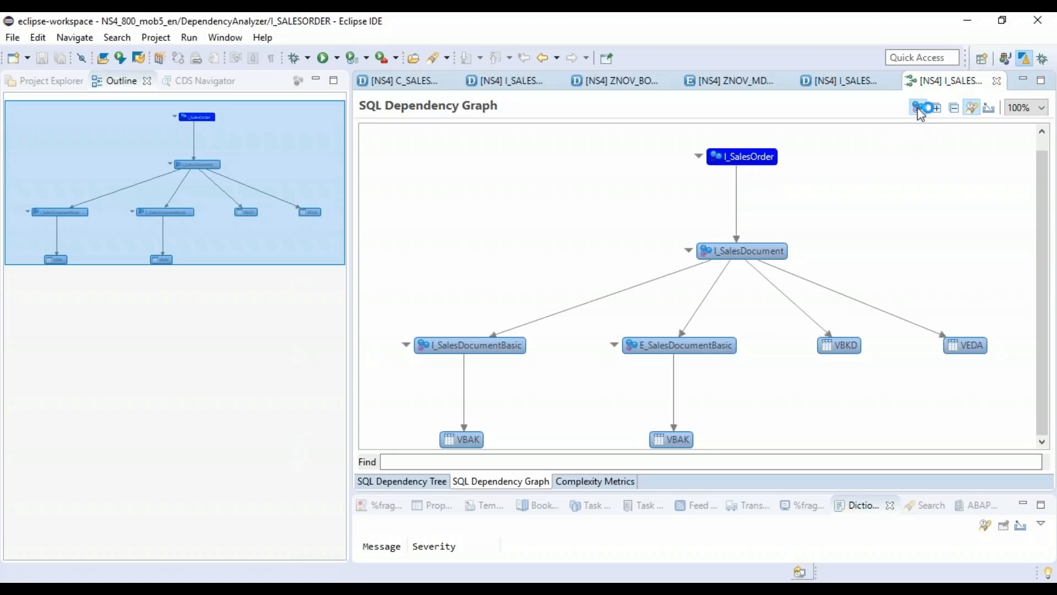
click(917, 107)
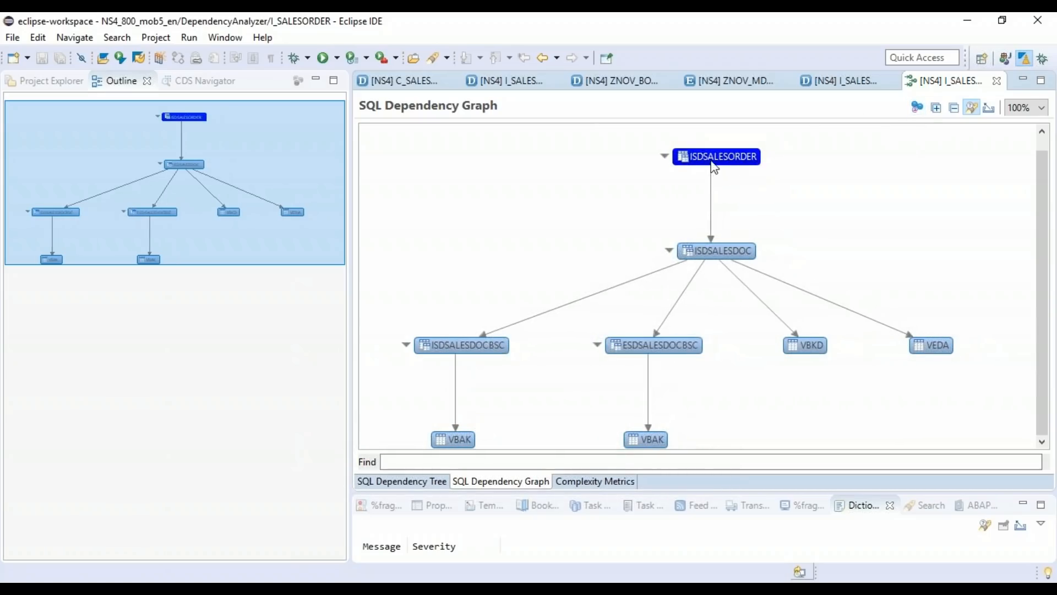
click(917, 107)
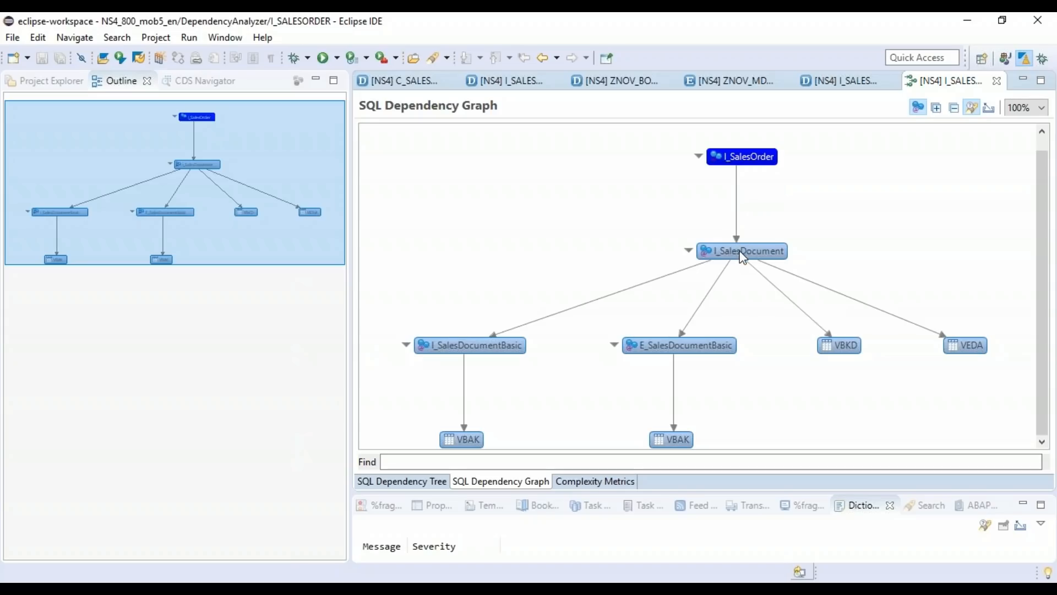
mouse_move(536, 418)
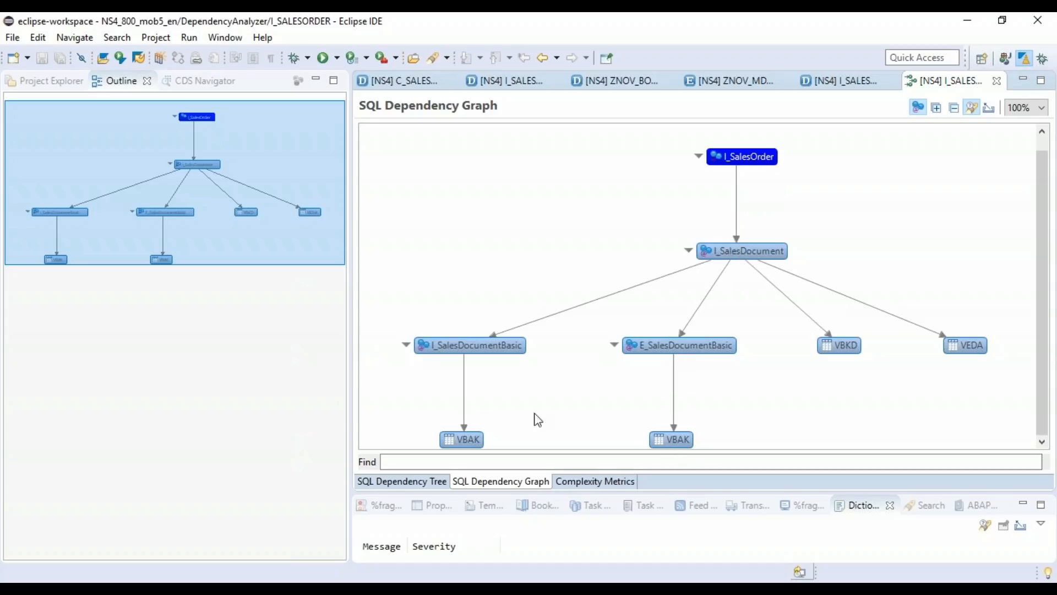
mouse_move(846, 343)
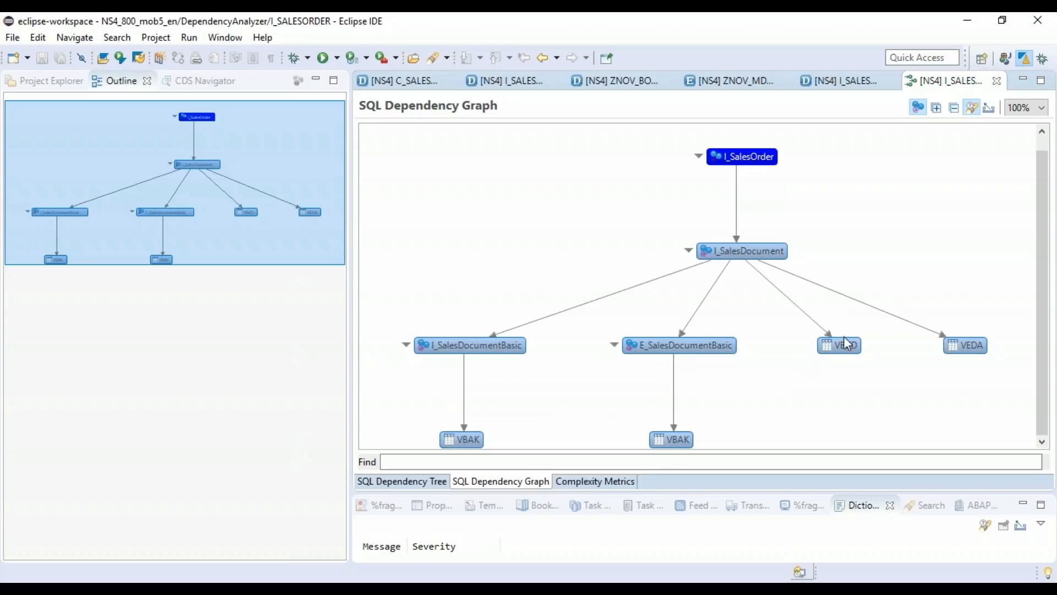
mouse_move(846, 345)
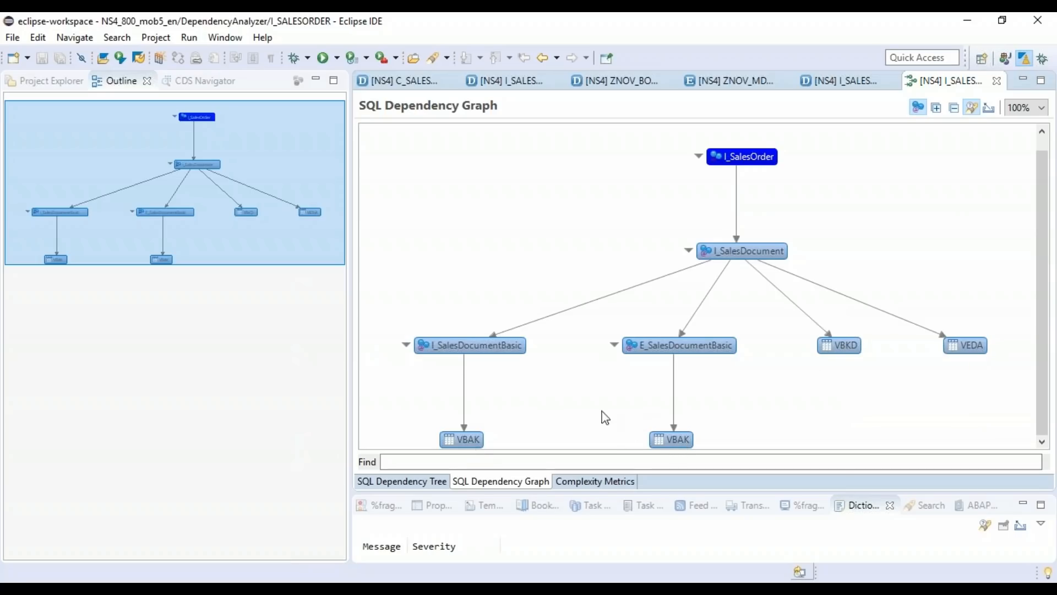
mouse_move(963, 155)
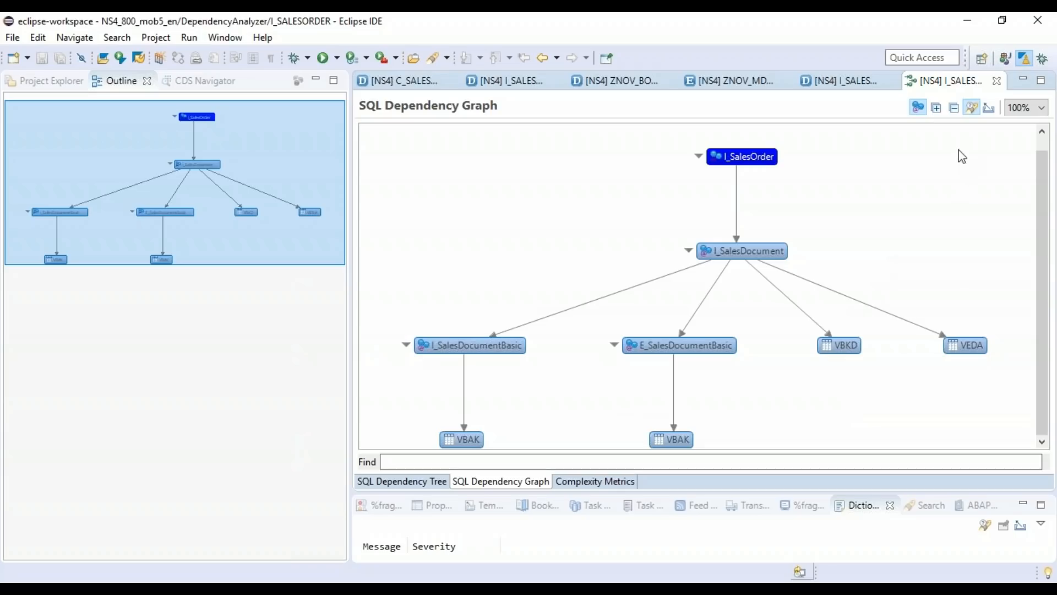
mouse_move(989, 108)
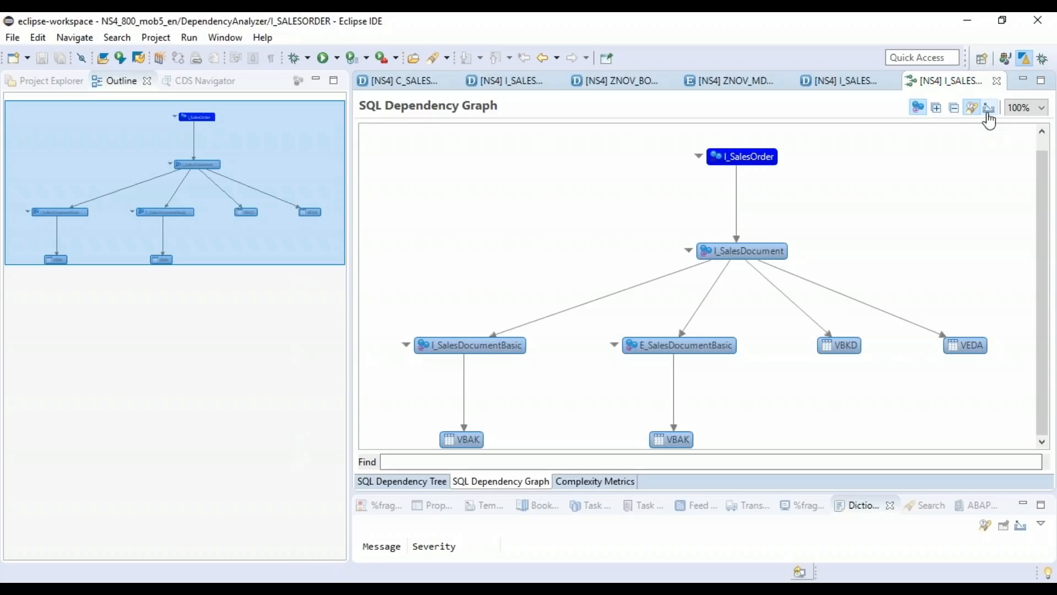
mouse_move(1010, 503)
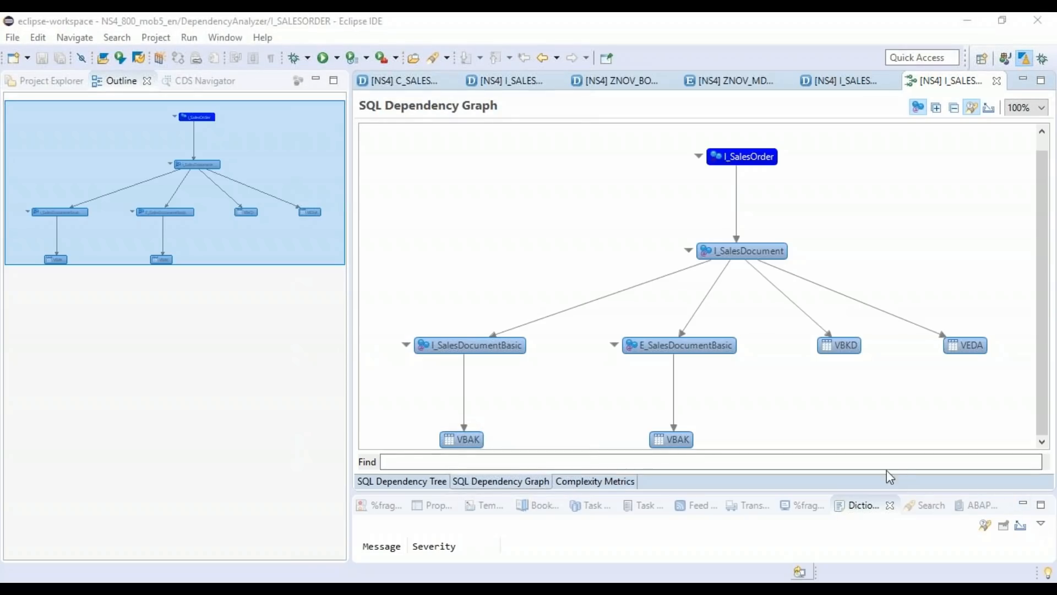
mouse_move(948, 159)
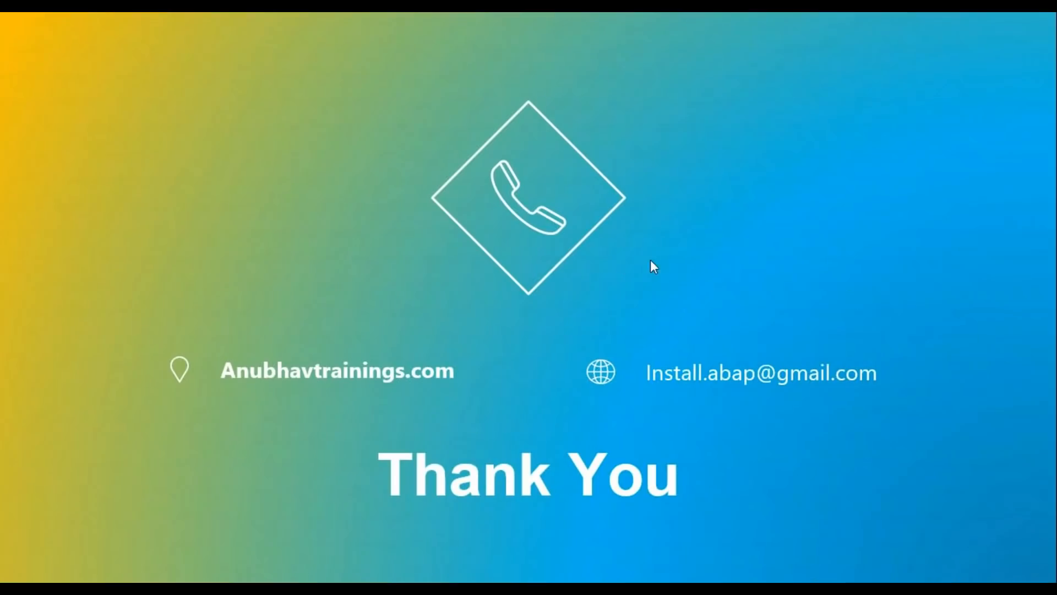
mouse_move(620, 266)
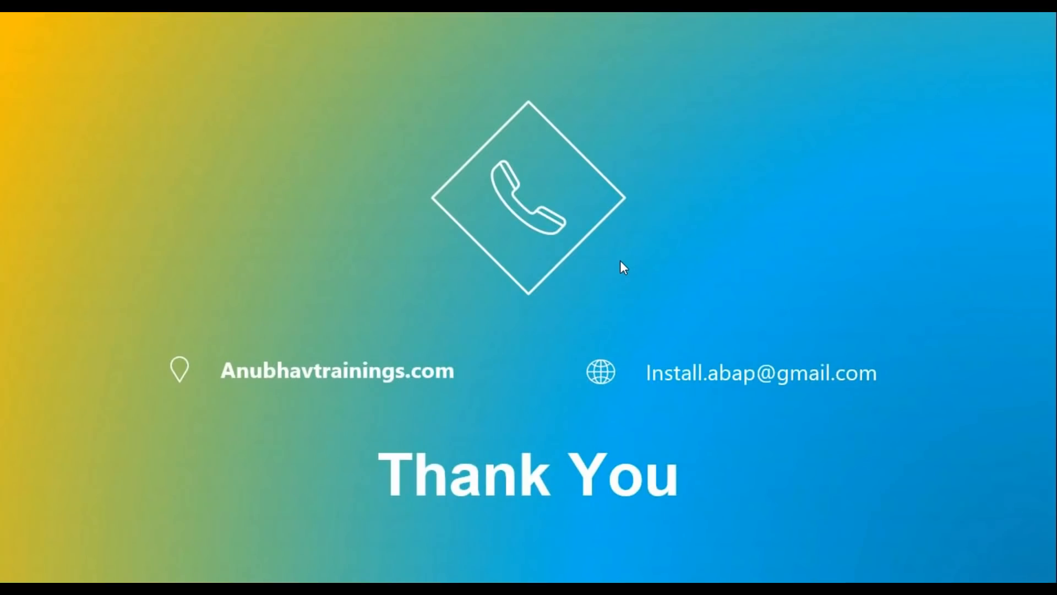